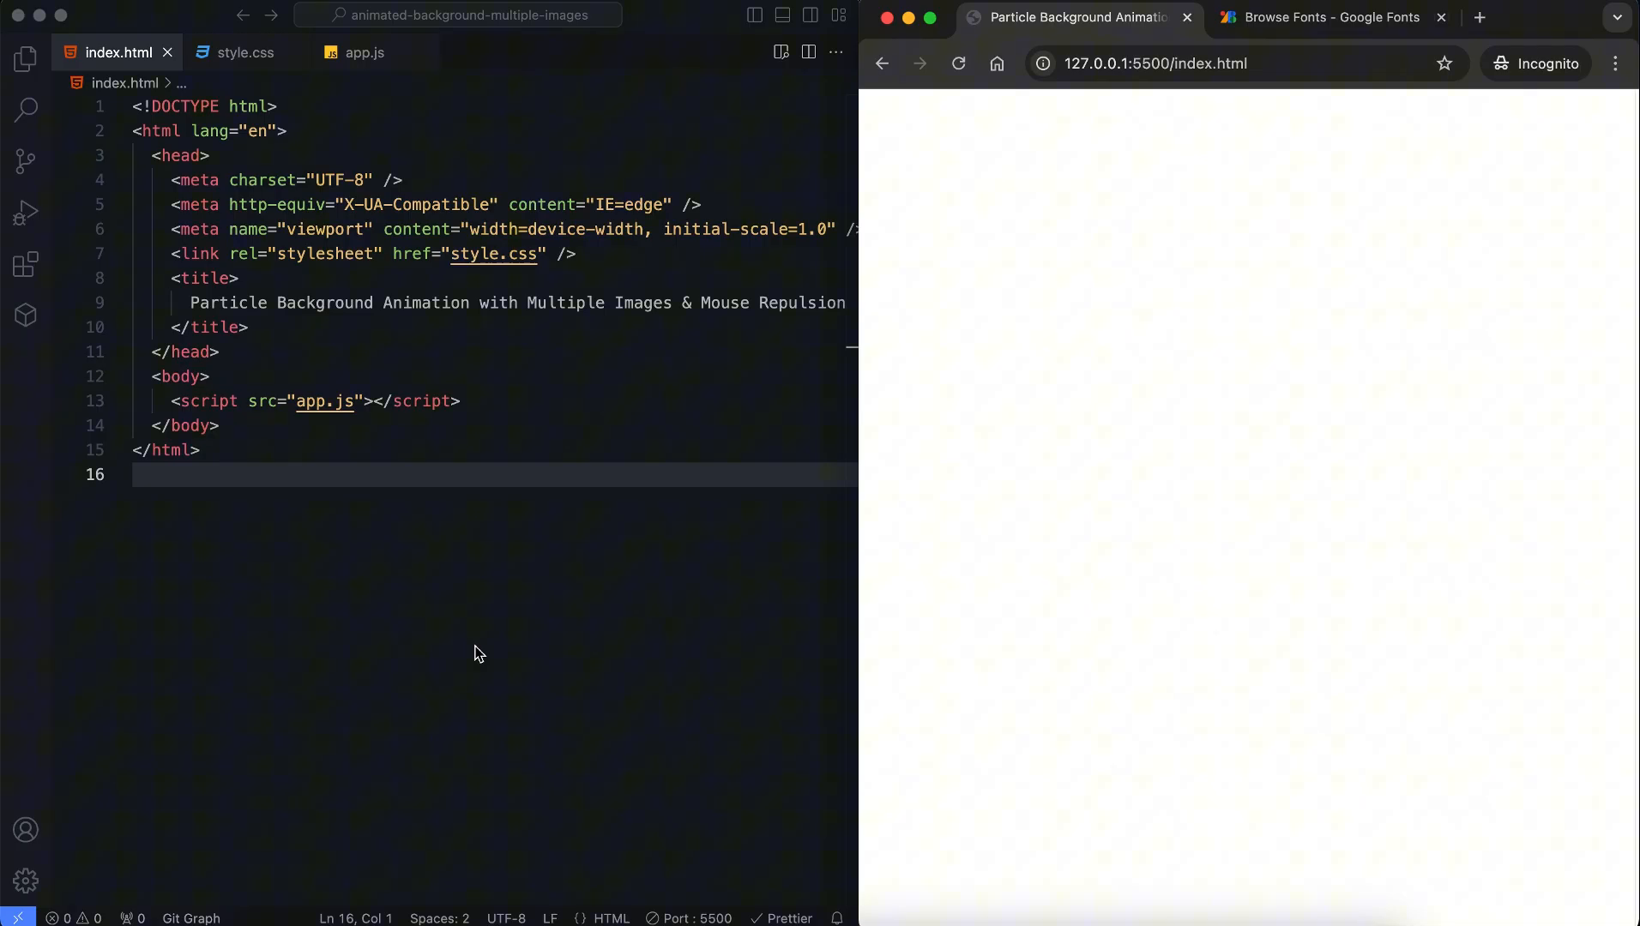
Add a 'Background Animation' h1 to the body and insert a canvas element via Emmet
type("<h1>B</h1>")
type("c")
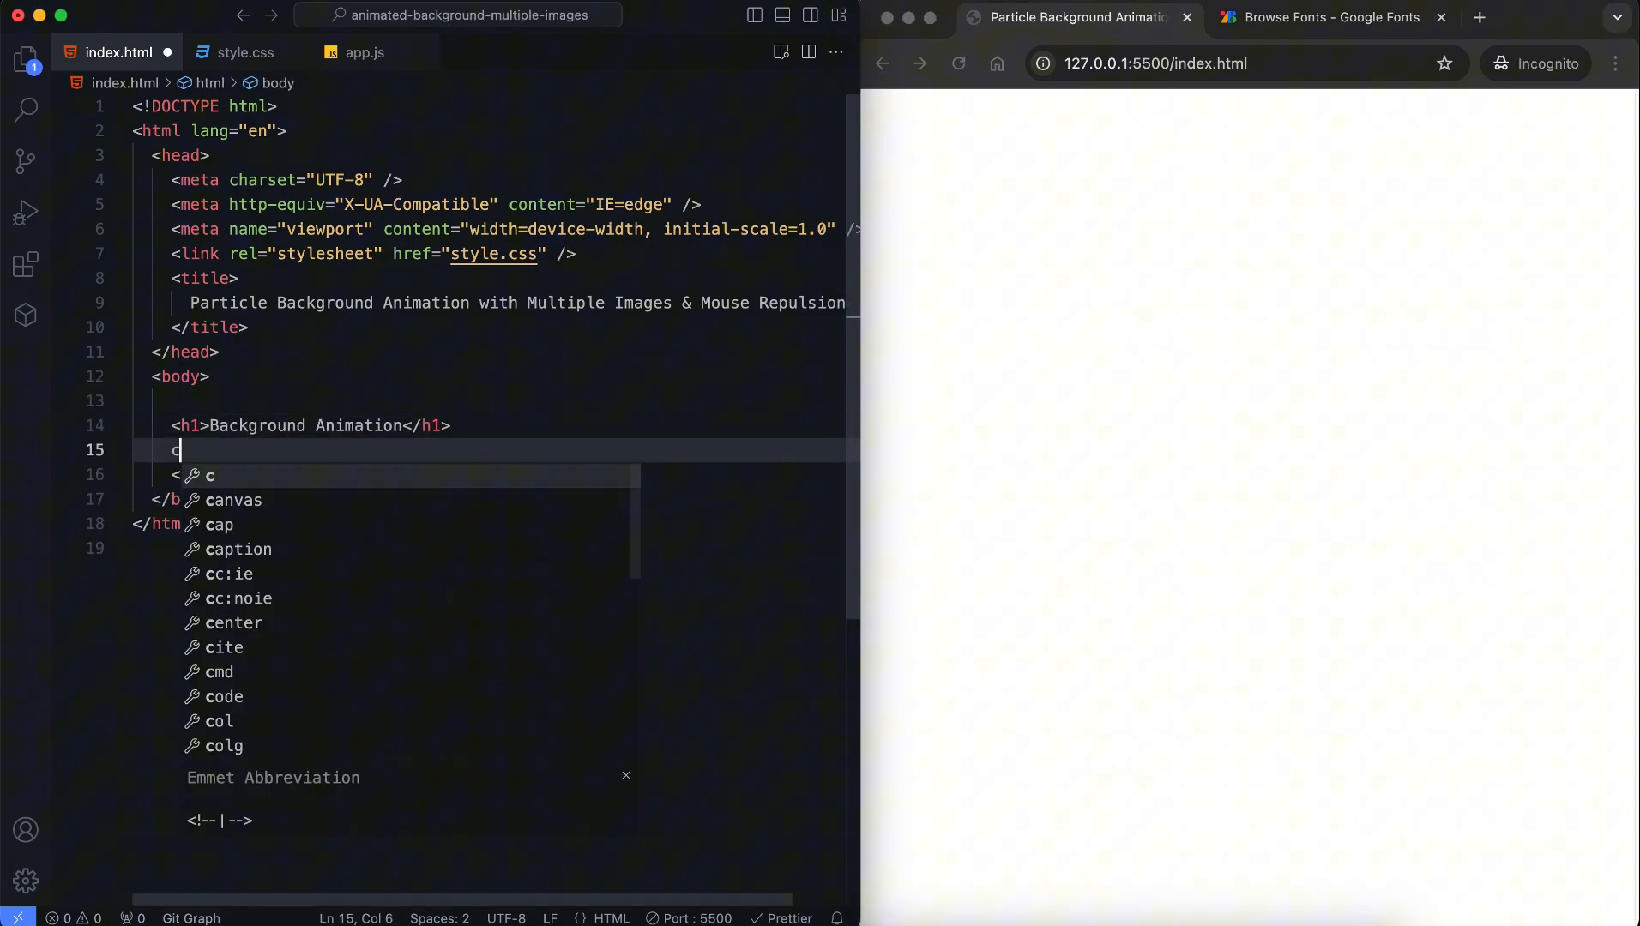
key("Tab")
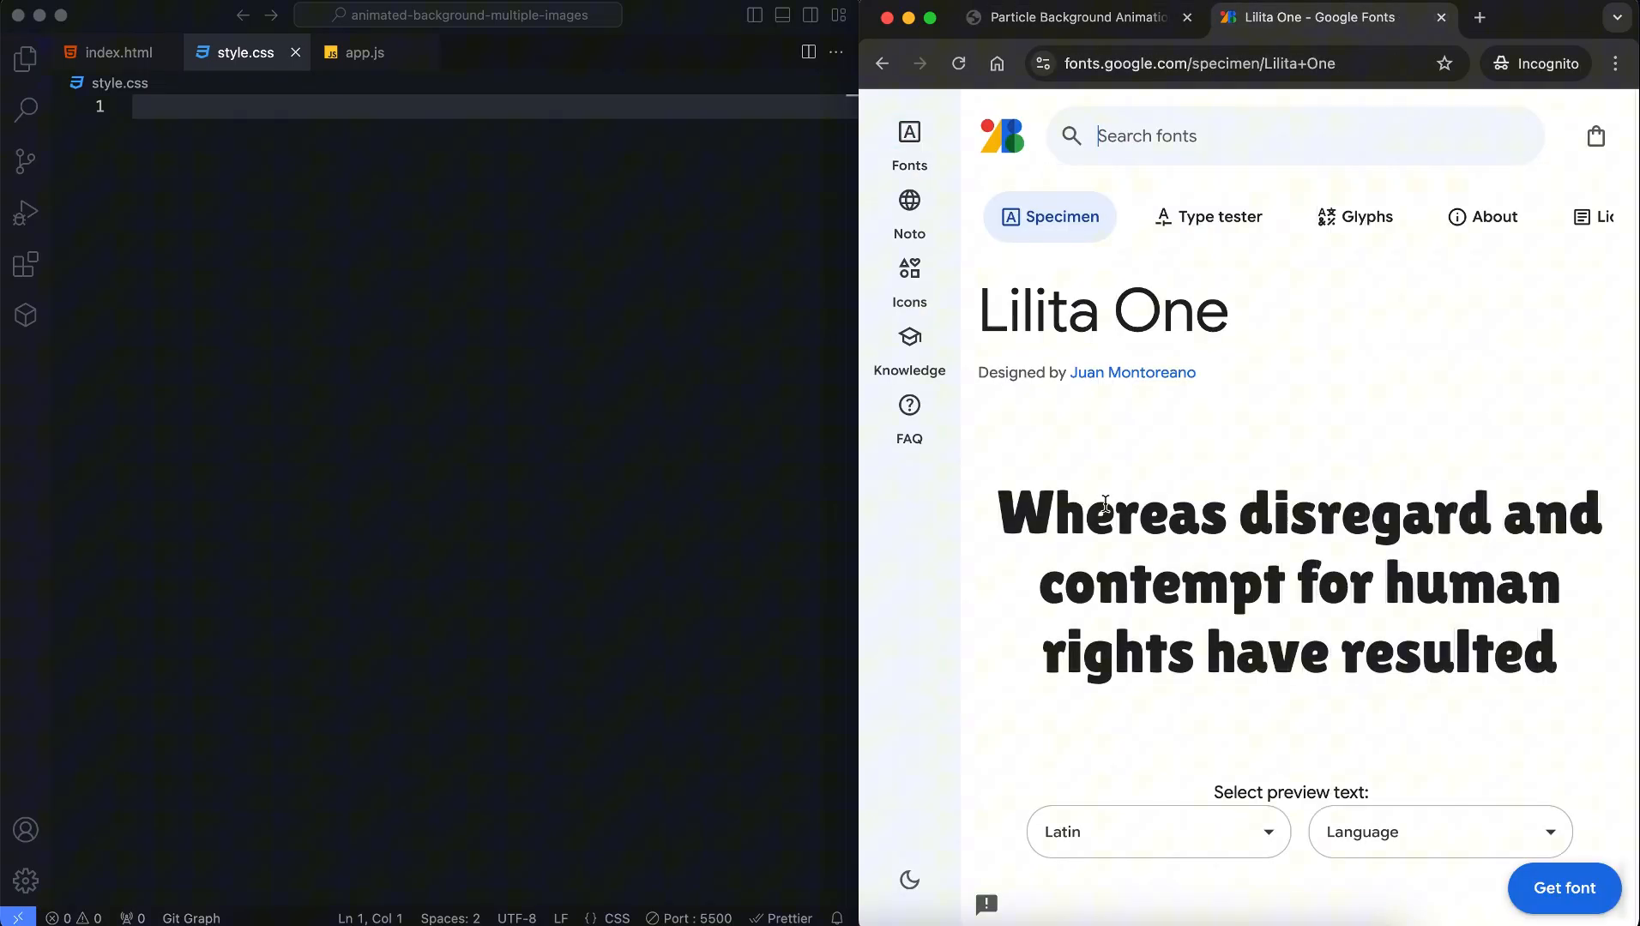
left_click(1562, 888)
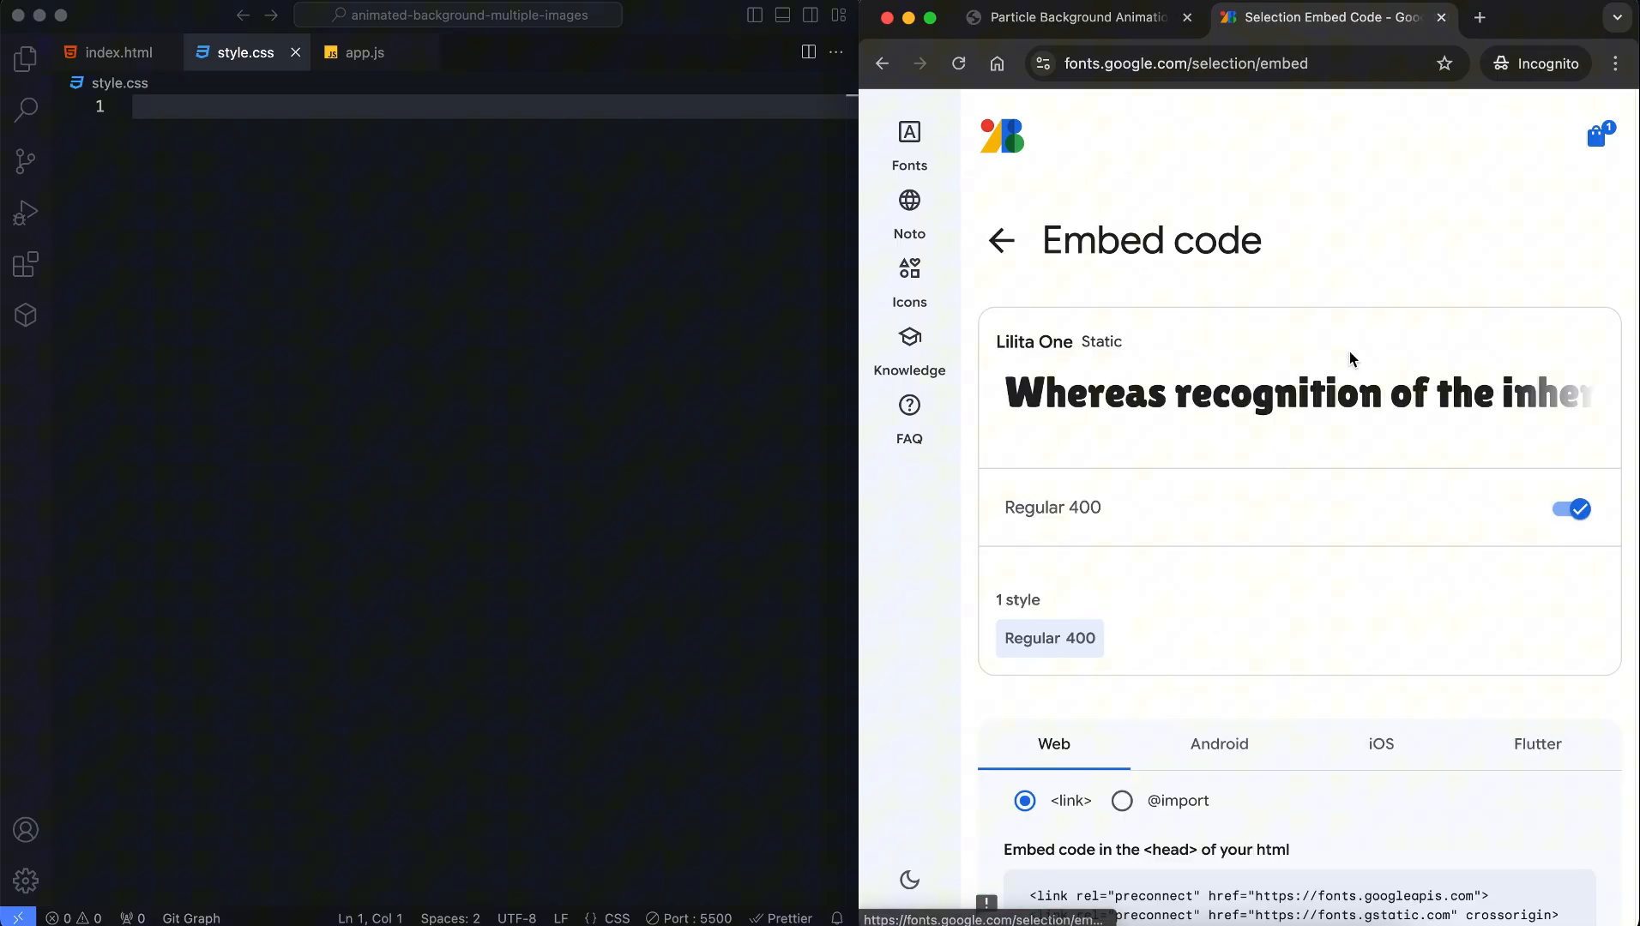
left_click(1121, 370)
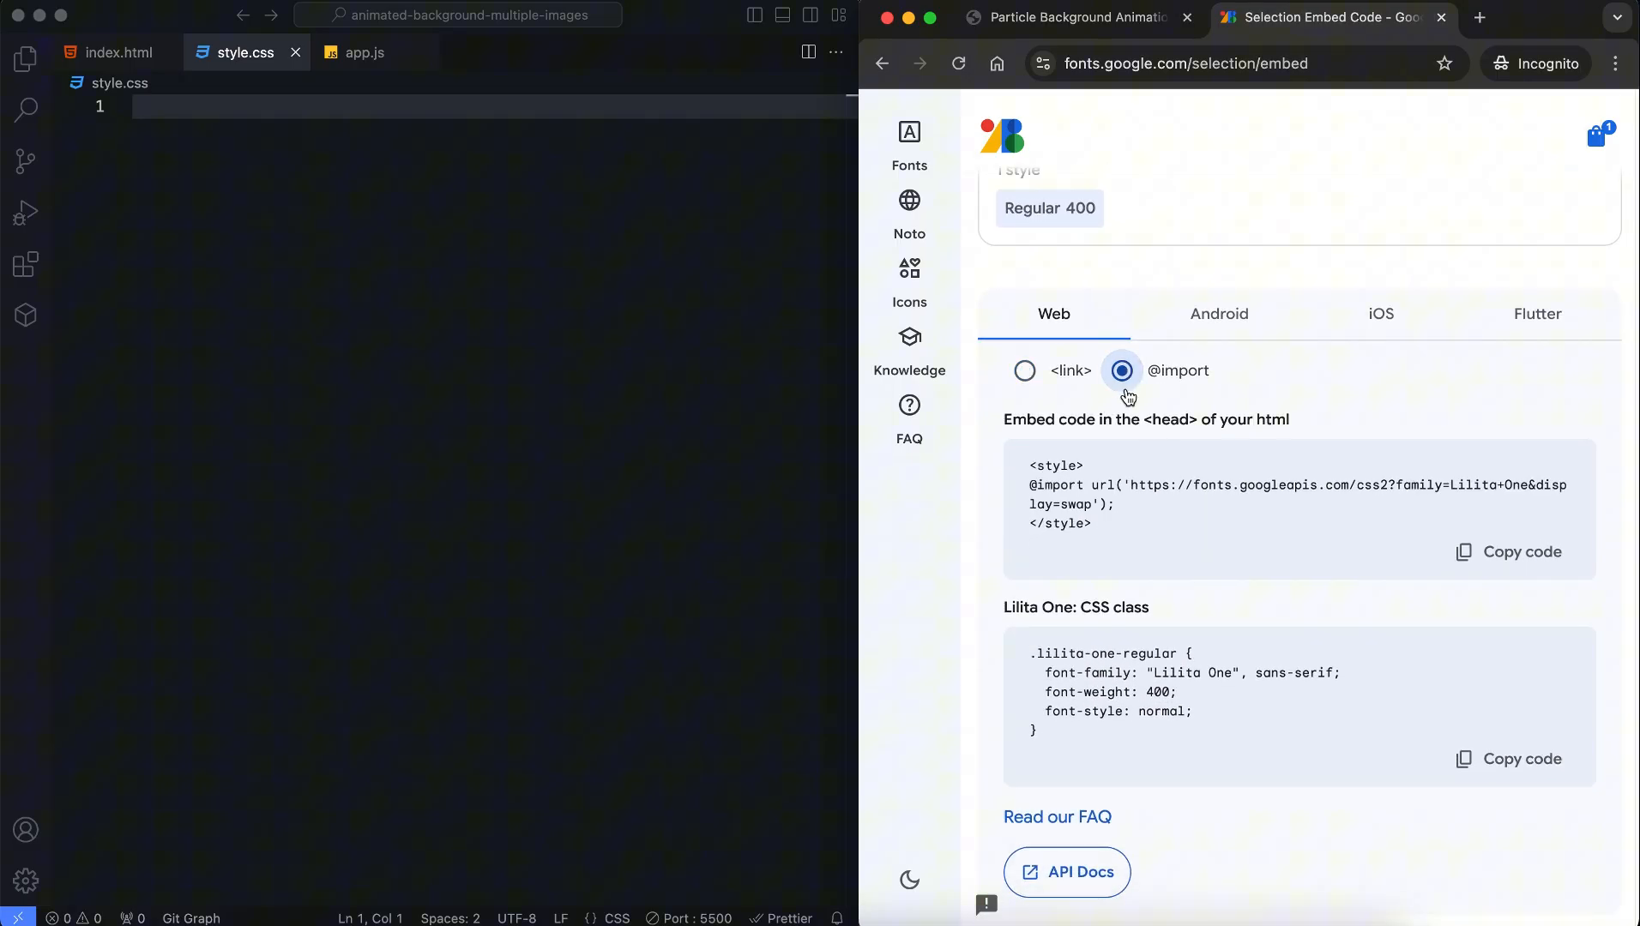
type("url('https://fonts.googleapis.com/css2?family=Lilita+One&display=swap');")
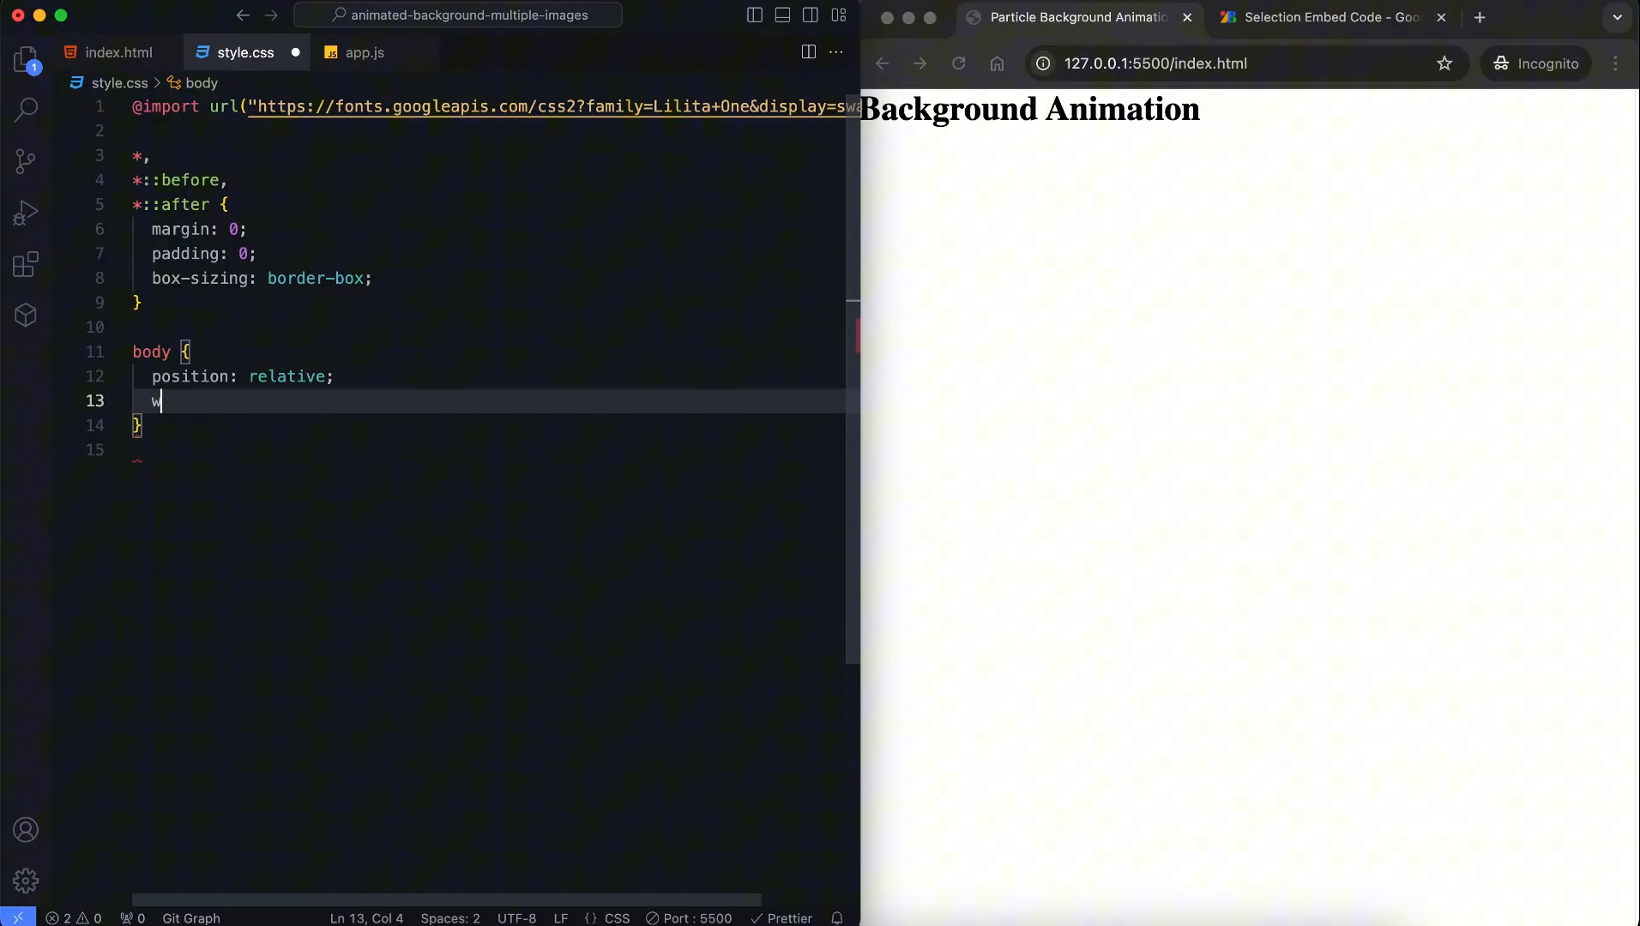
Style a full-width canvas, a #323346 to #1e1e1e radial gradient body, and a centred title
type("width: 100%;")
type("background-image: radial-gradient(circle, );")
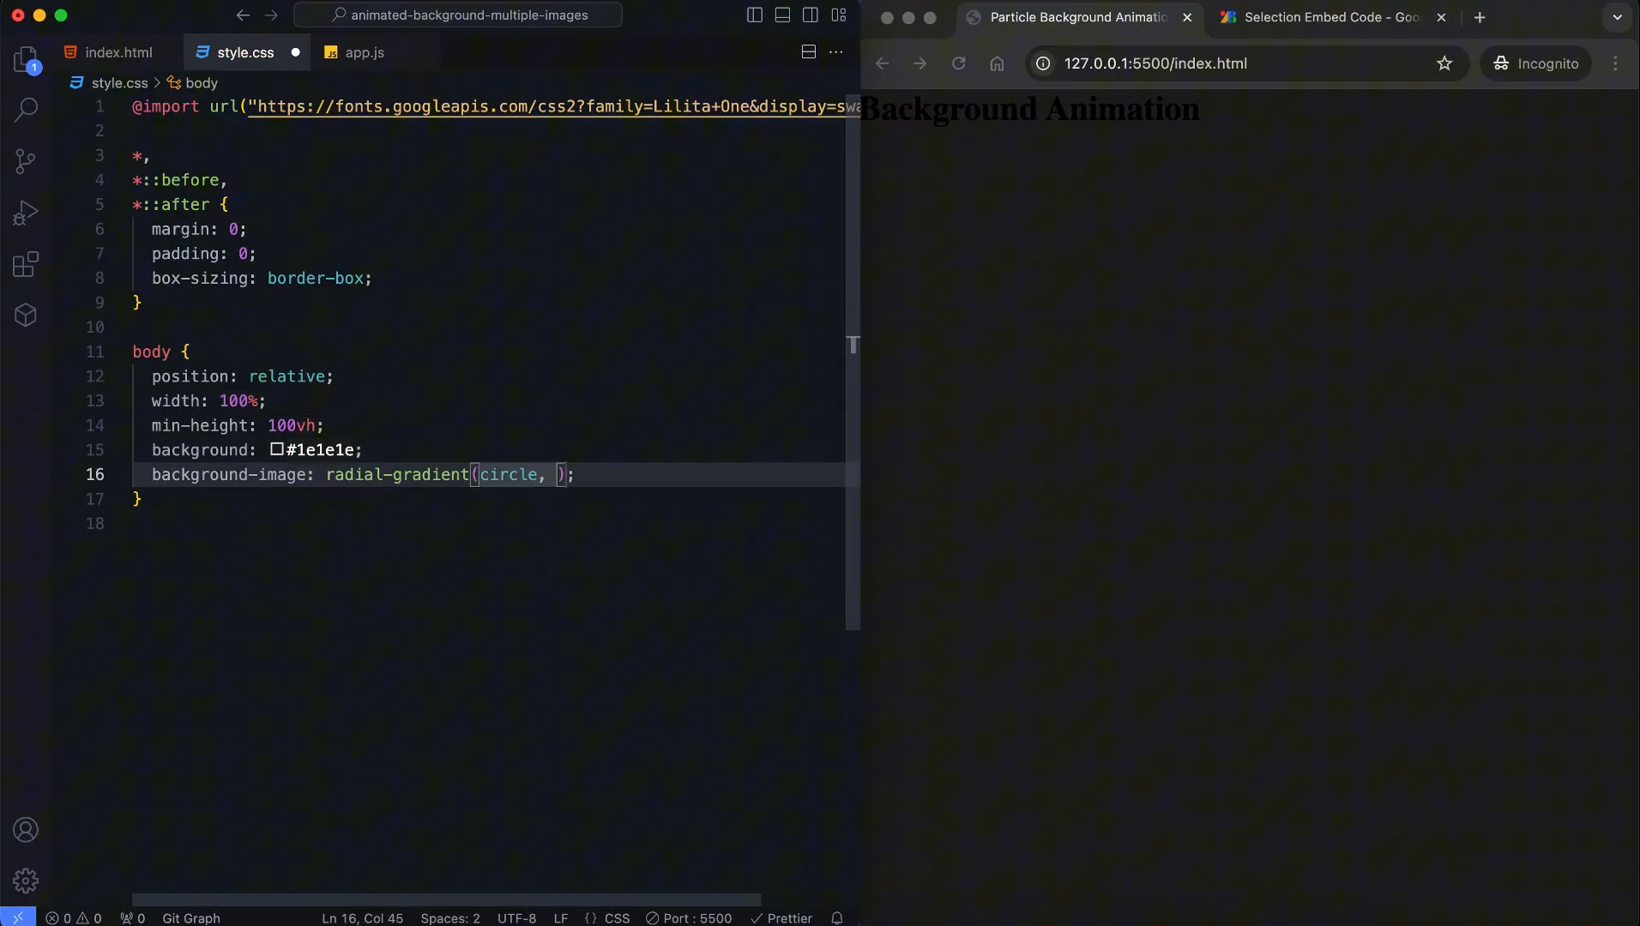
type("#323346 0%, #1e1e1e 77%")
type("transform: ;")
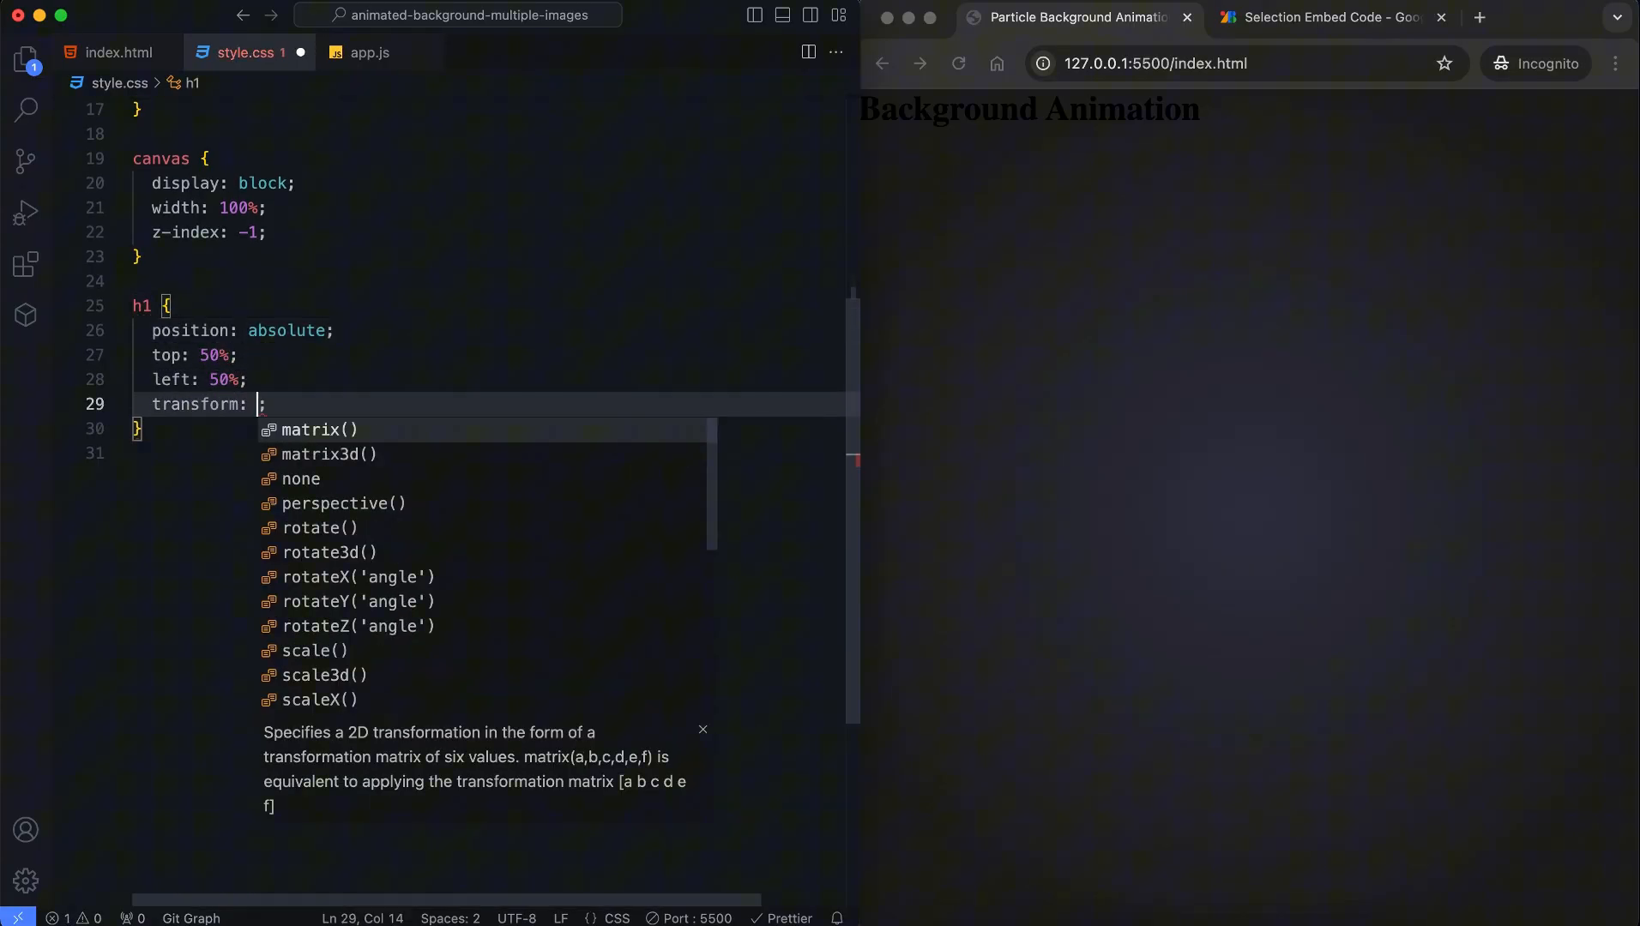
type("translate(-50%, -50%);")
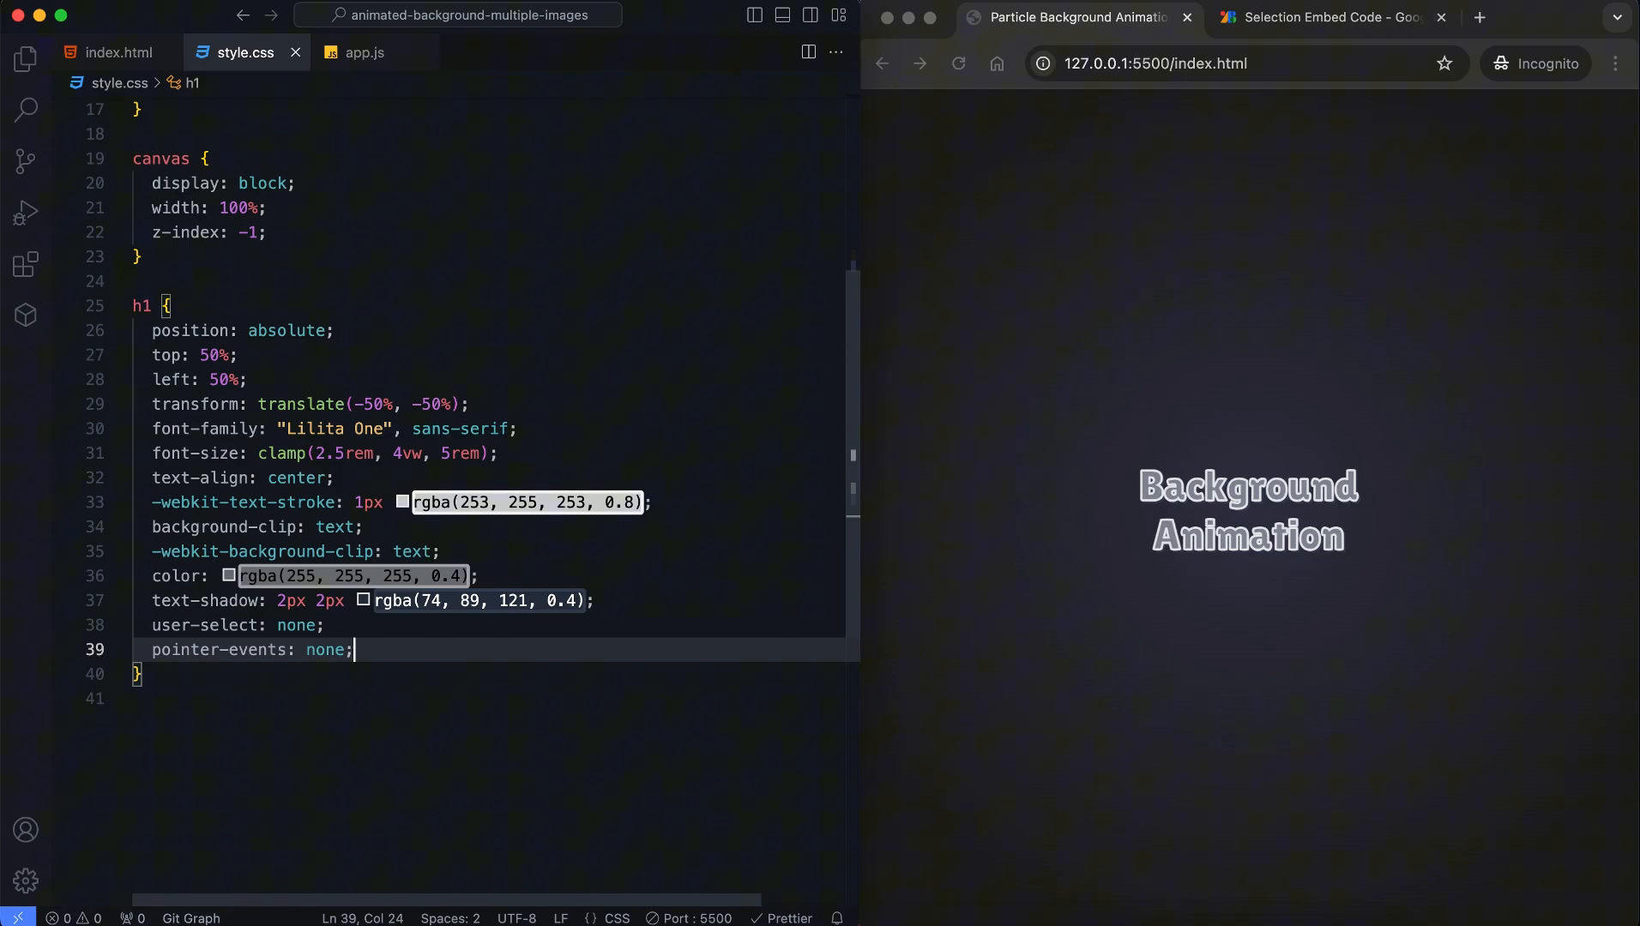
type("co")
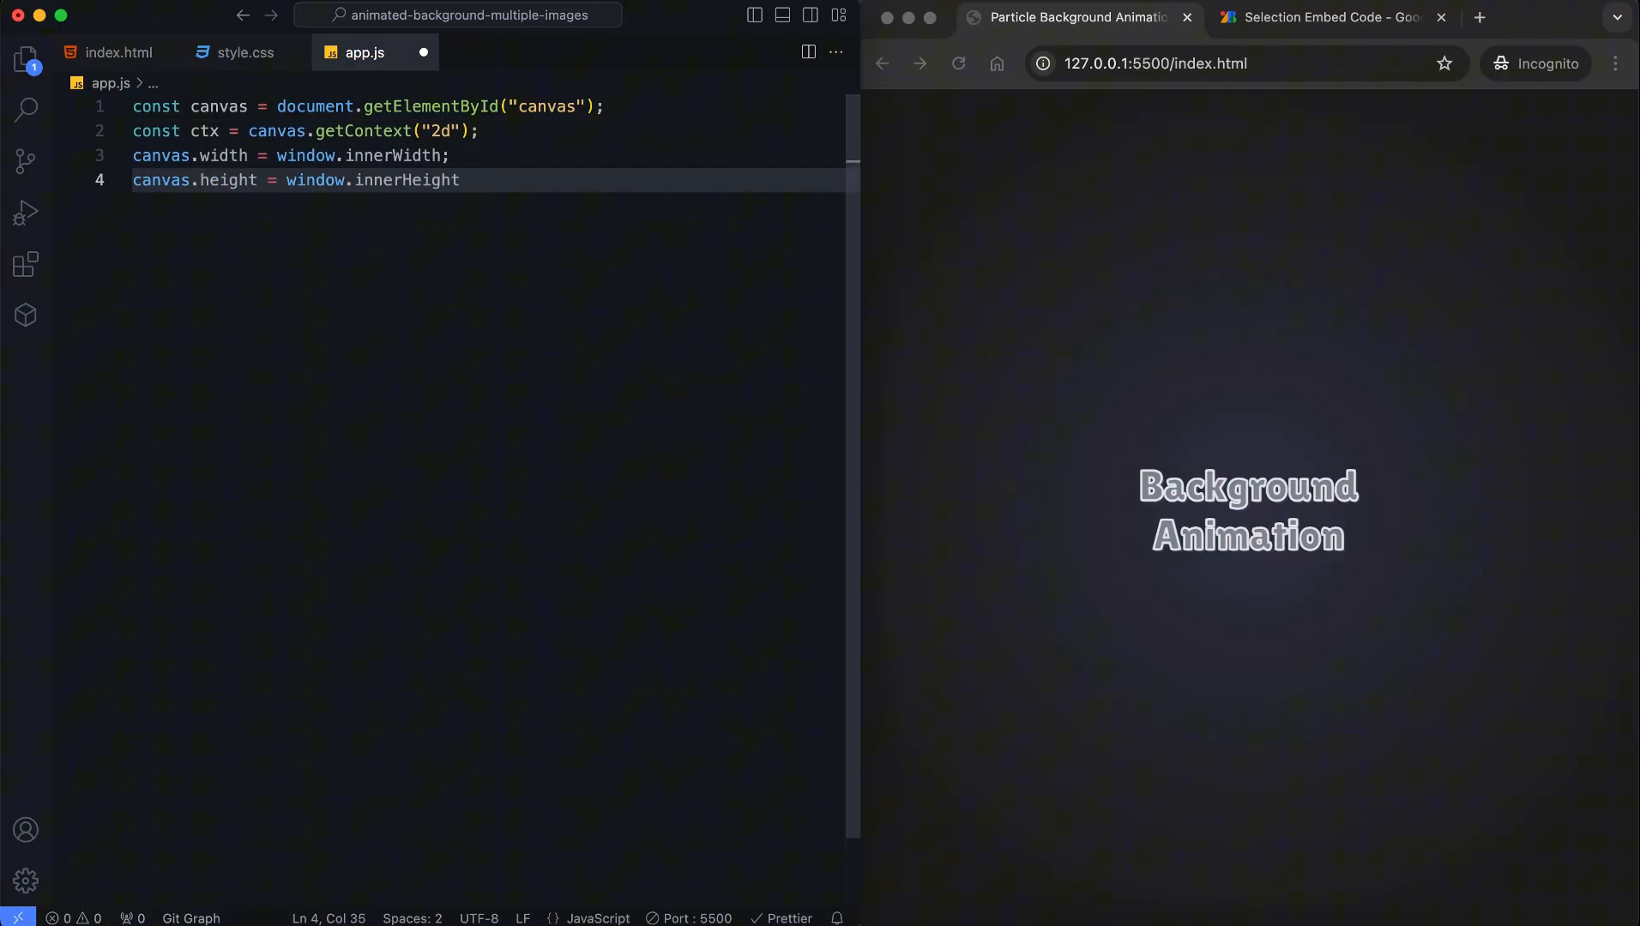
Declare the particles array, 100 particles, a 0.5 SPEED_MULTIPLIER, mouse coordinates and seven image paths
type("const particles = [];")
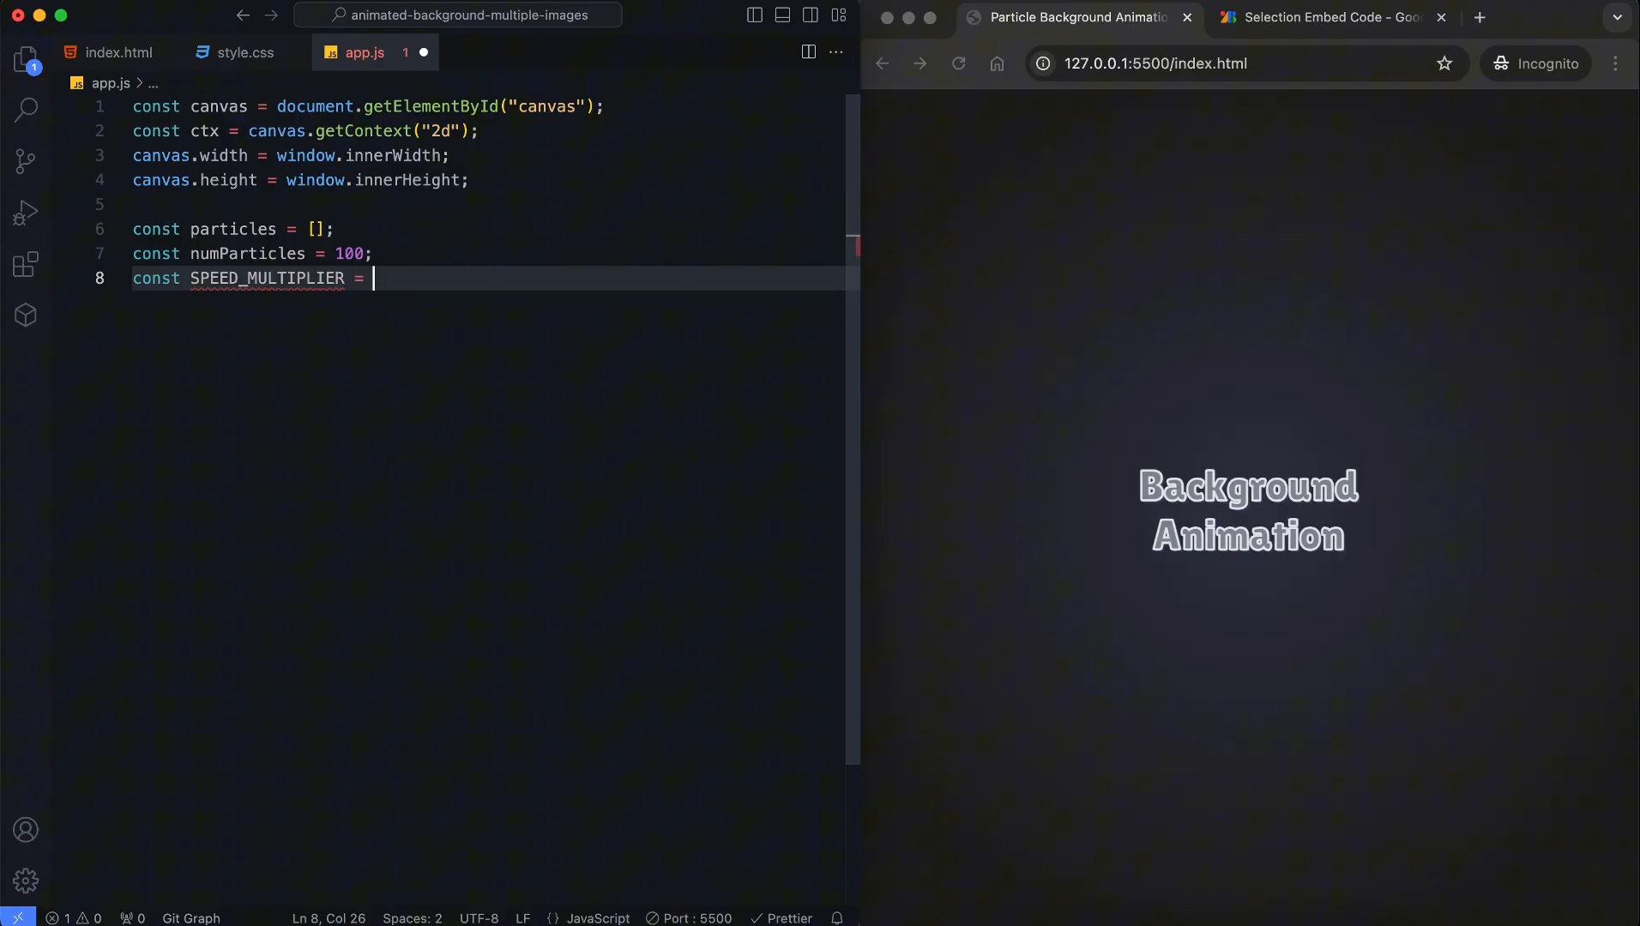
type("0.5;")
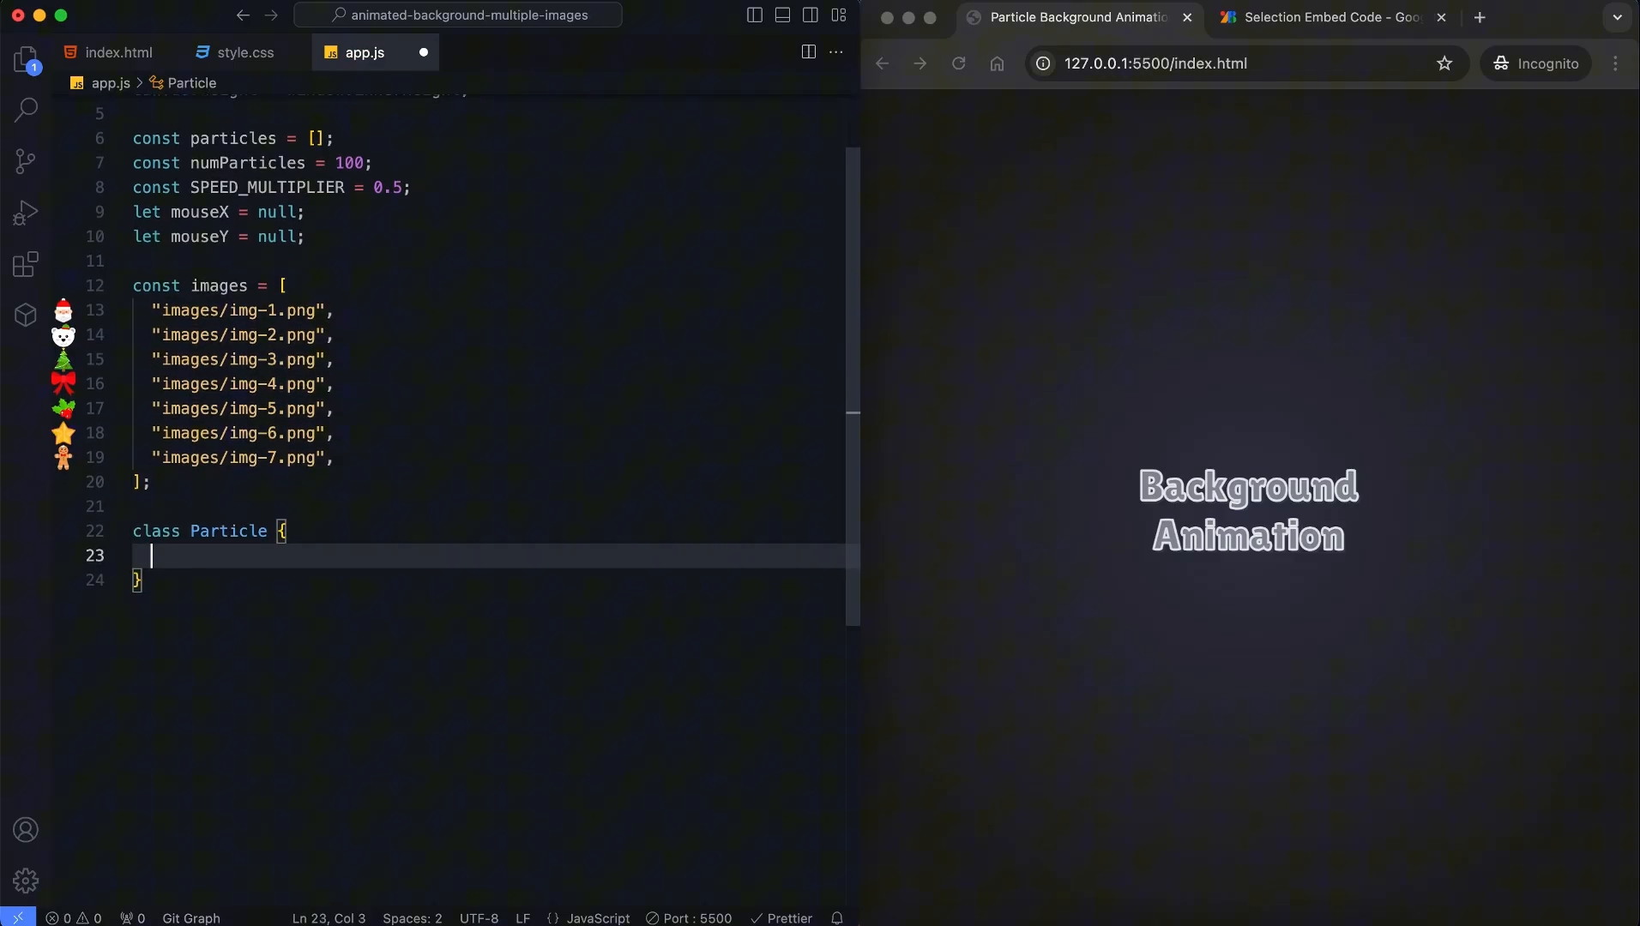
Write the Particle constructor(size, x, y, speedX, speedY, image) storing each property and a new Image
type("constructor(size, )")
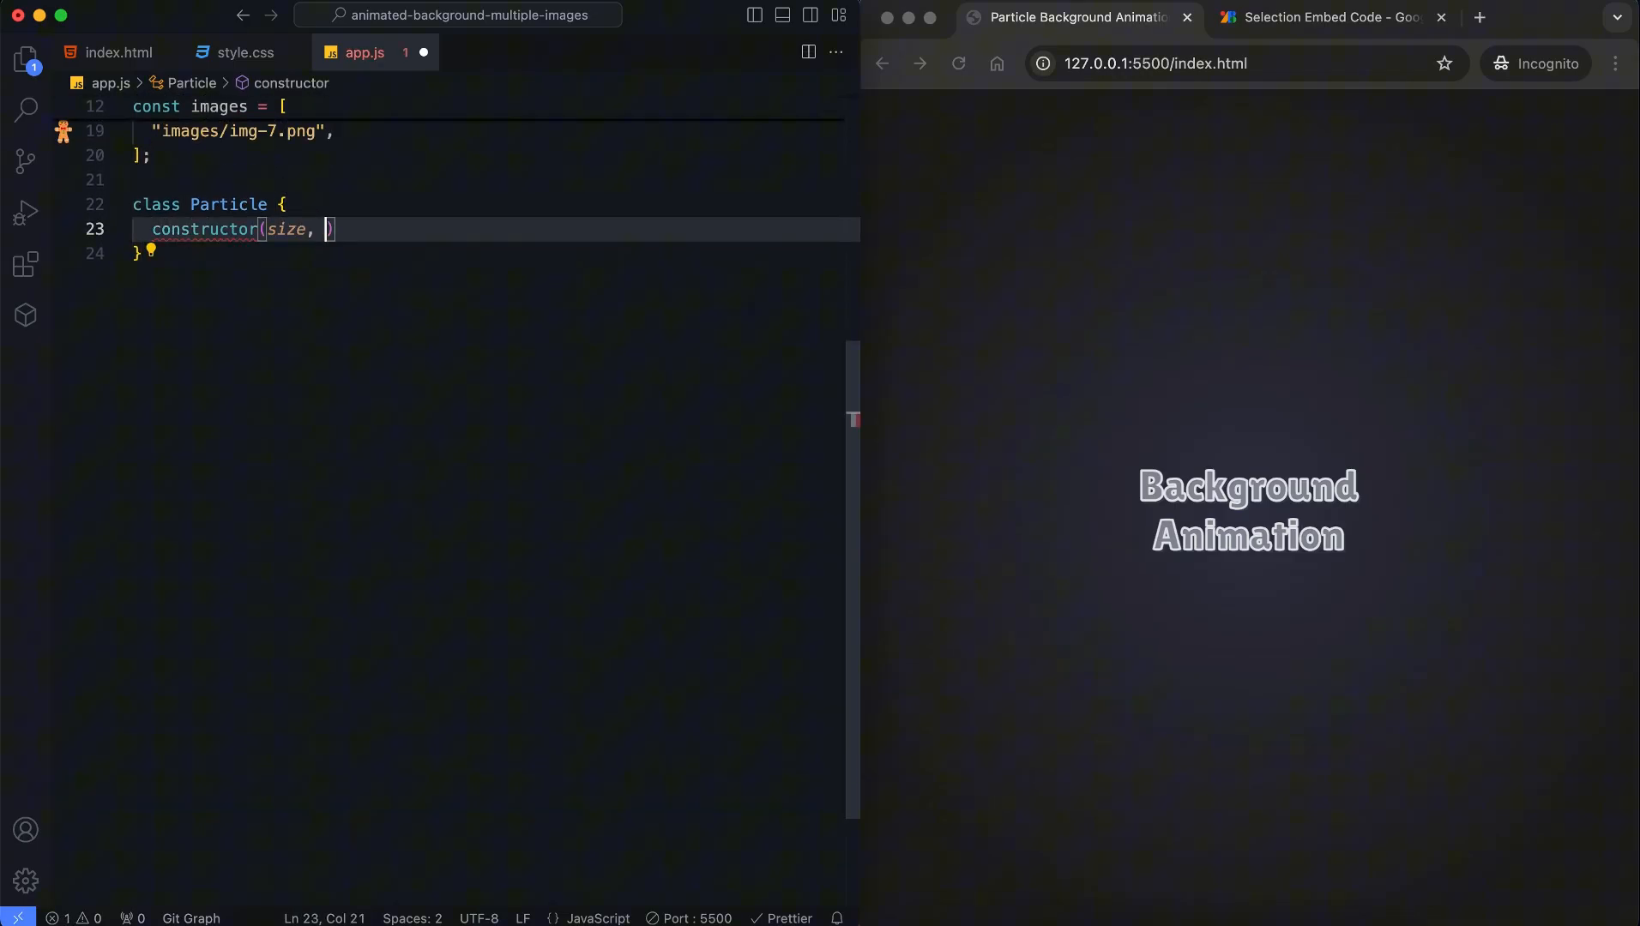
type("x, y, speedX, speedY, image")
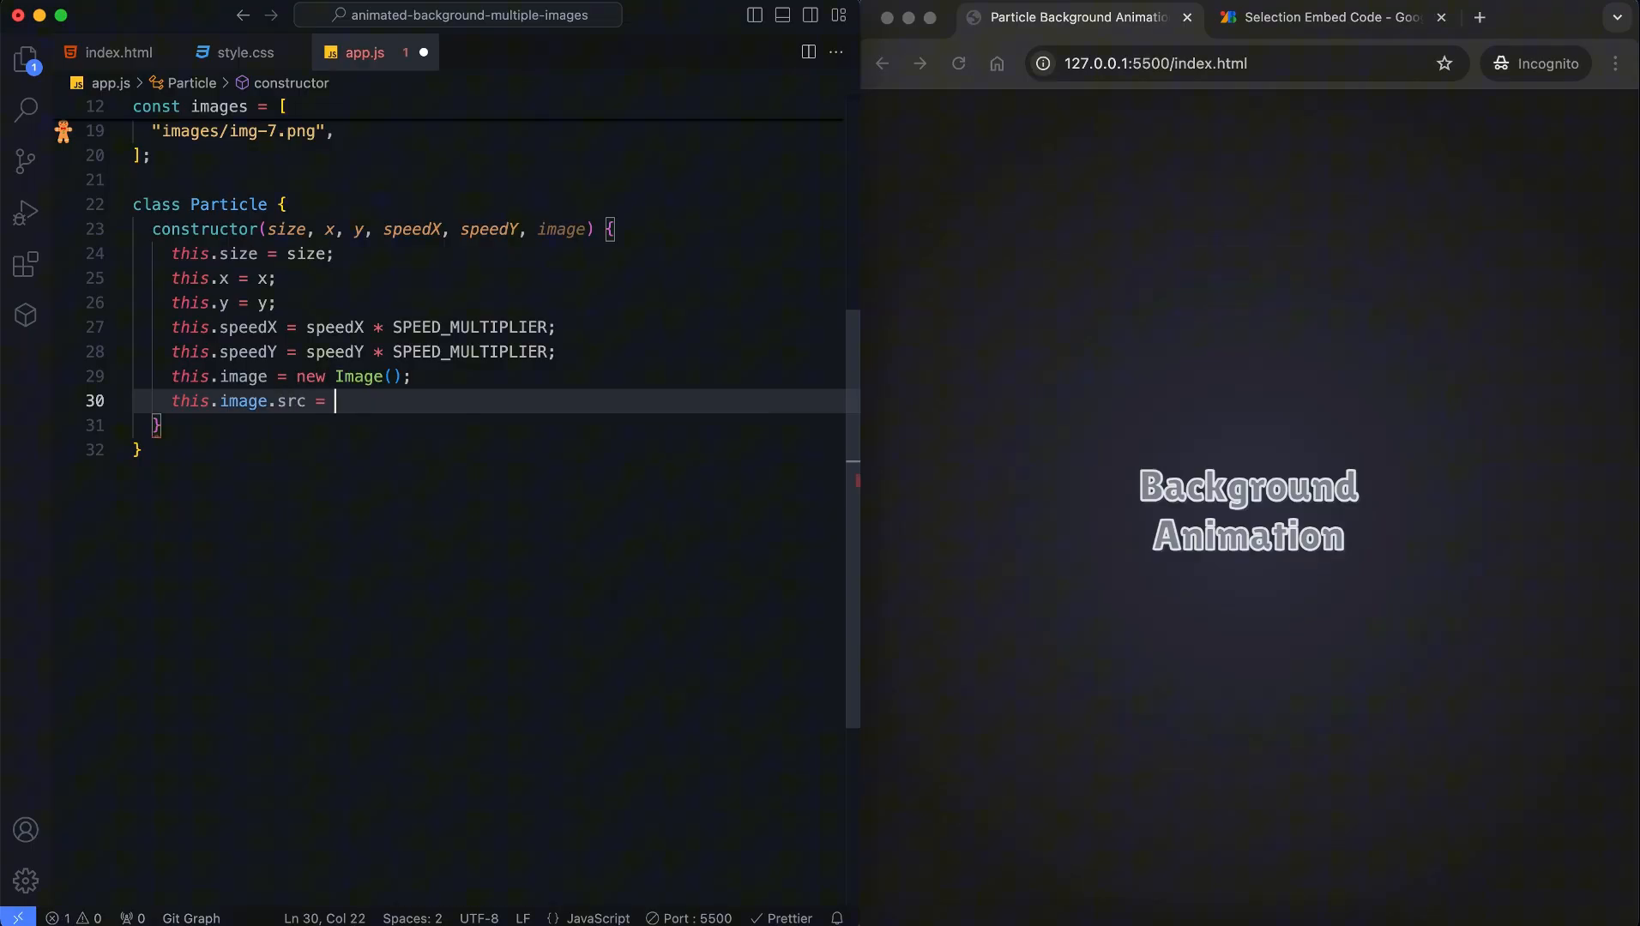
type("image;")
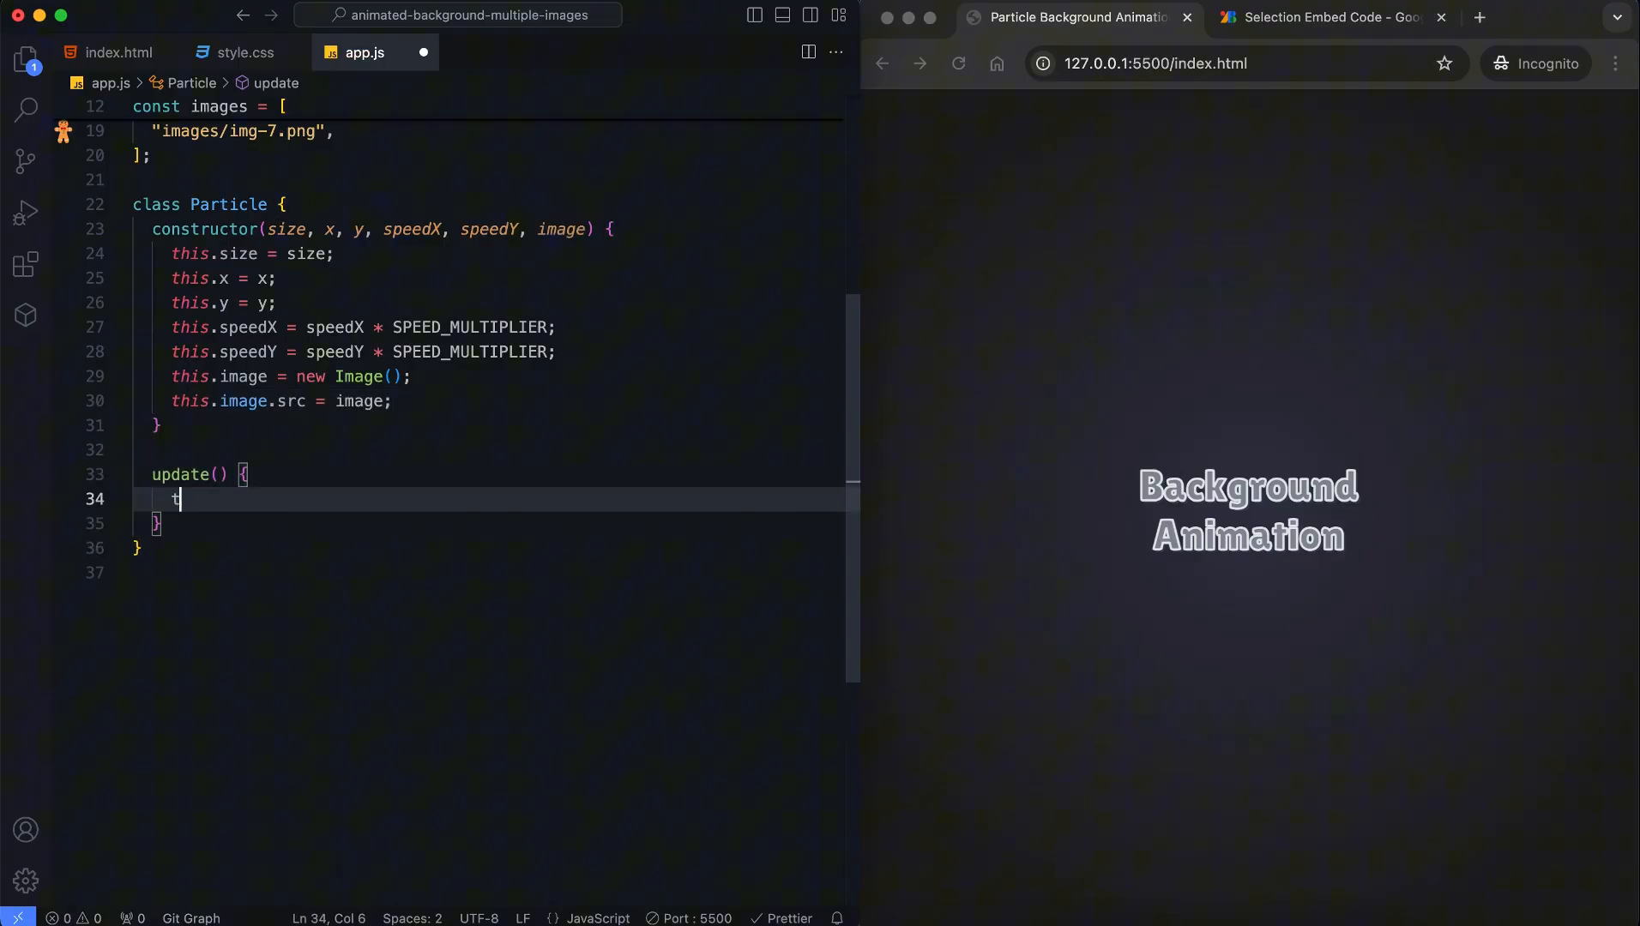
Add update() moving x and y by their speeds and reversing direction at canvas edges
type("his.x += this.speedX;")
type("if (this.x + this.size > canvas.w)")
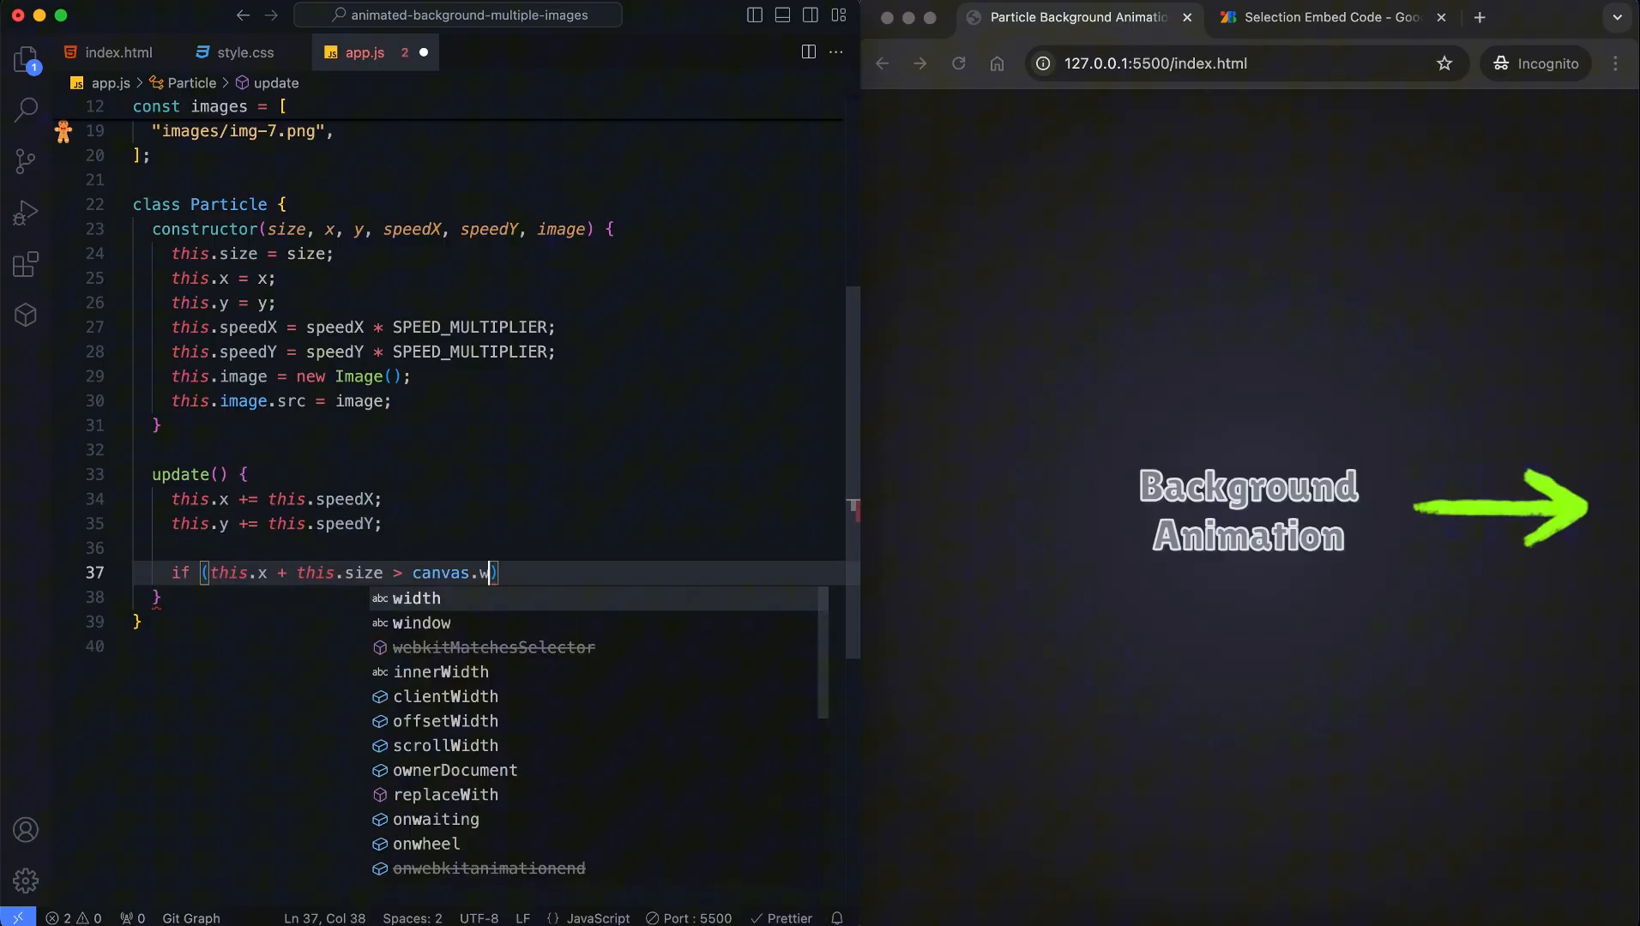
key("Tab")
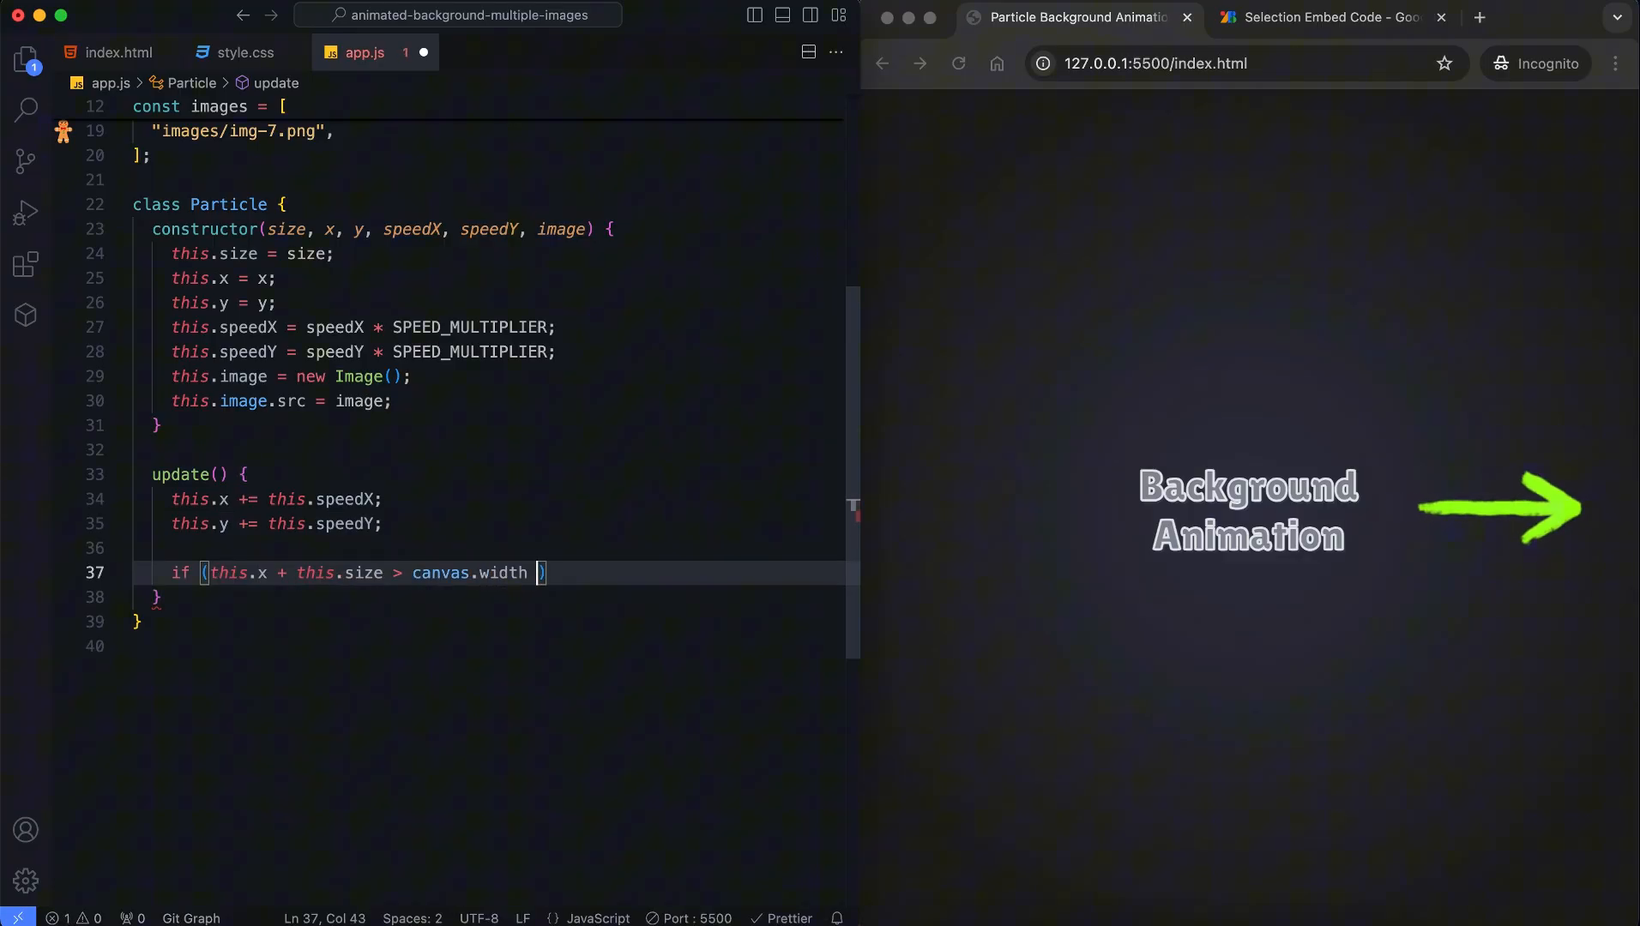
type("|| this.x < 0")
type("this.speedX = -this.speedX;")
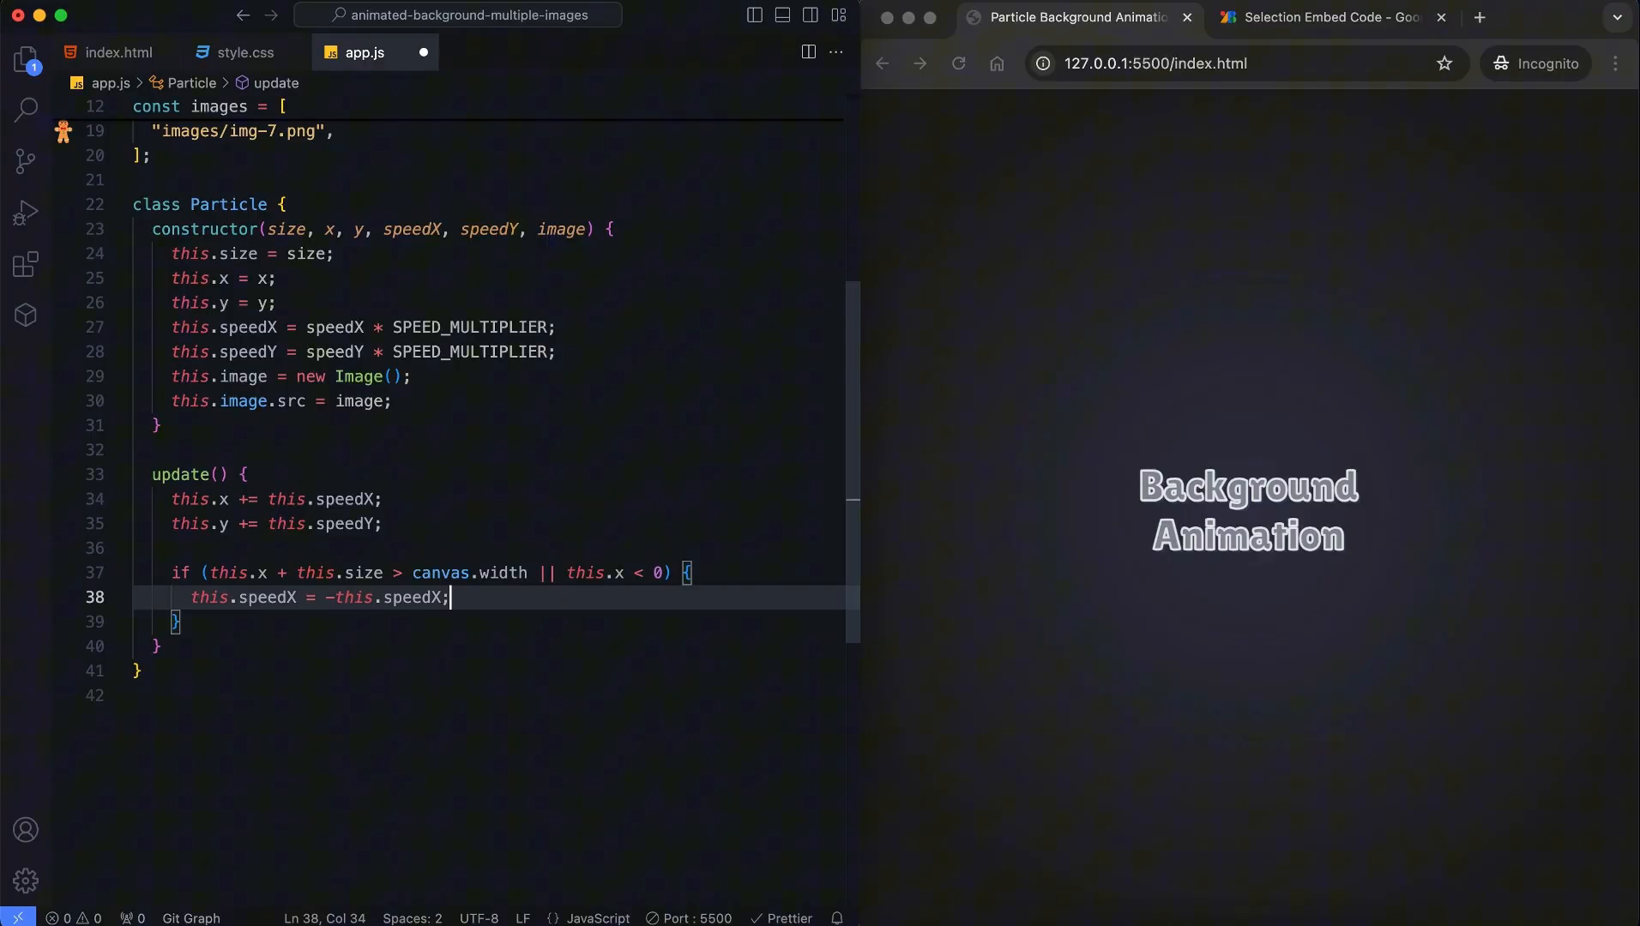
left_click(176, 621)
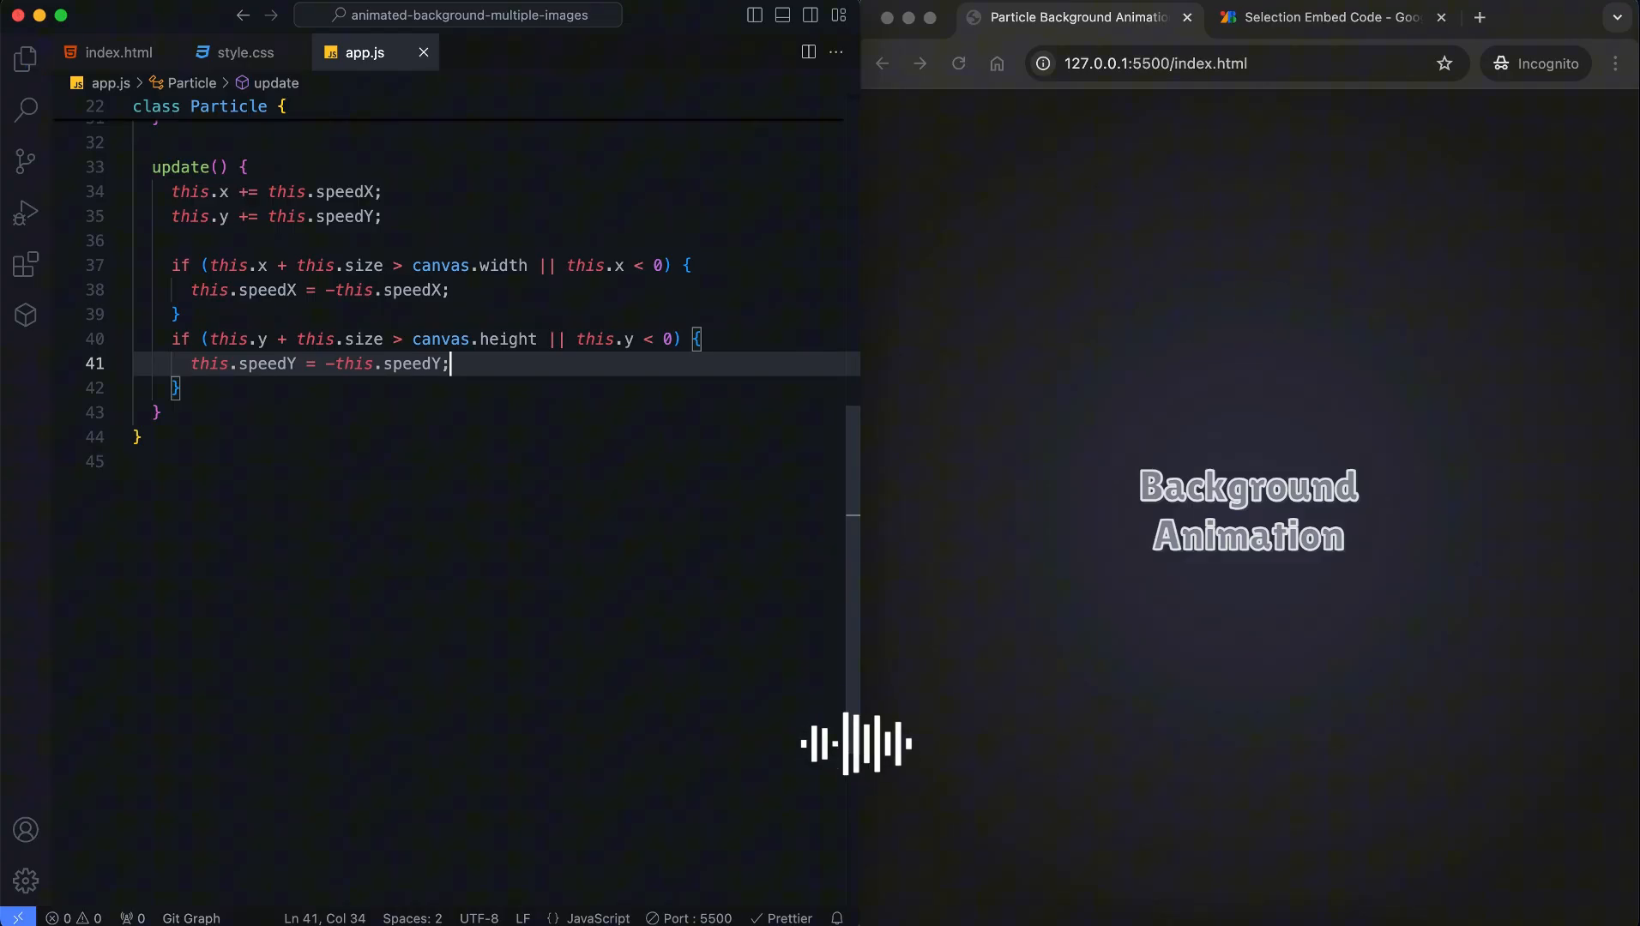
Push particles away from the mouse along a Math.atan2 angle when mouseX and mouseY are set
type("if (m")
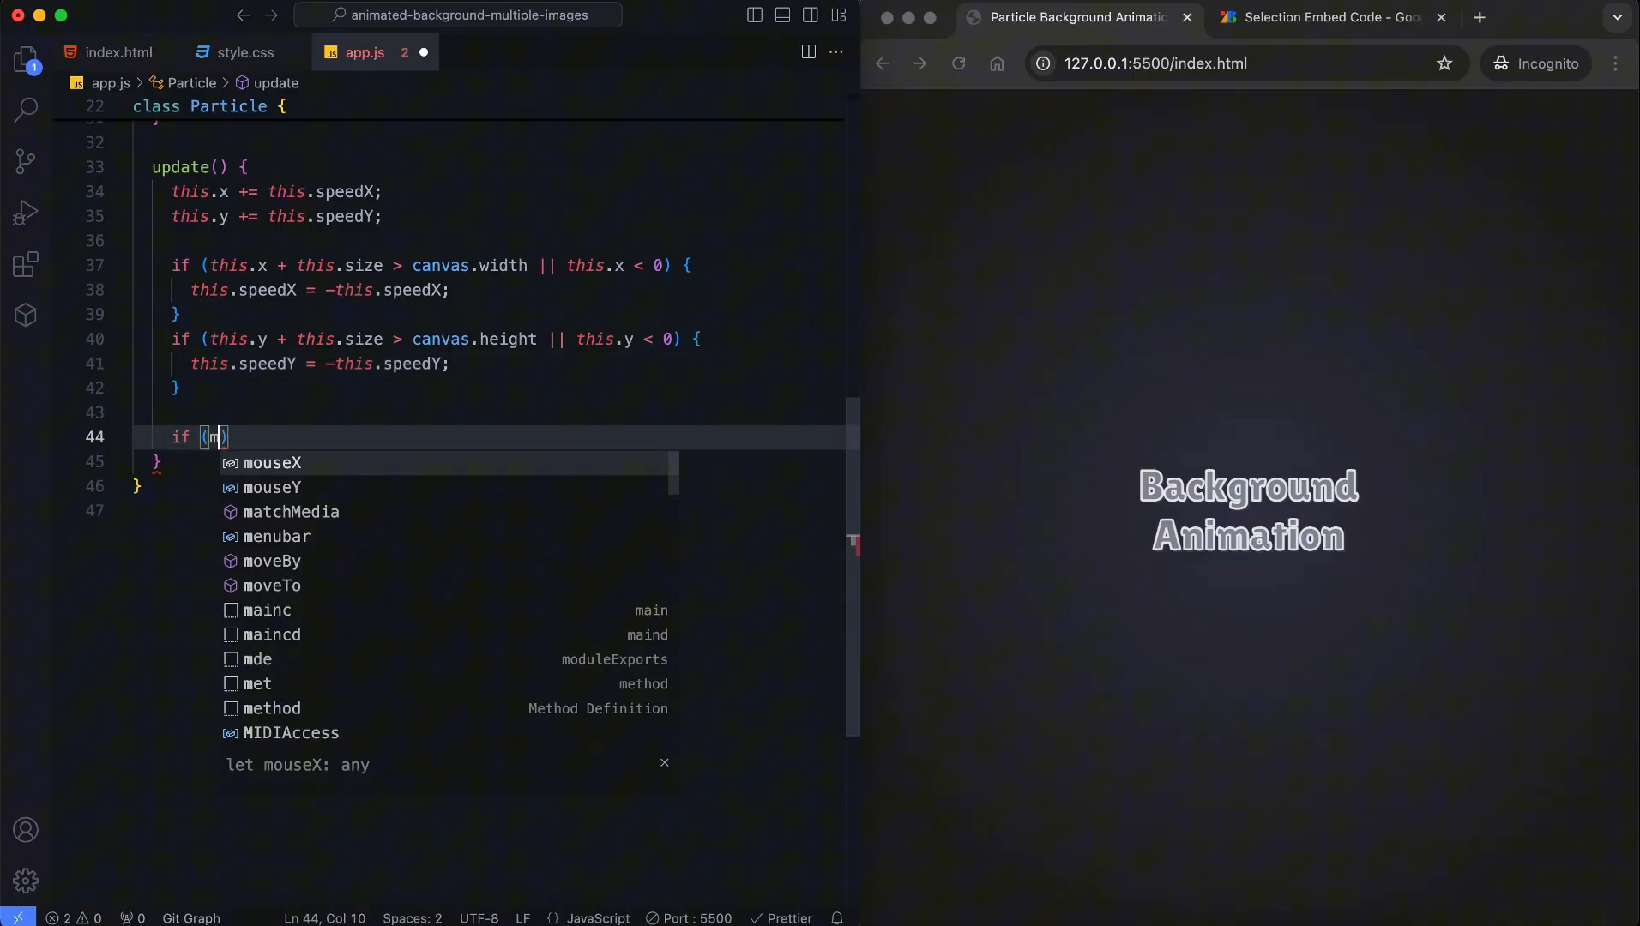
type("ouseX !== null &&")
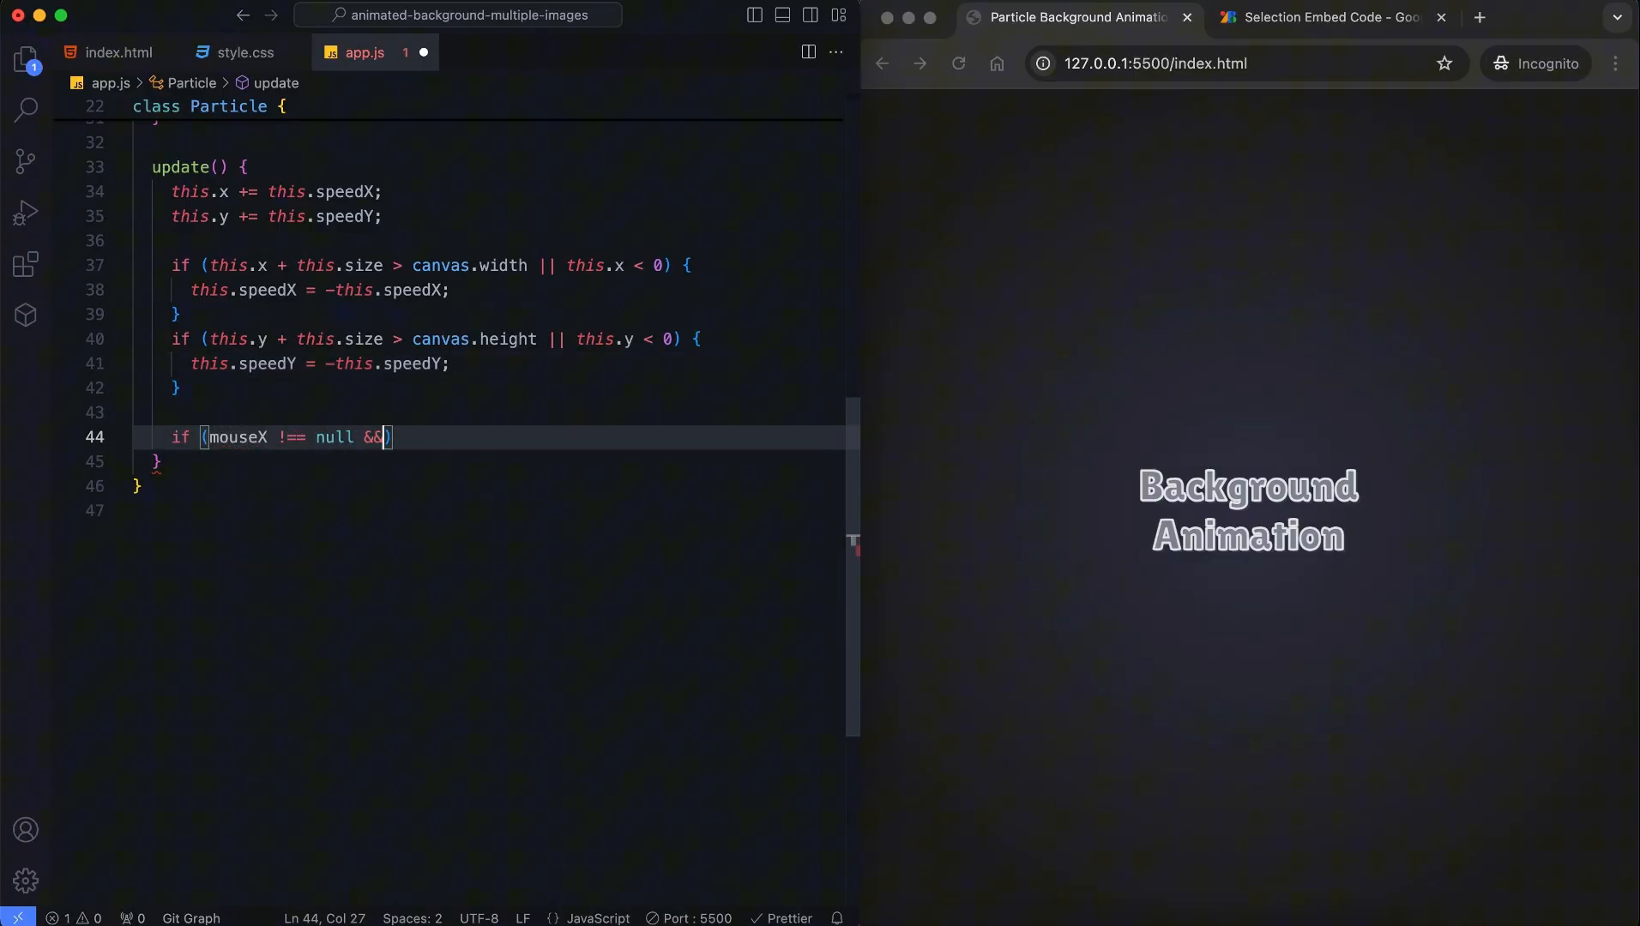
type("mouseY !== null)")
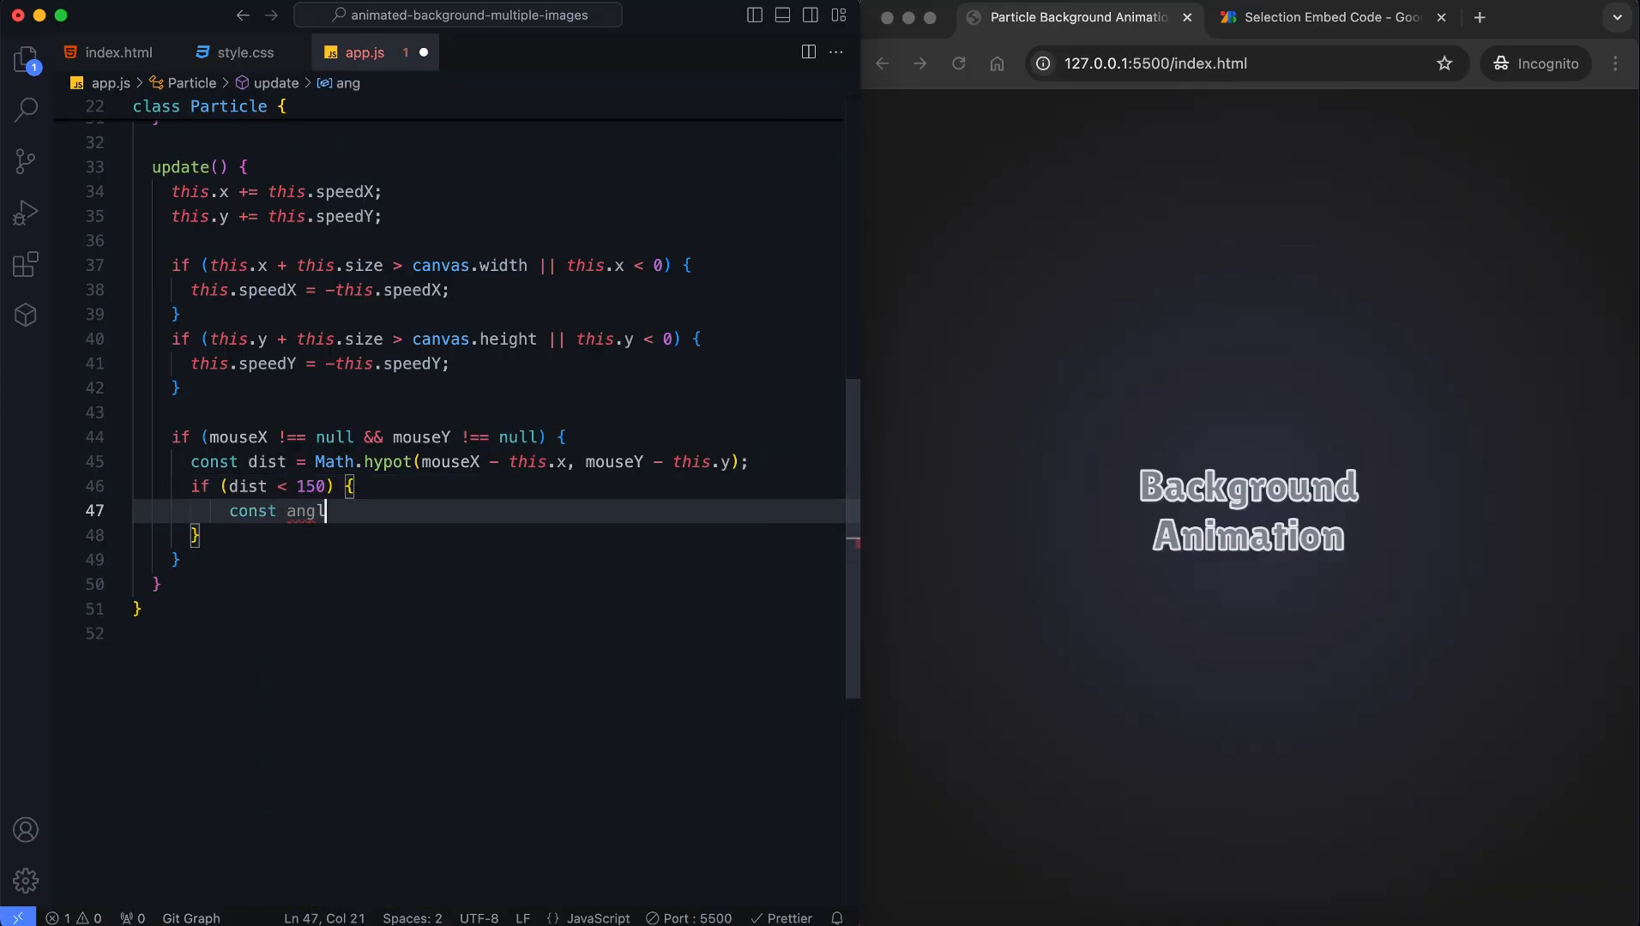
type("e = Math.atan2(this.y - mouseY, this.x - mouseX);")
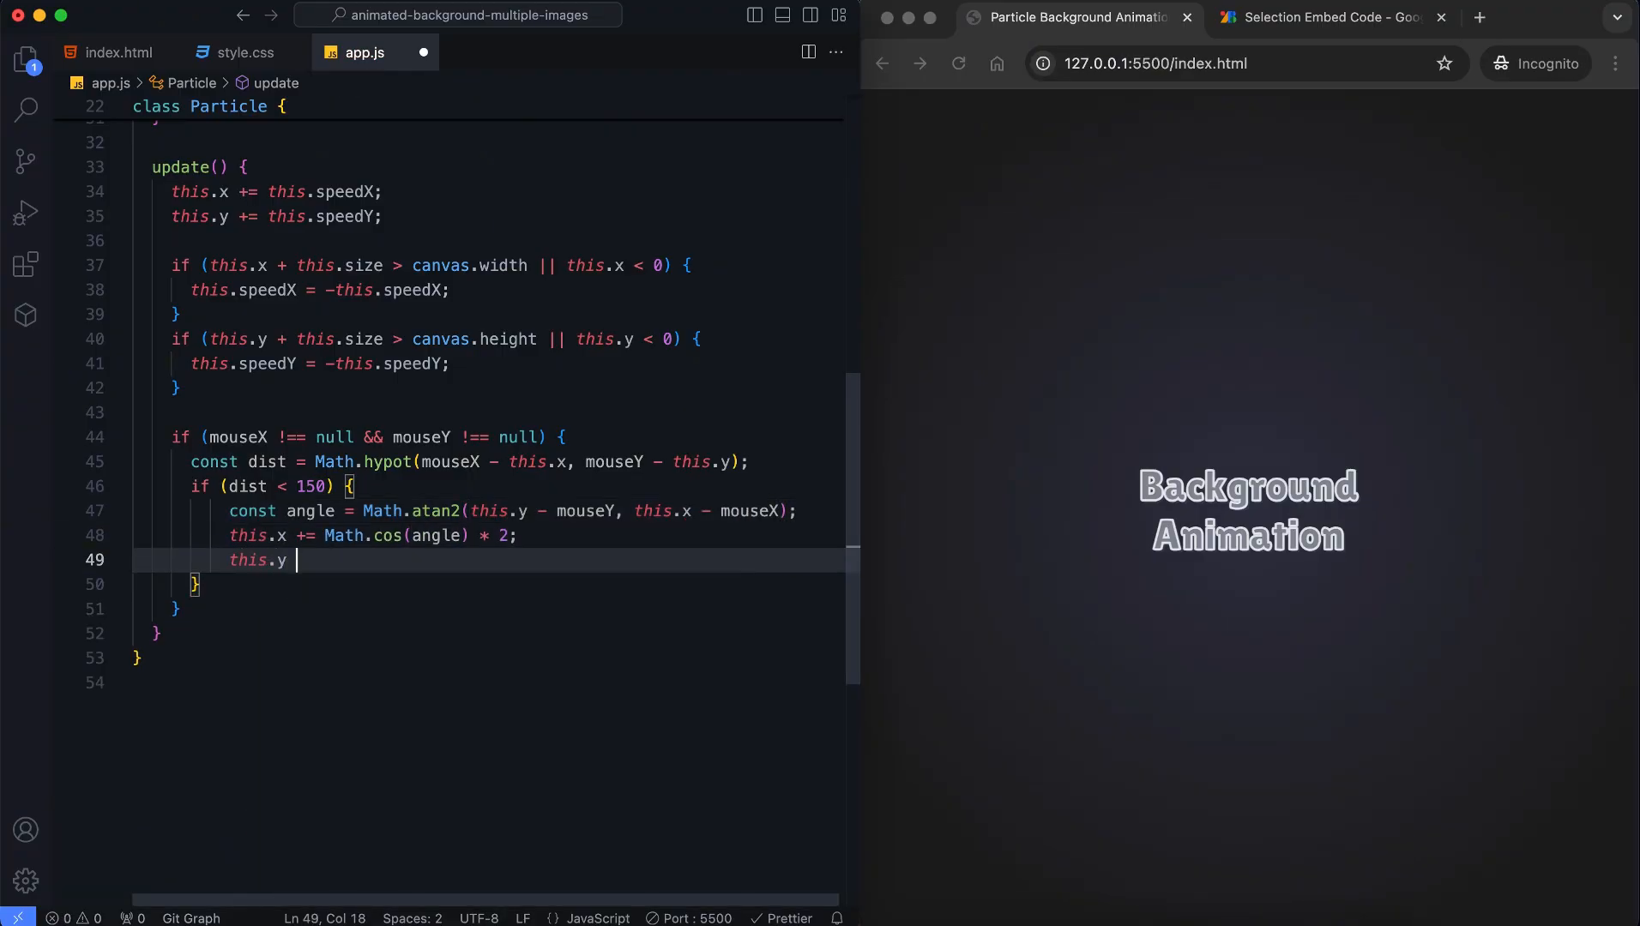
type("+= Math.sin(angle) *")
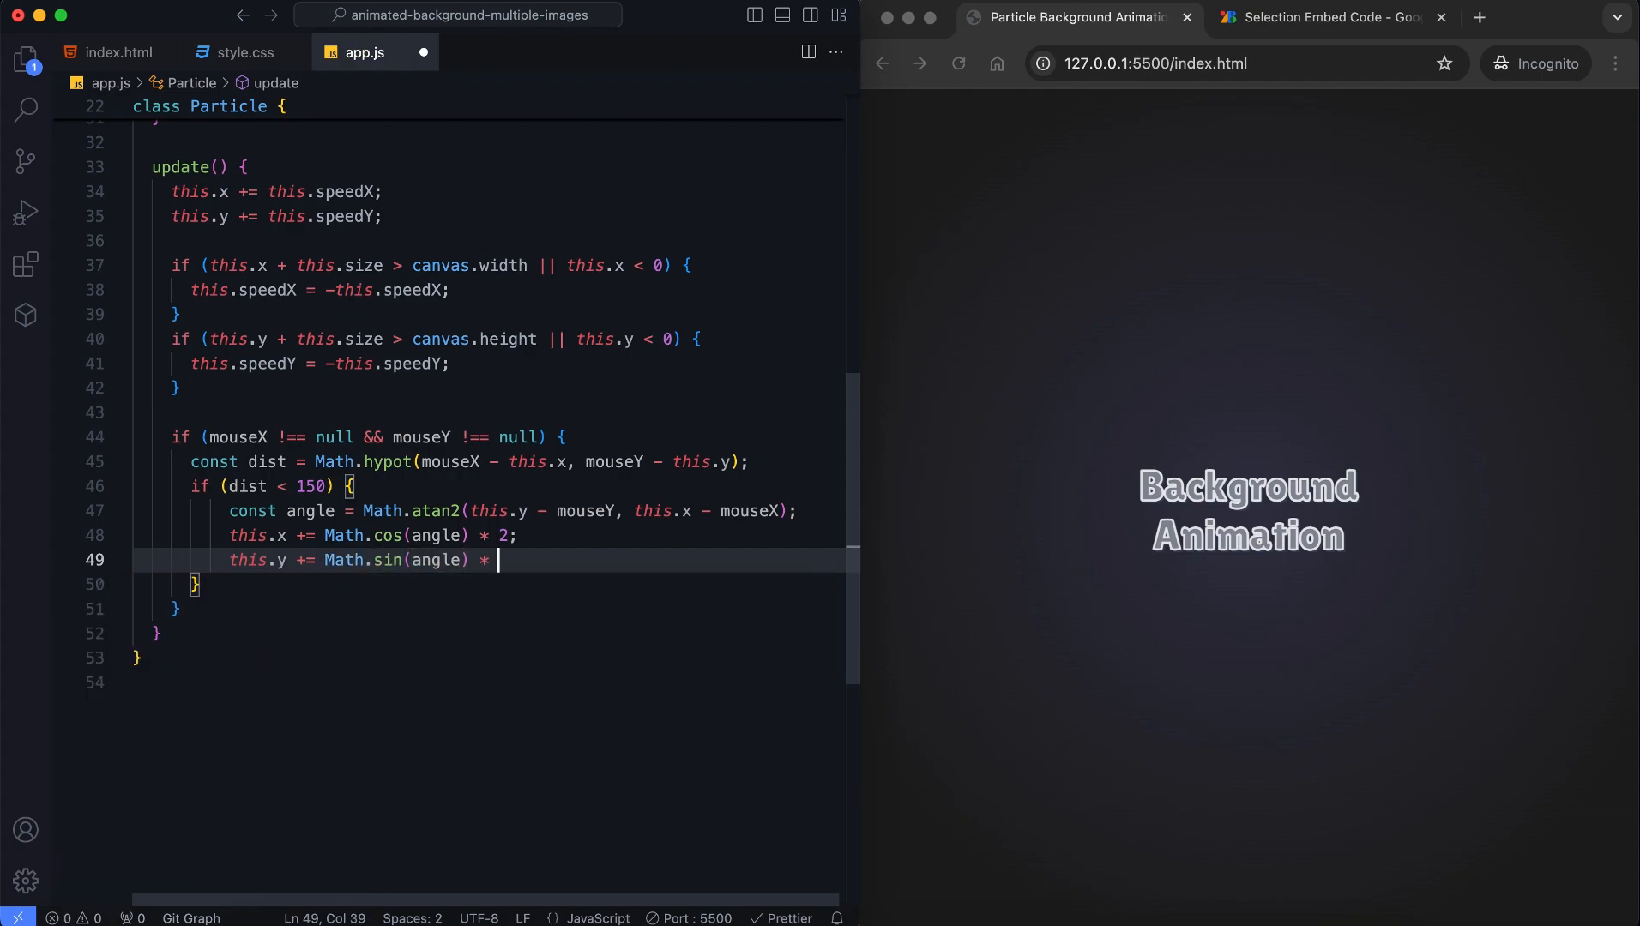
type("2;")
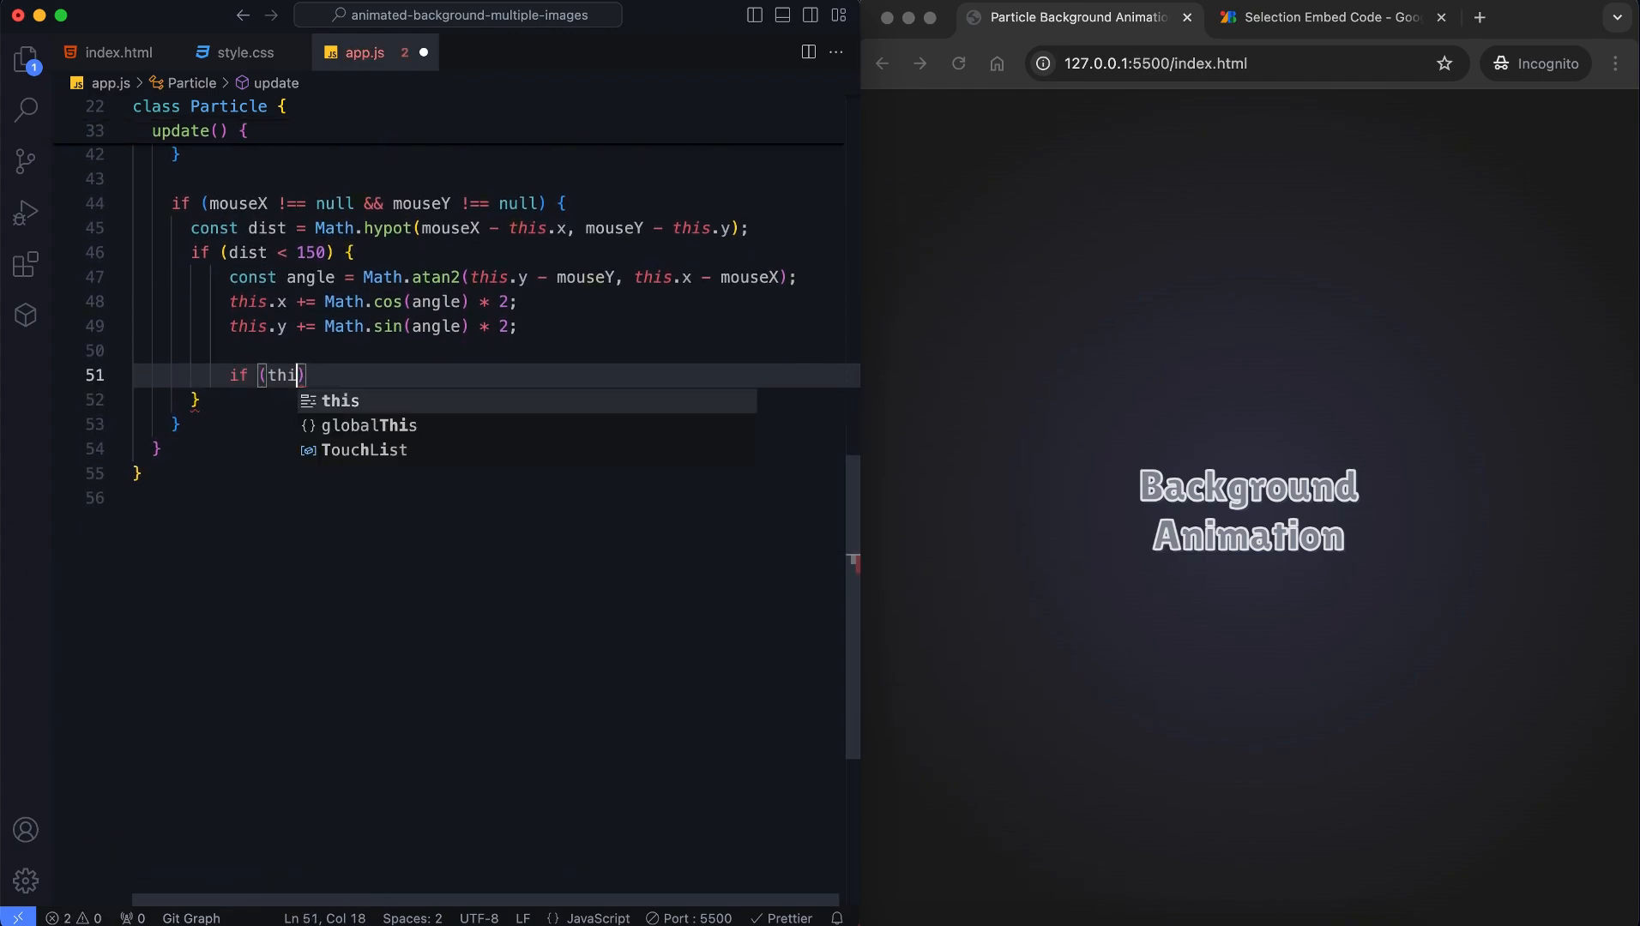
Clamp x and y inside the canvas, resetting to 0 or the canvas size minus particle size
type("s.x < 0) this.x =")
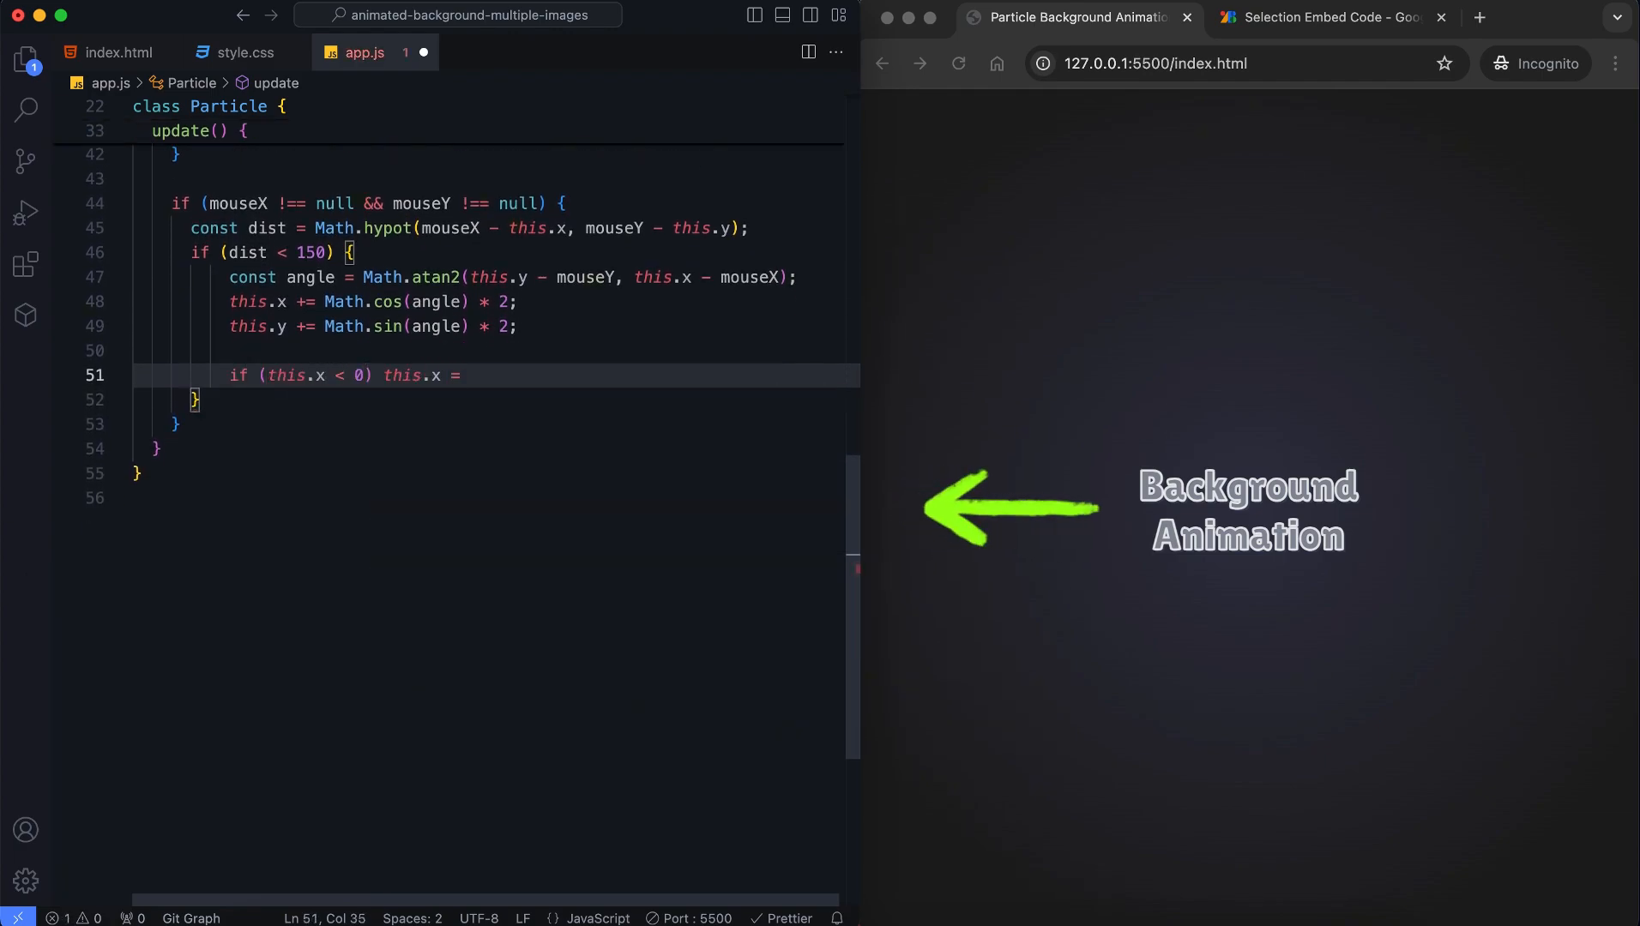
type("0;")
type("if (this.x + this.size > canvas.width")
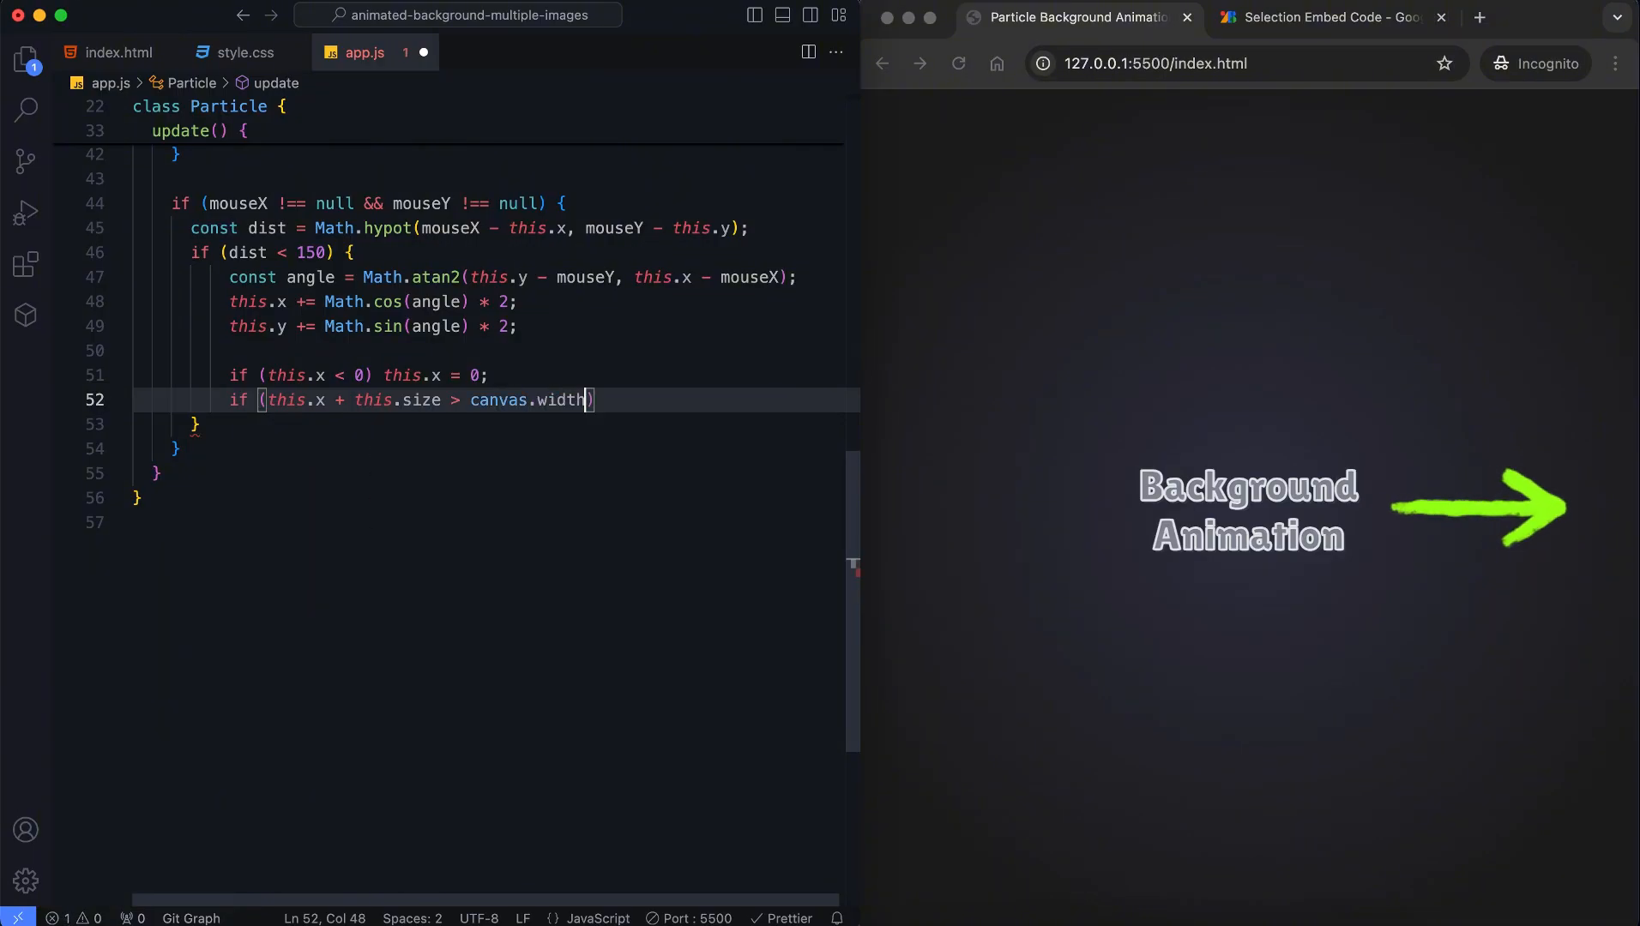
type("this.x = canvas.width - this.size;")
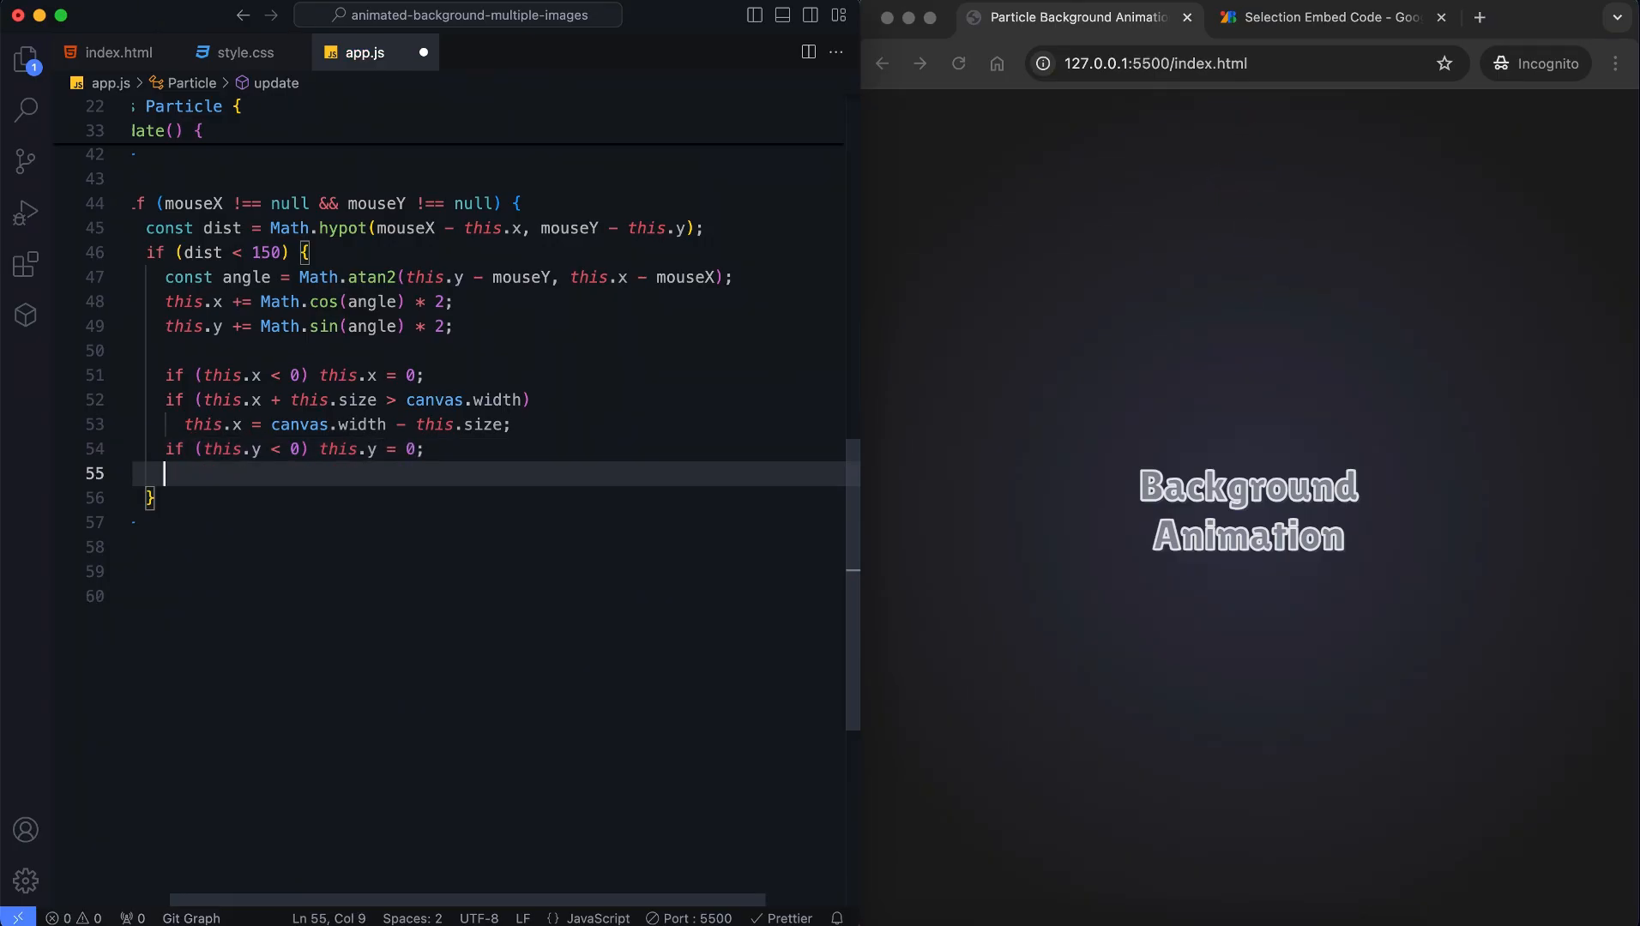
type("if (this.y + this.size )")
type("ctx.drawImage(")
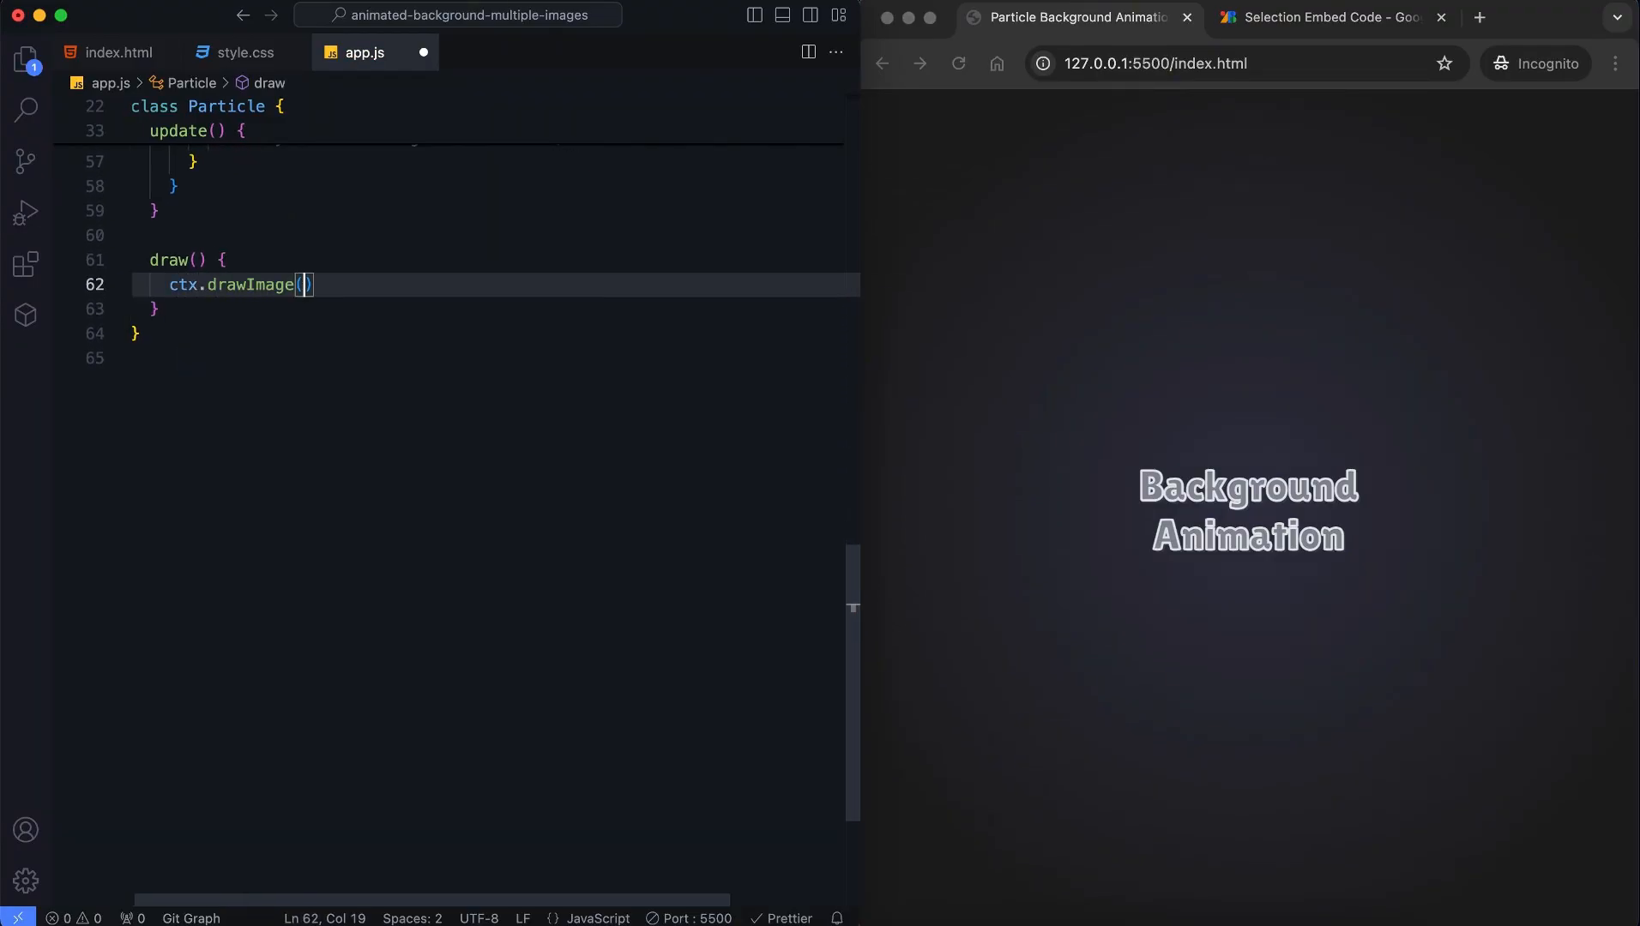
Add draw() calling ctx.drawImage(this.image, this.x, this.y, this.size, this.size)
type("this.image, this.x, this.y, this.size, this.size")
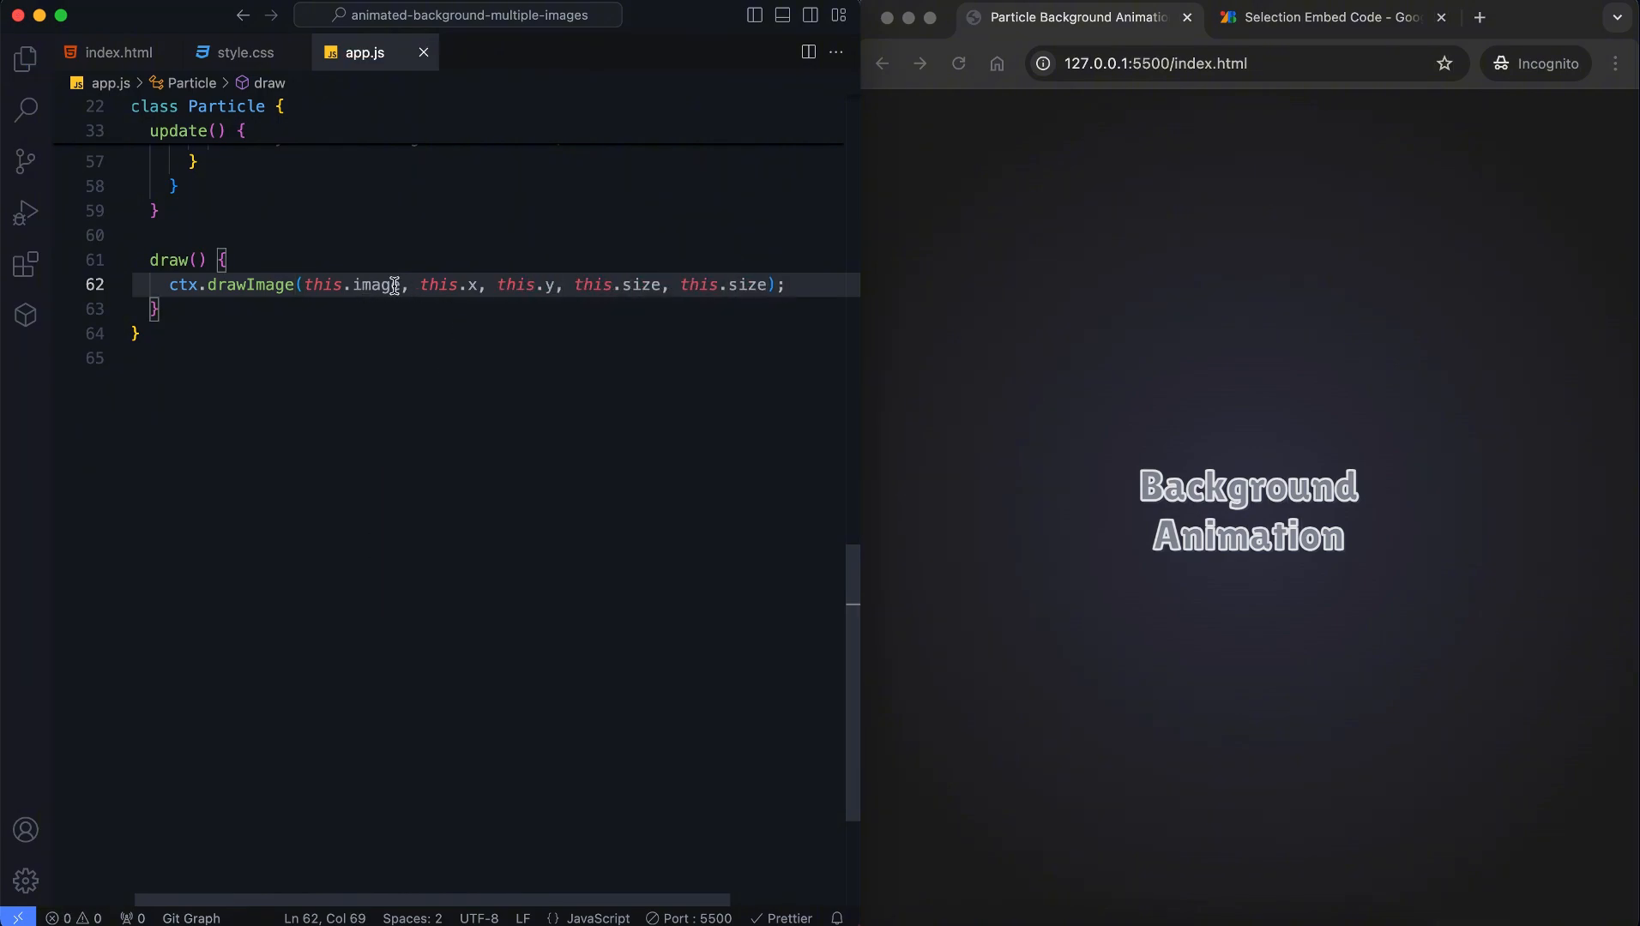
double_click(375, 285)
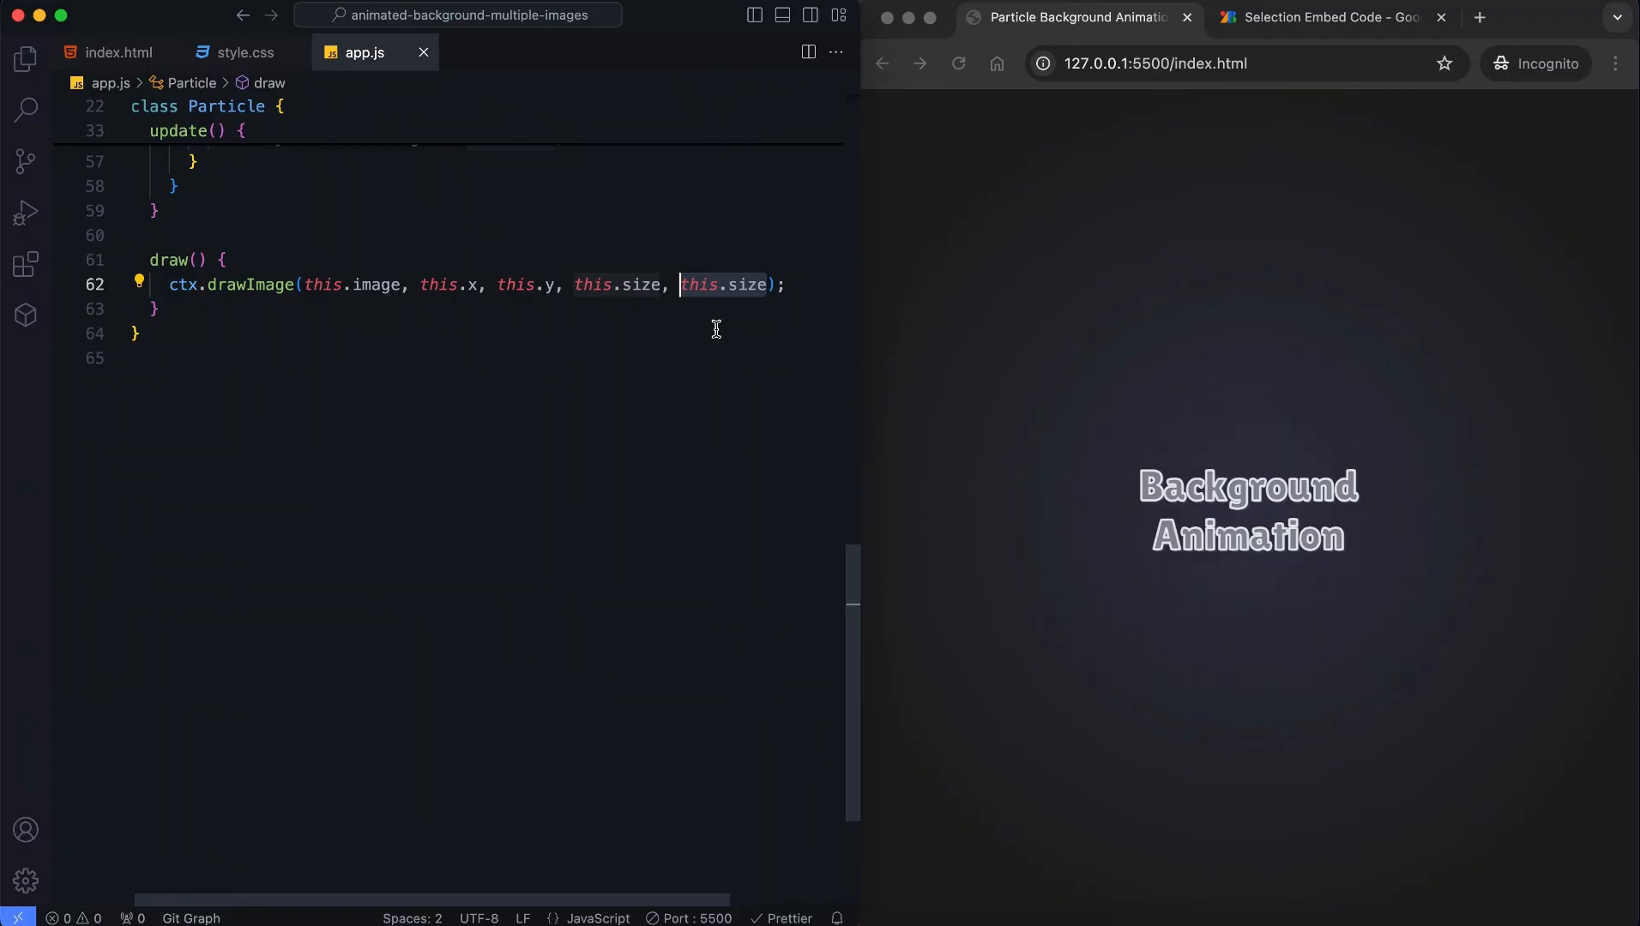
Begin init() looping over numParticles, computing a random size and random x and y positions
type("function init() {")
type("for(let i = 0; ")
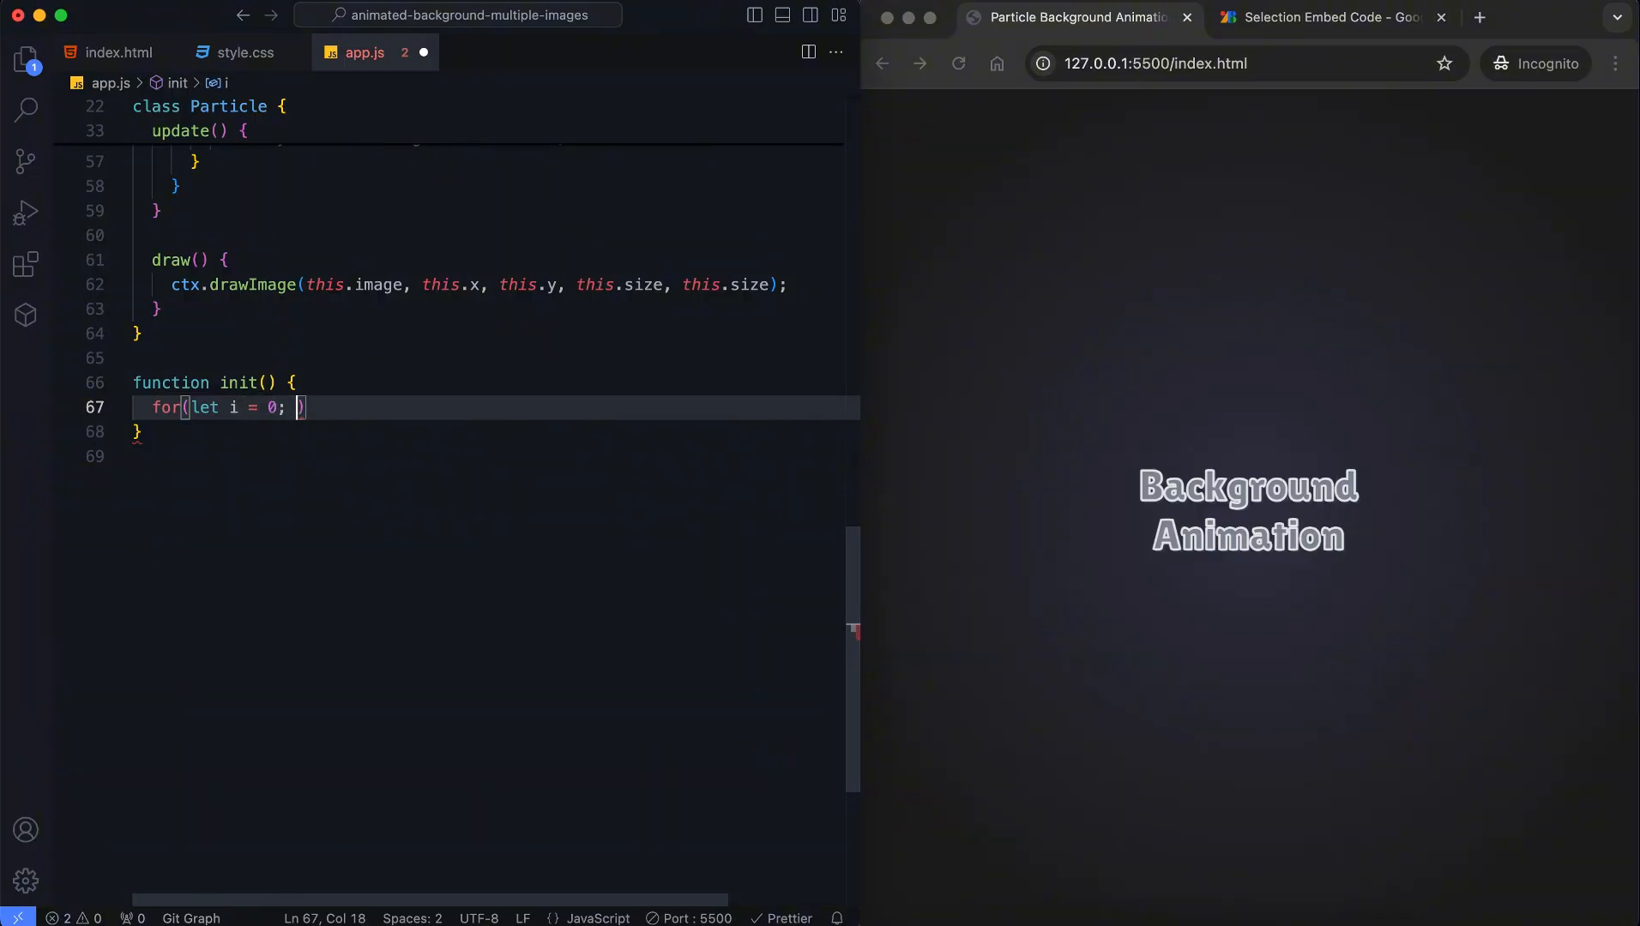
type("i < numParticles; i++")
type("const size = 4")
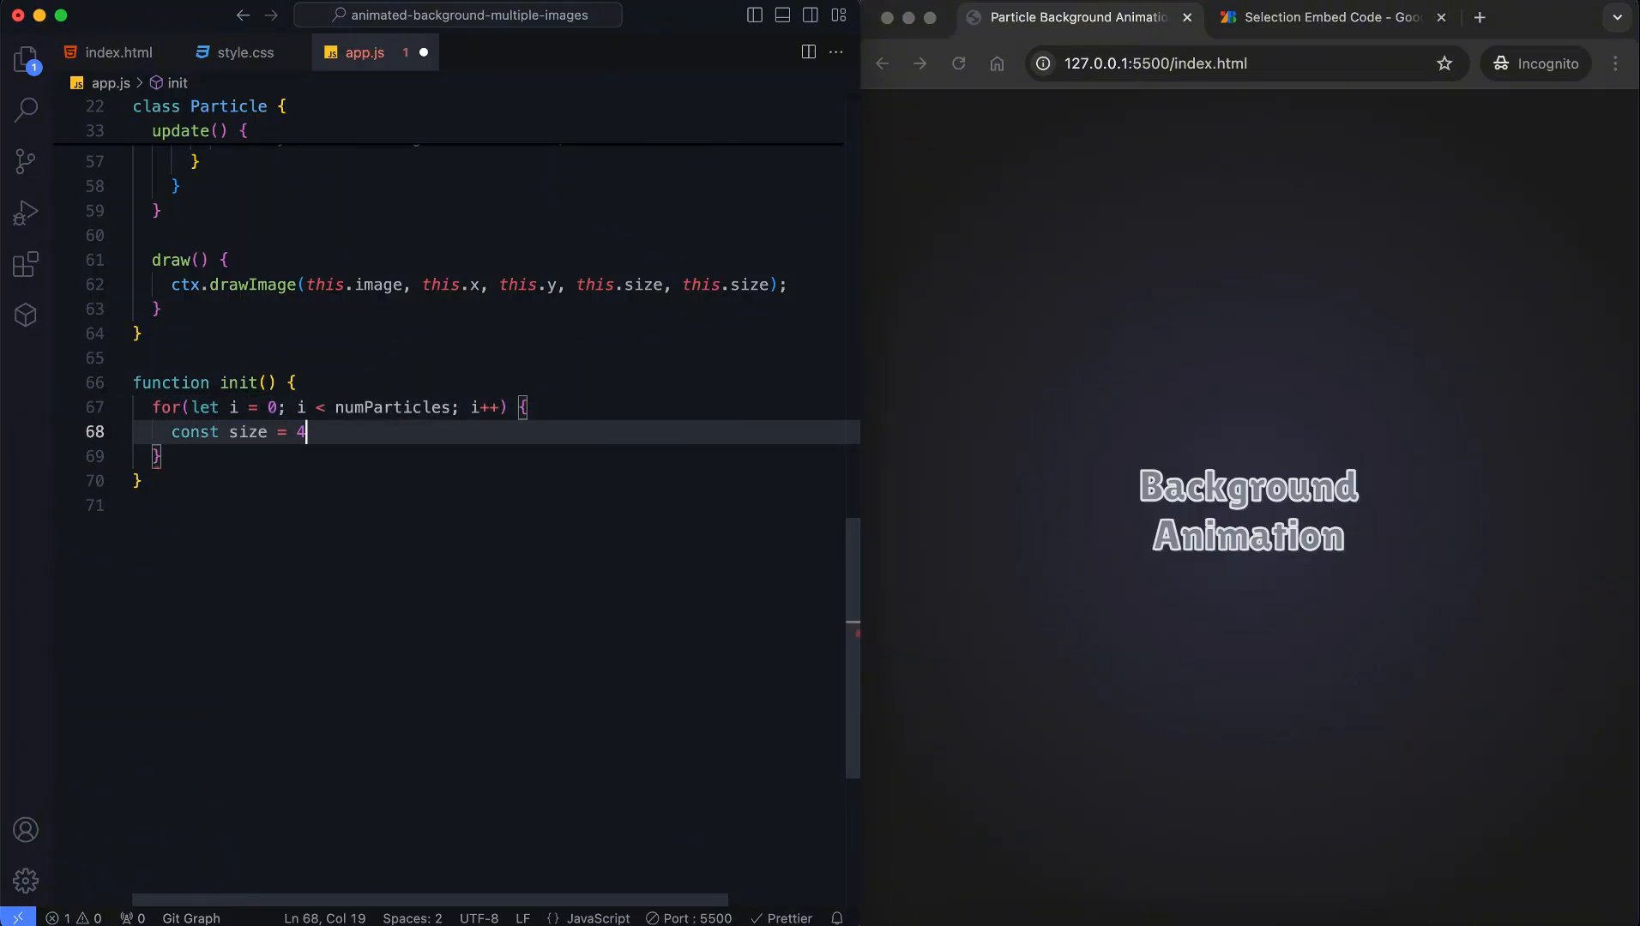
type("0 + Math.random() * 20;")
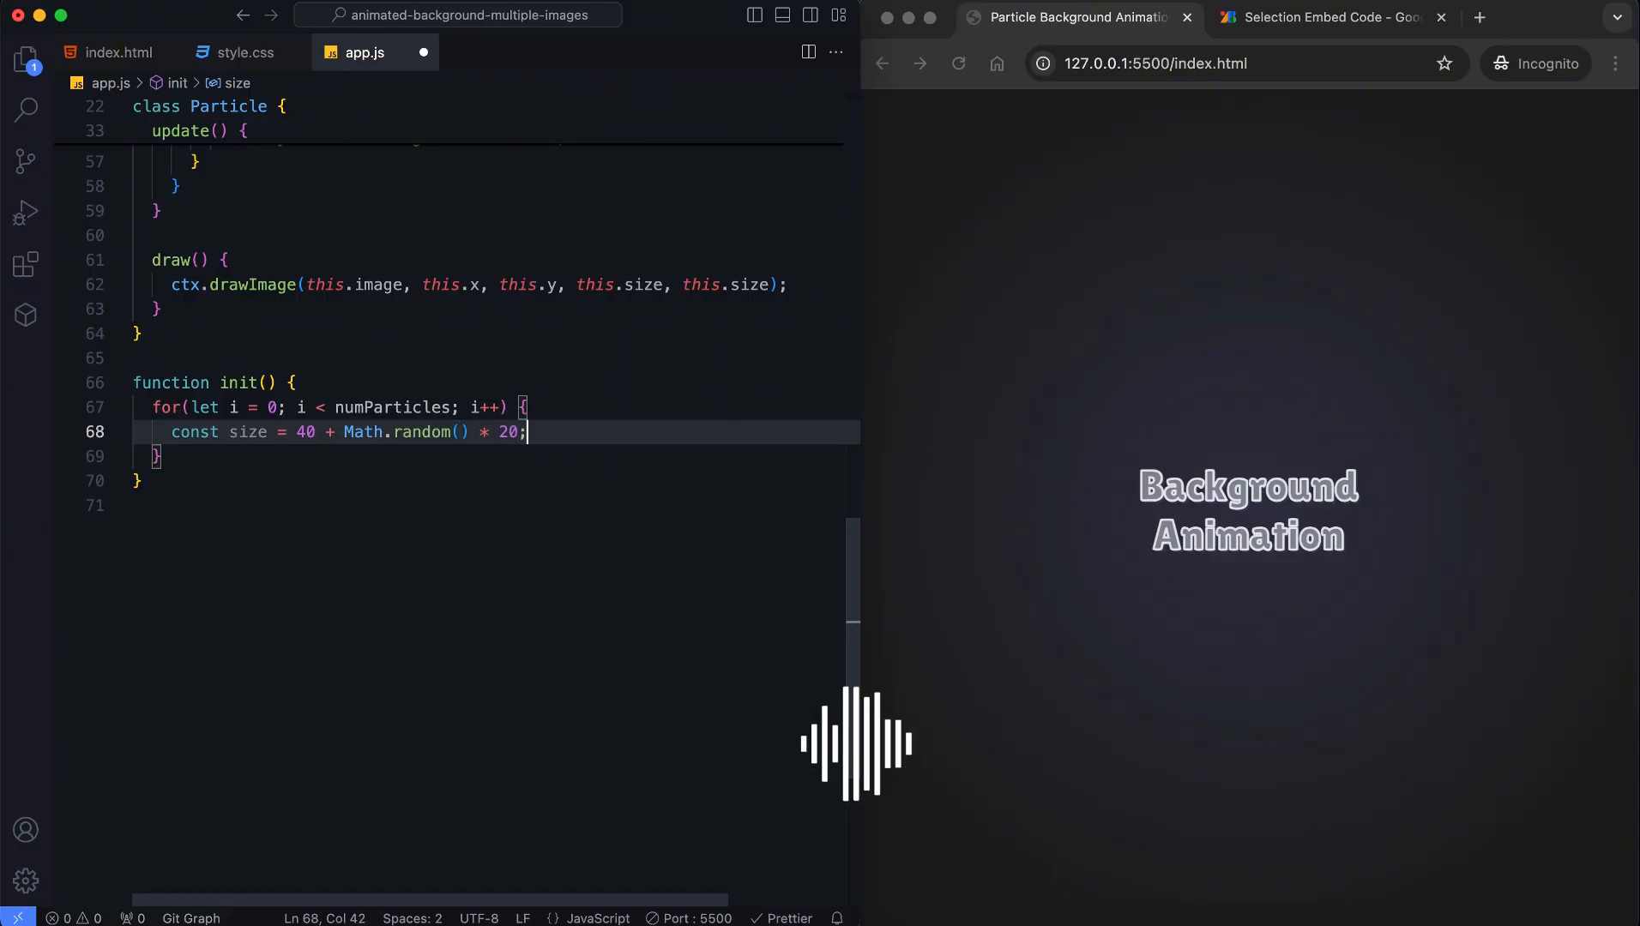
type("const x = Math.r")
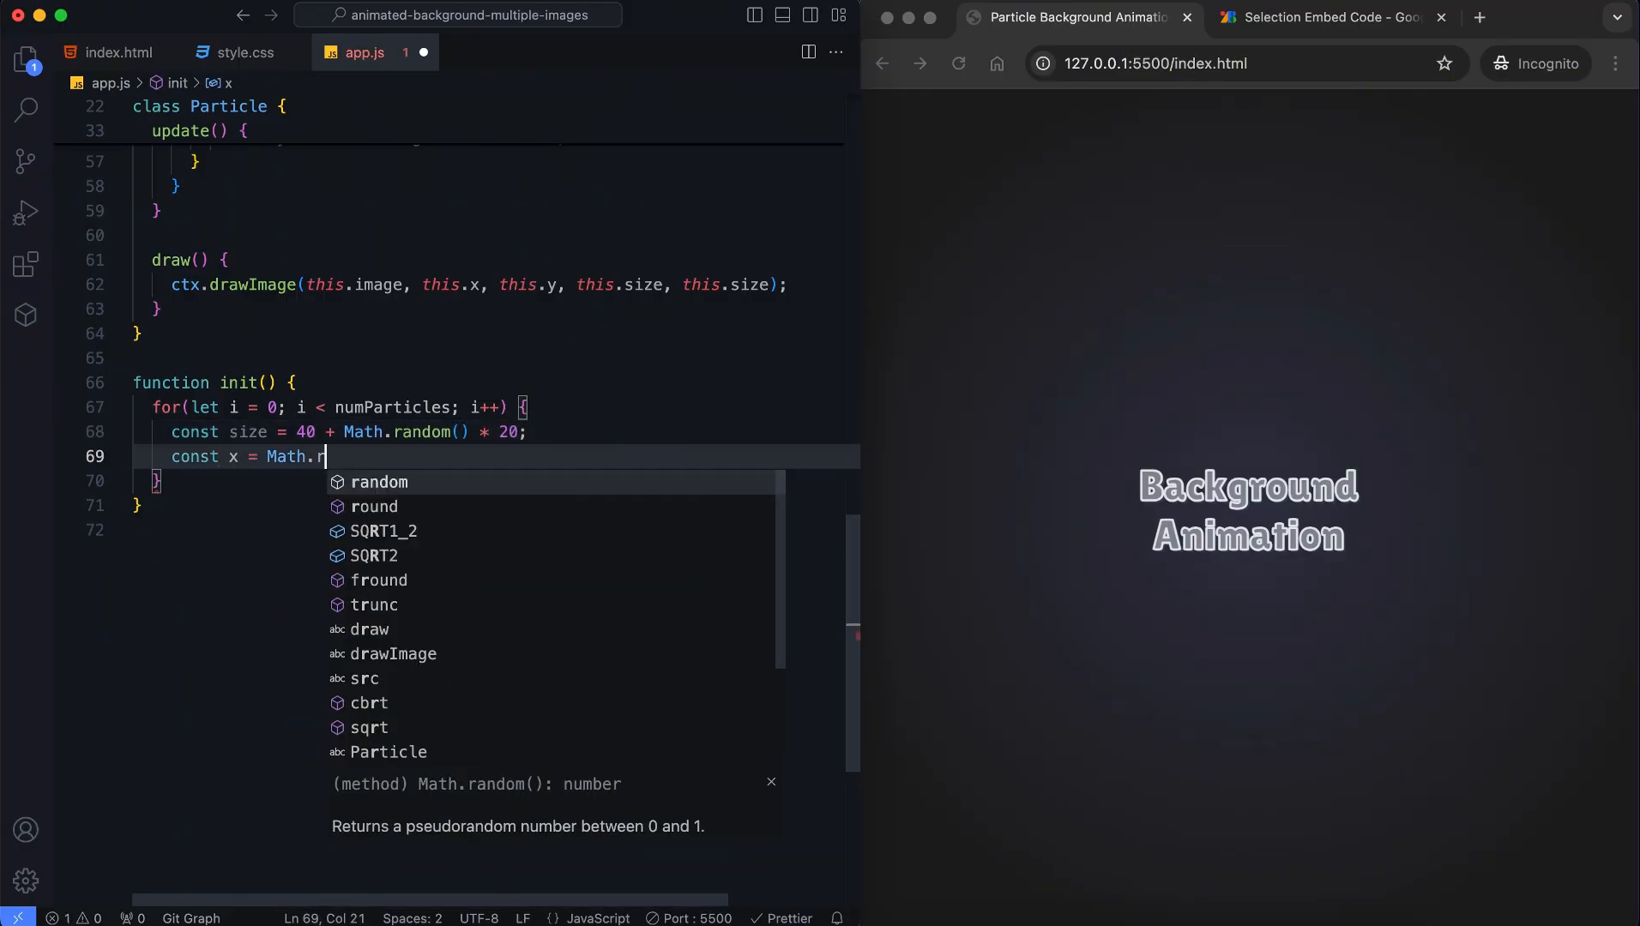
type("andom() * (canvas.width - size);")
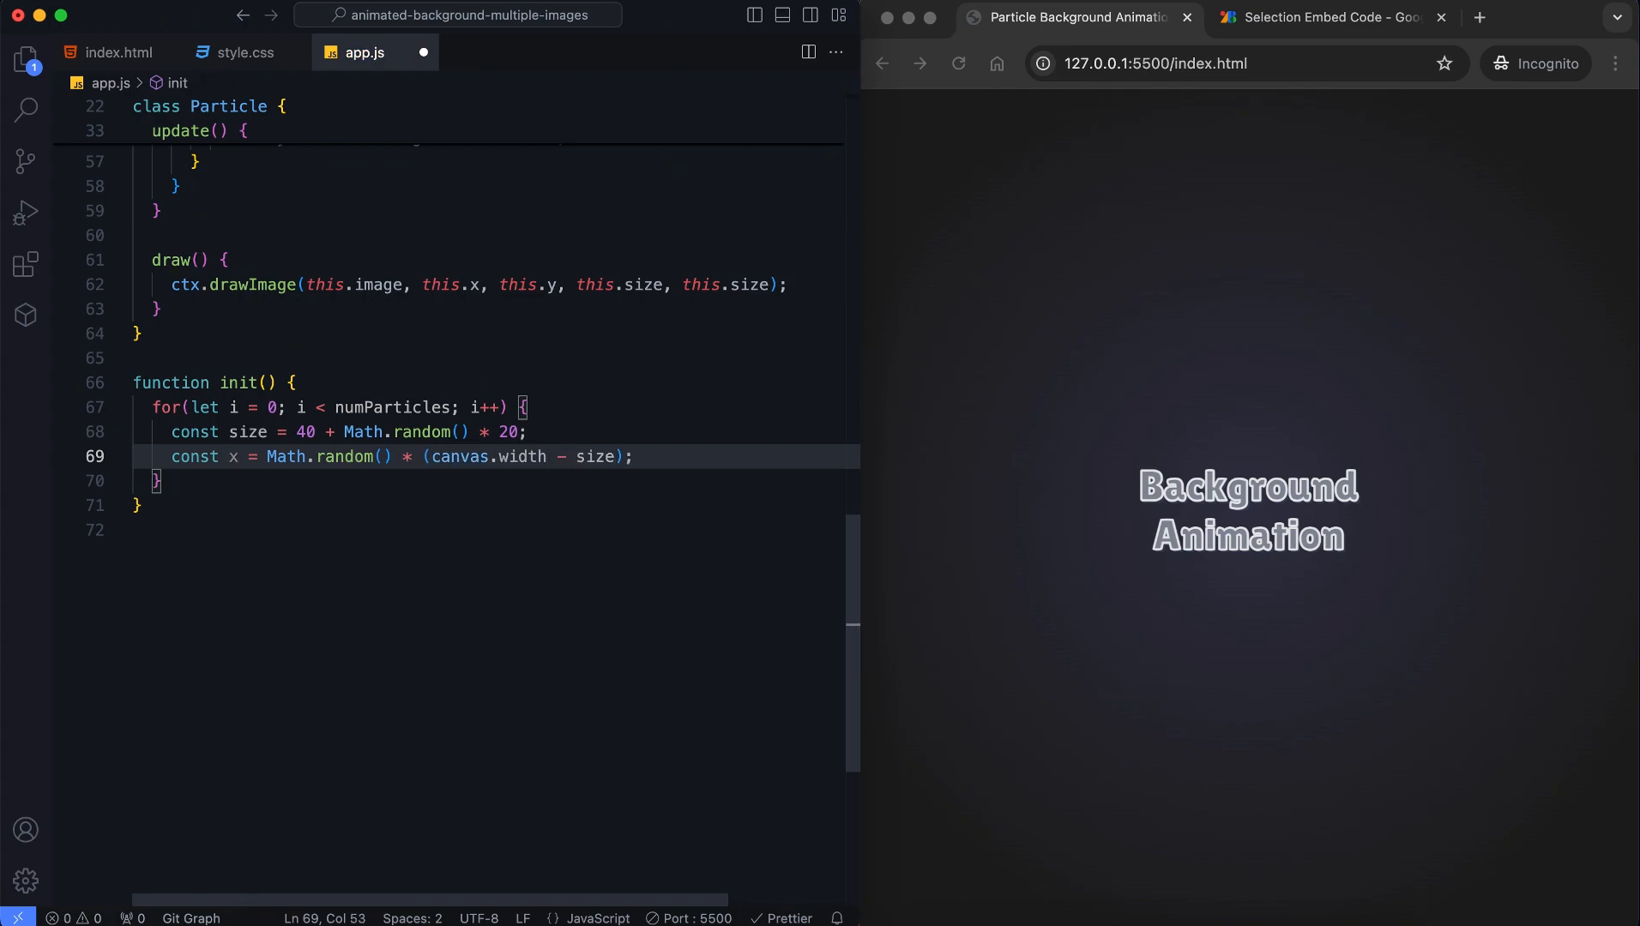
type("const y = Math.random() * (canvas.width - size);")
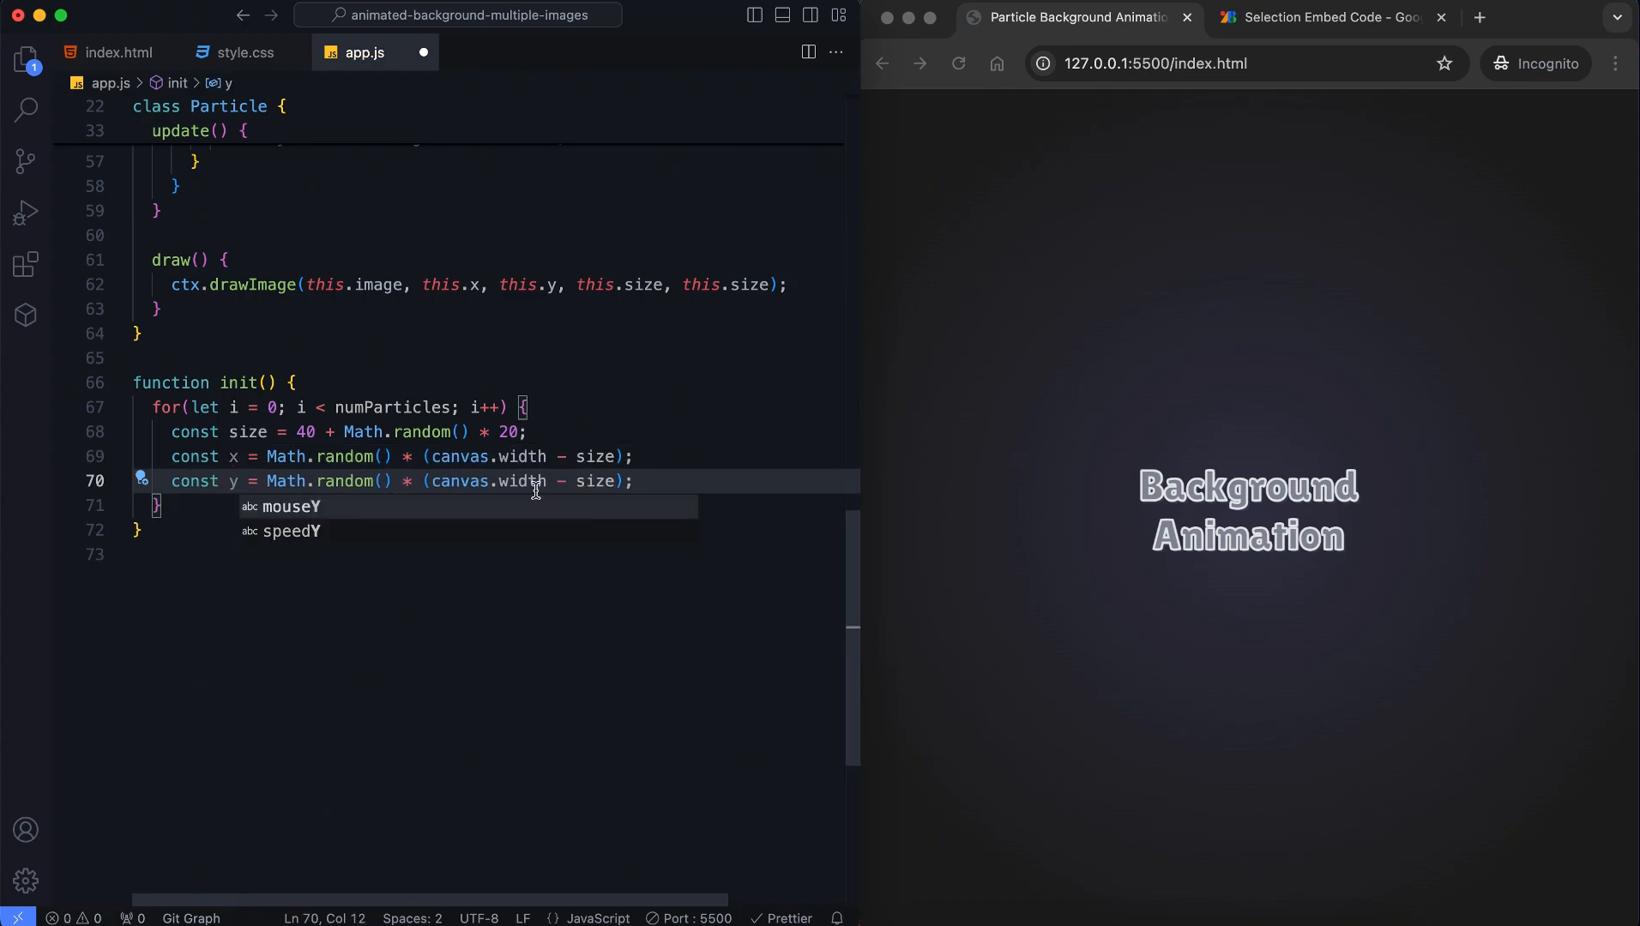
Pick a random image for each particle and push a new Particle into the array
type("const image")
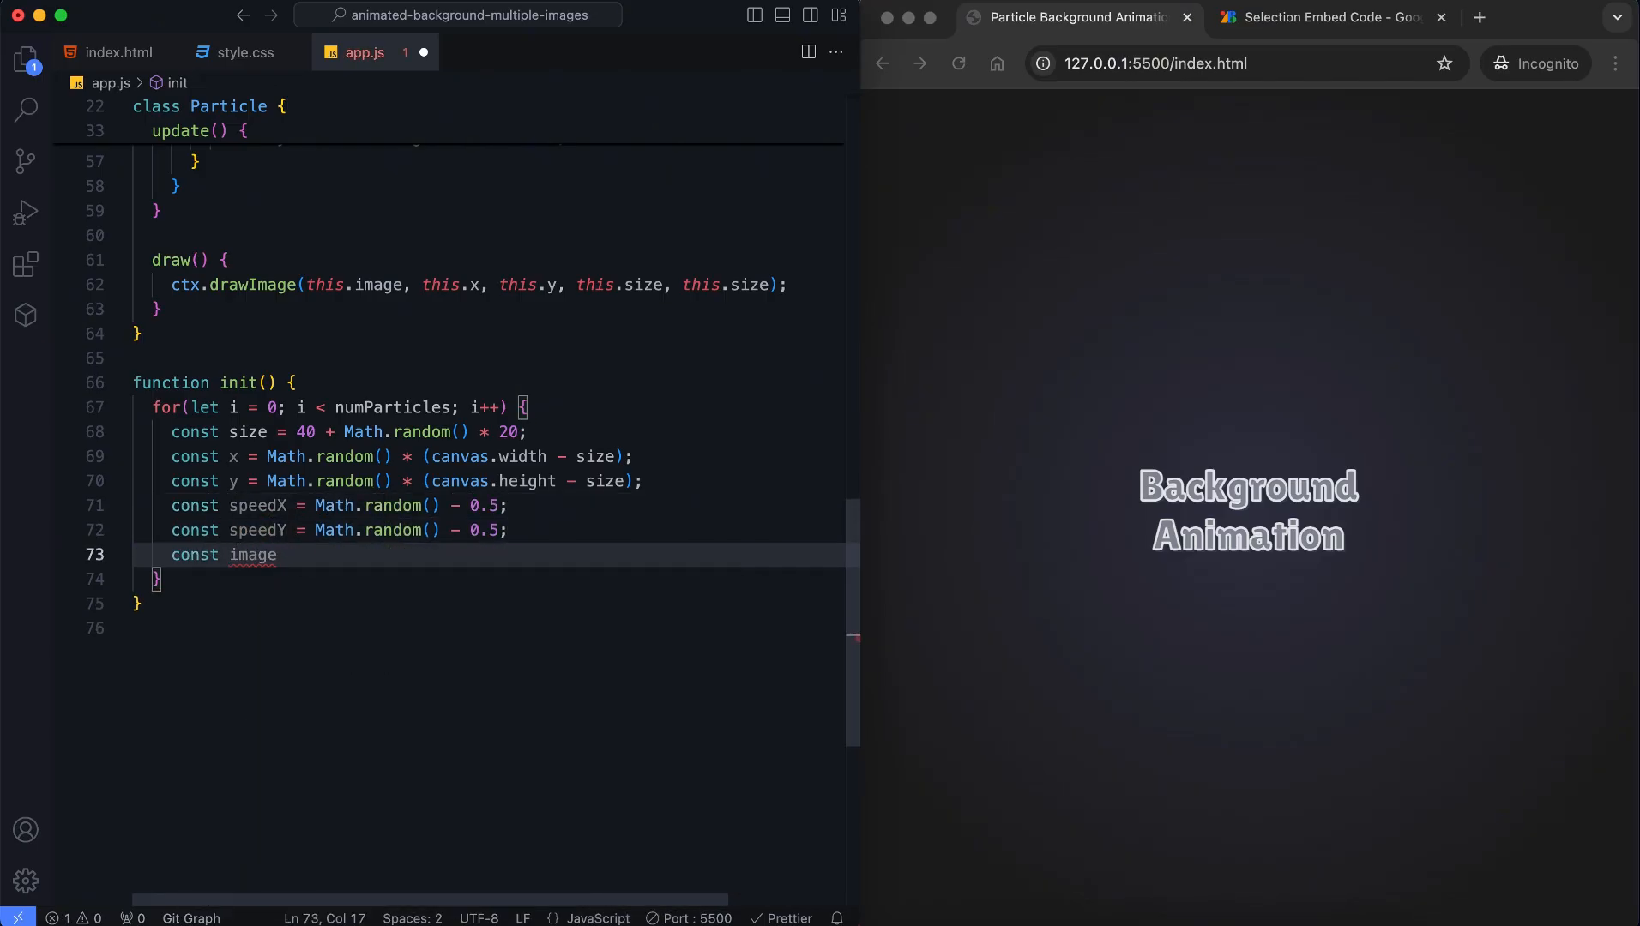
type("= images[Math.floor(Math.random() * images.length)];")
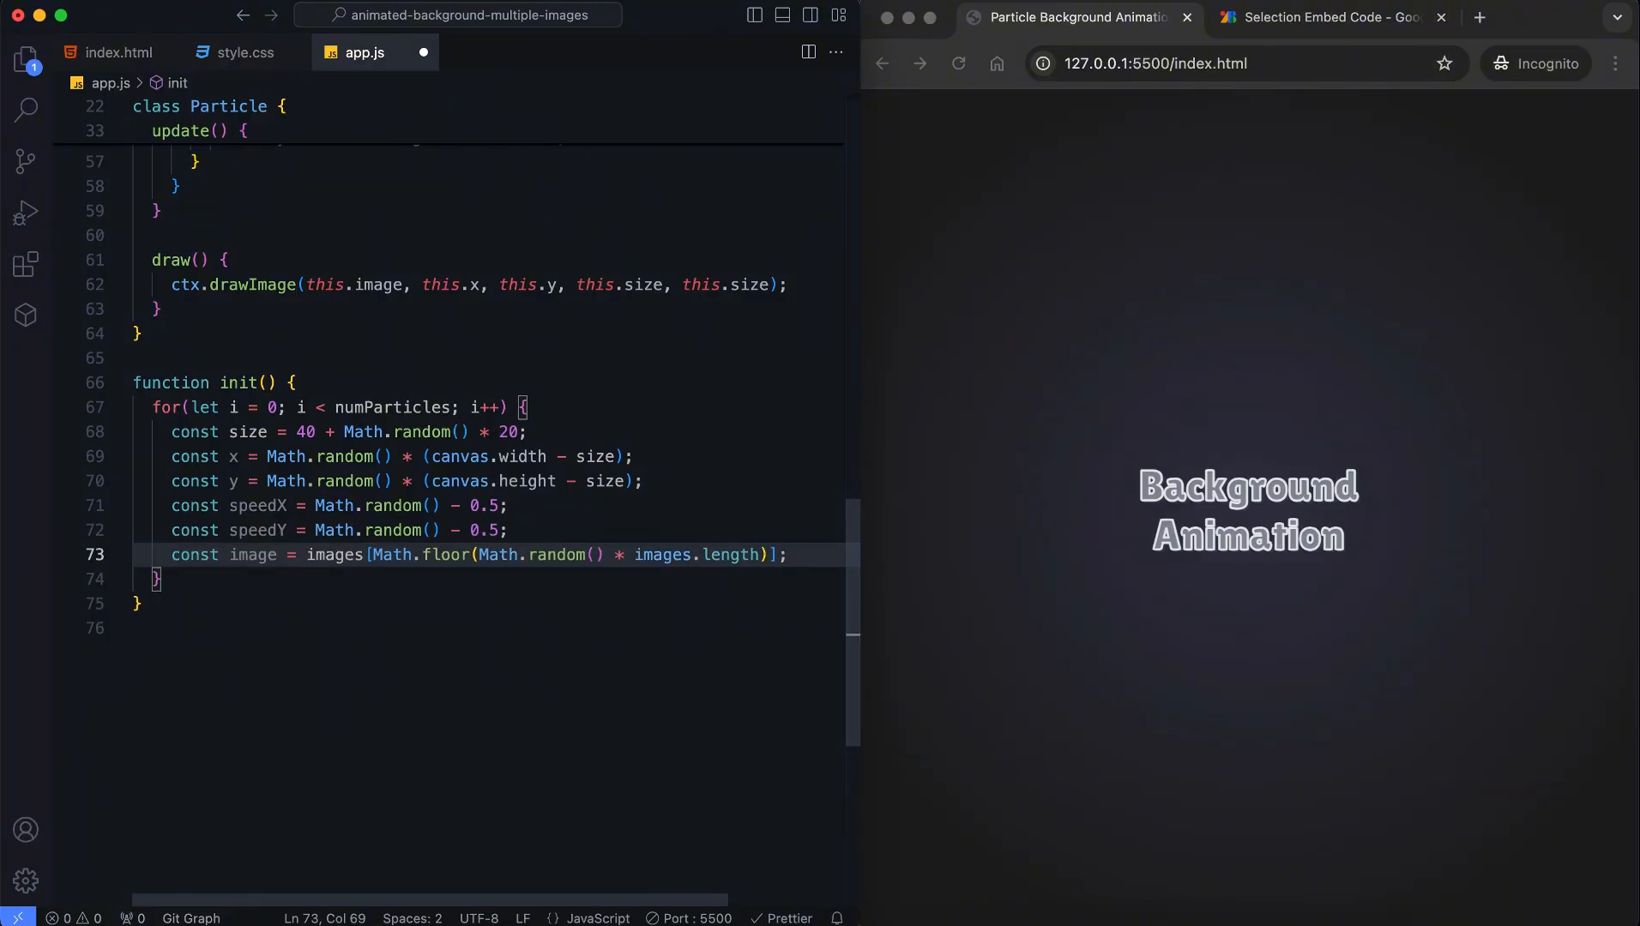
type("particles.push(new Particle(size, x, y, speedX, speedY, image));")
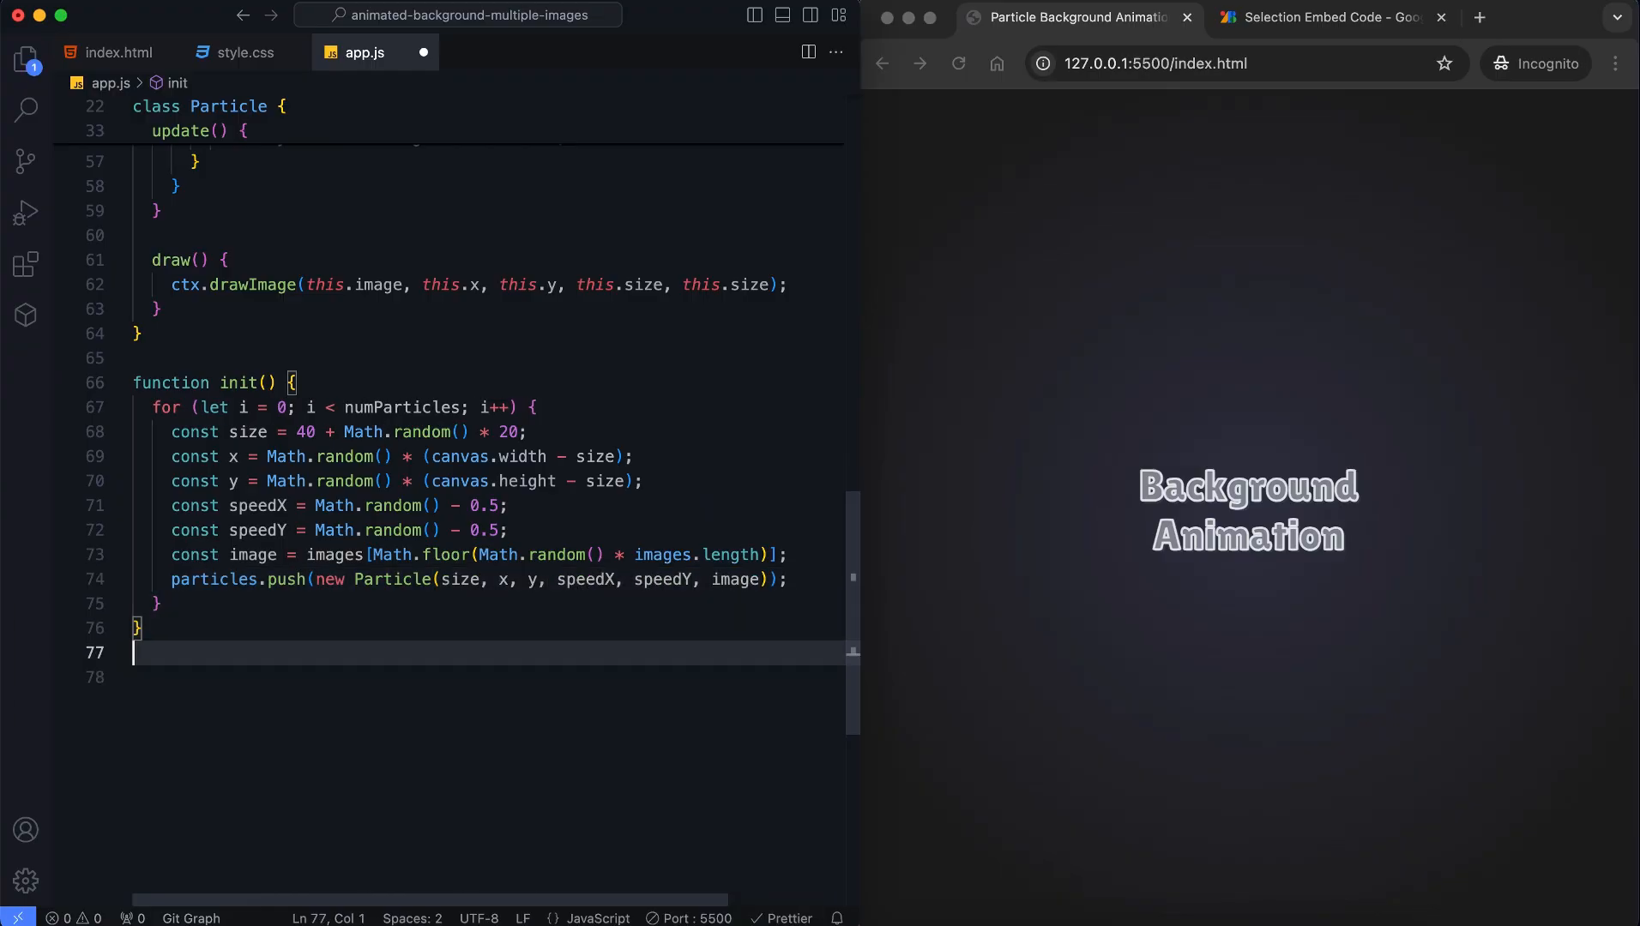
type("function animate() {")
type("ctx.clear")
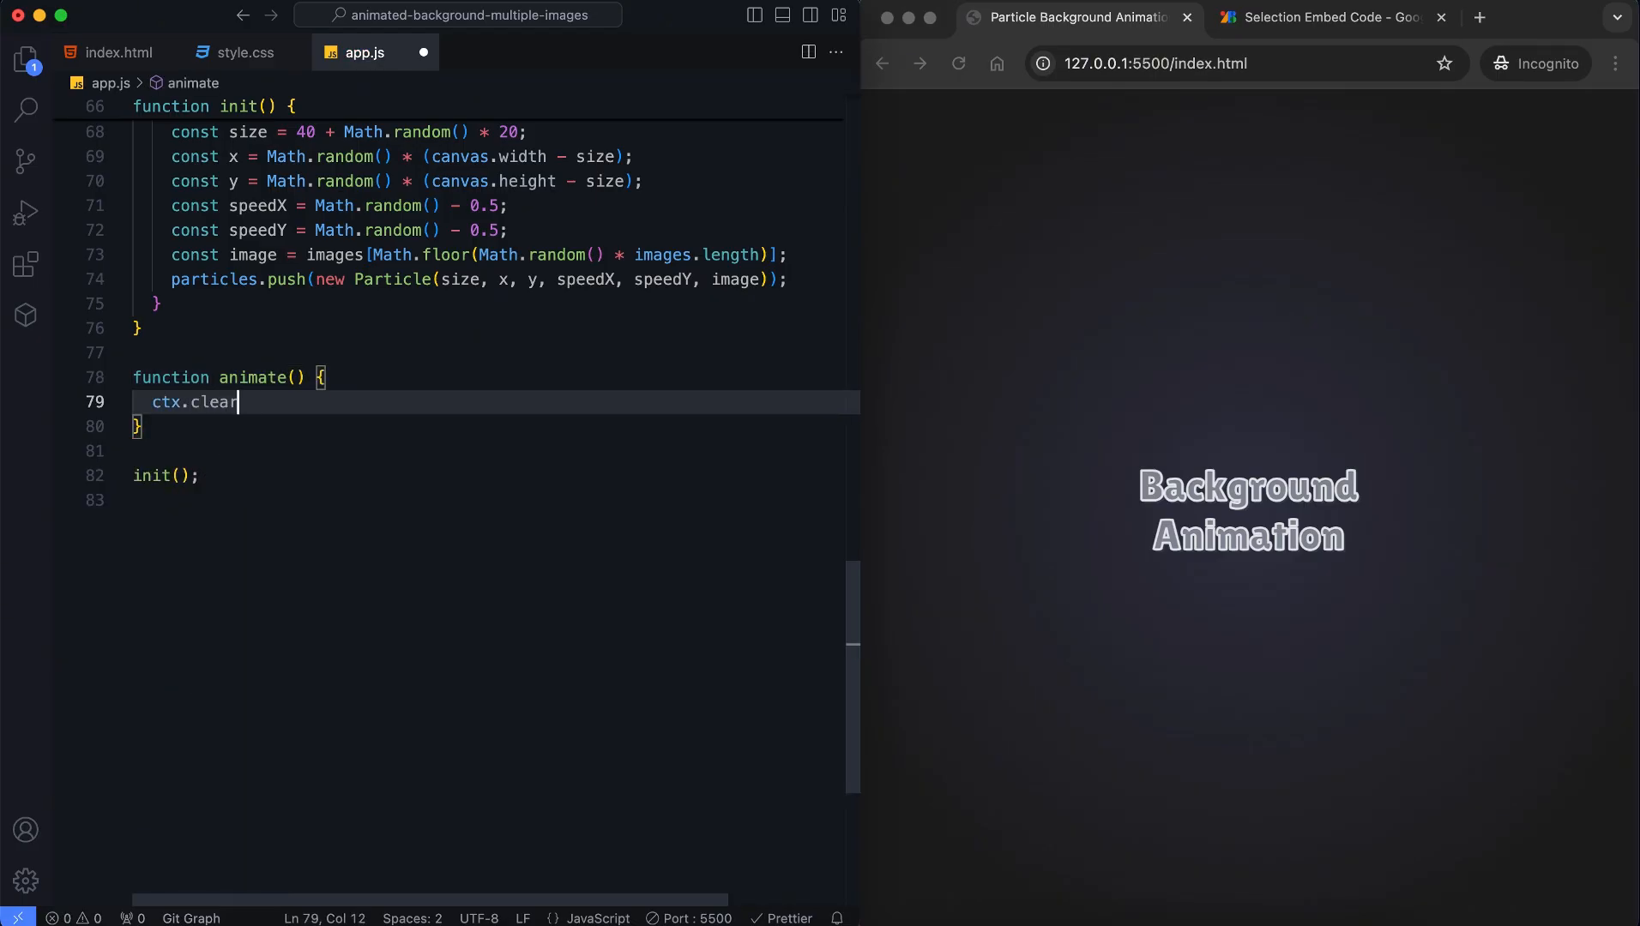
Write animate() clearing the canvas, updating and drawing each particle, and requesting the next frame
type("Rect(0,0, canvas.width, canvas.height);")
type("particles.")
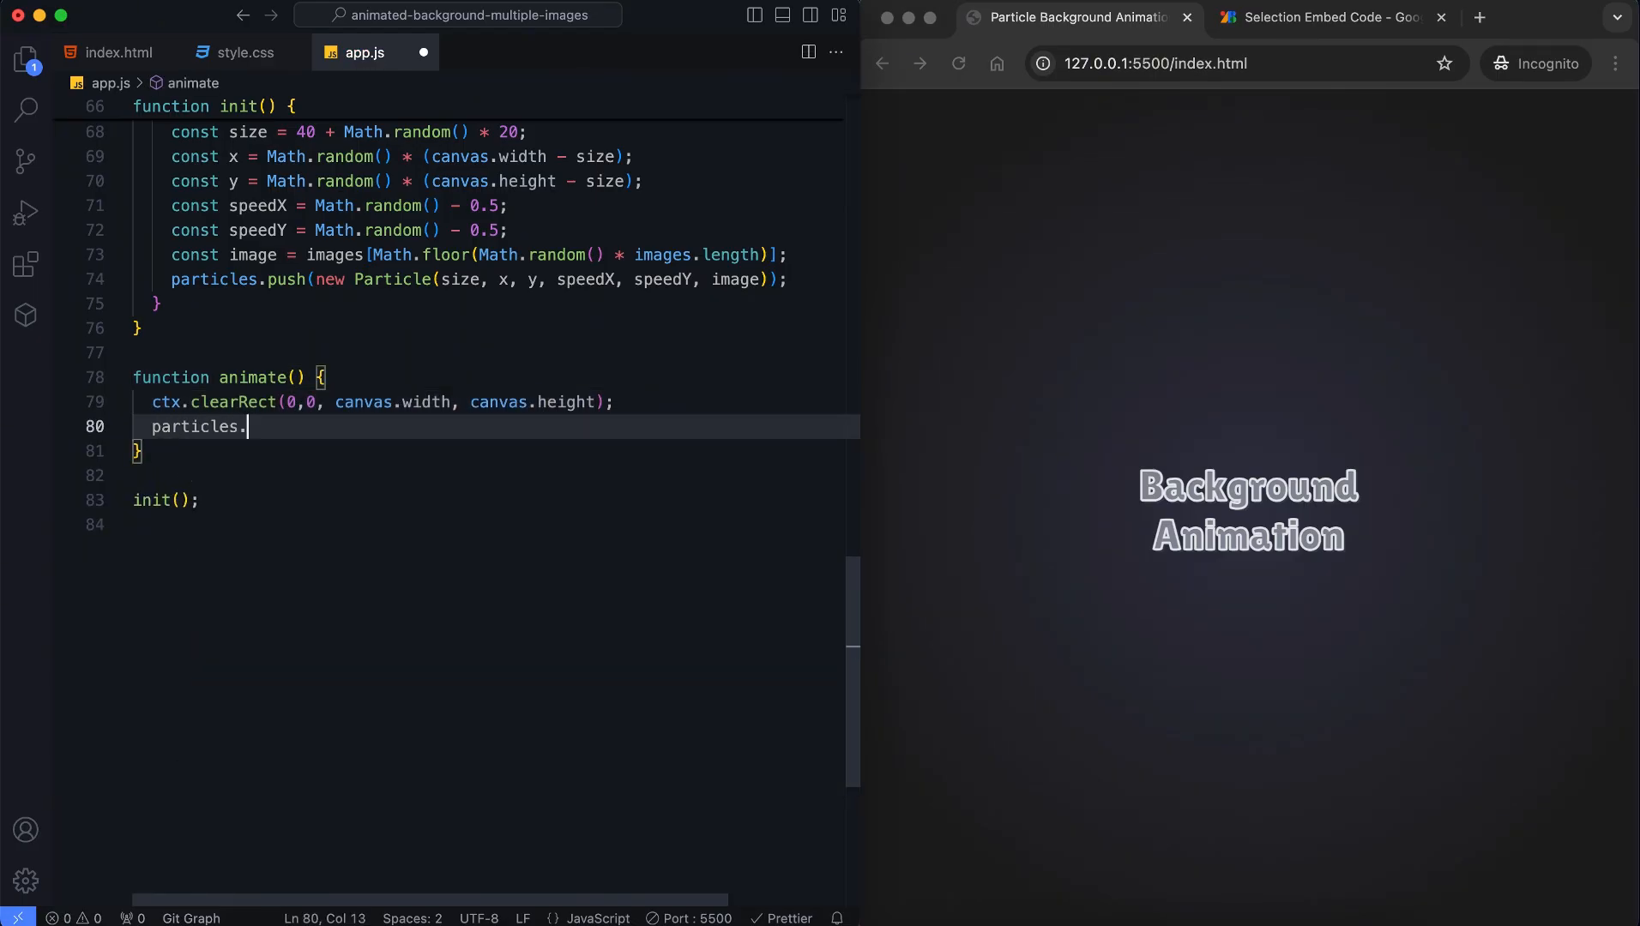
type("forEach((particle) => {")
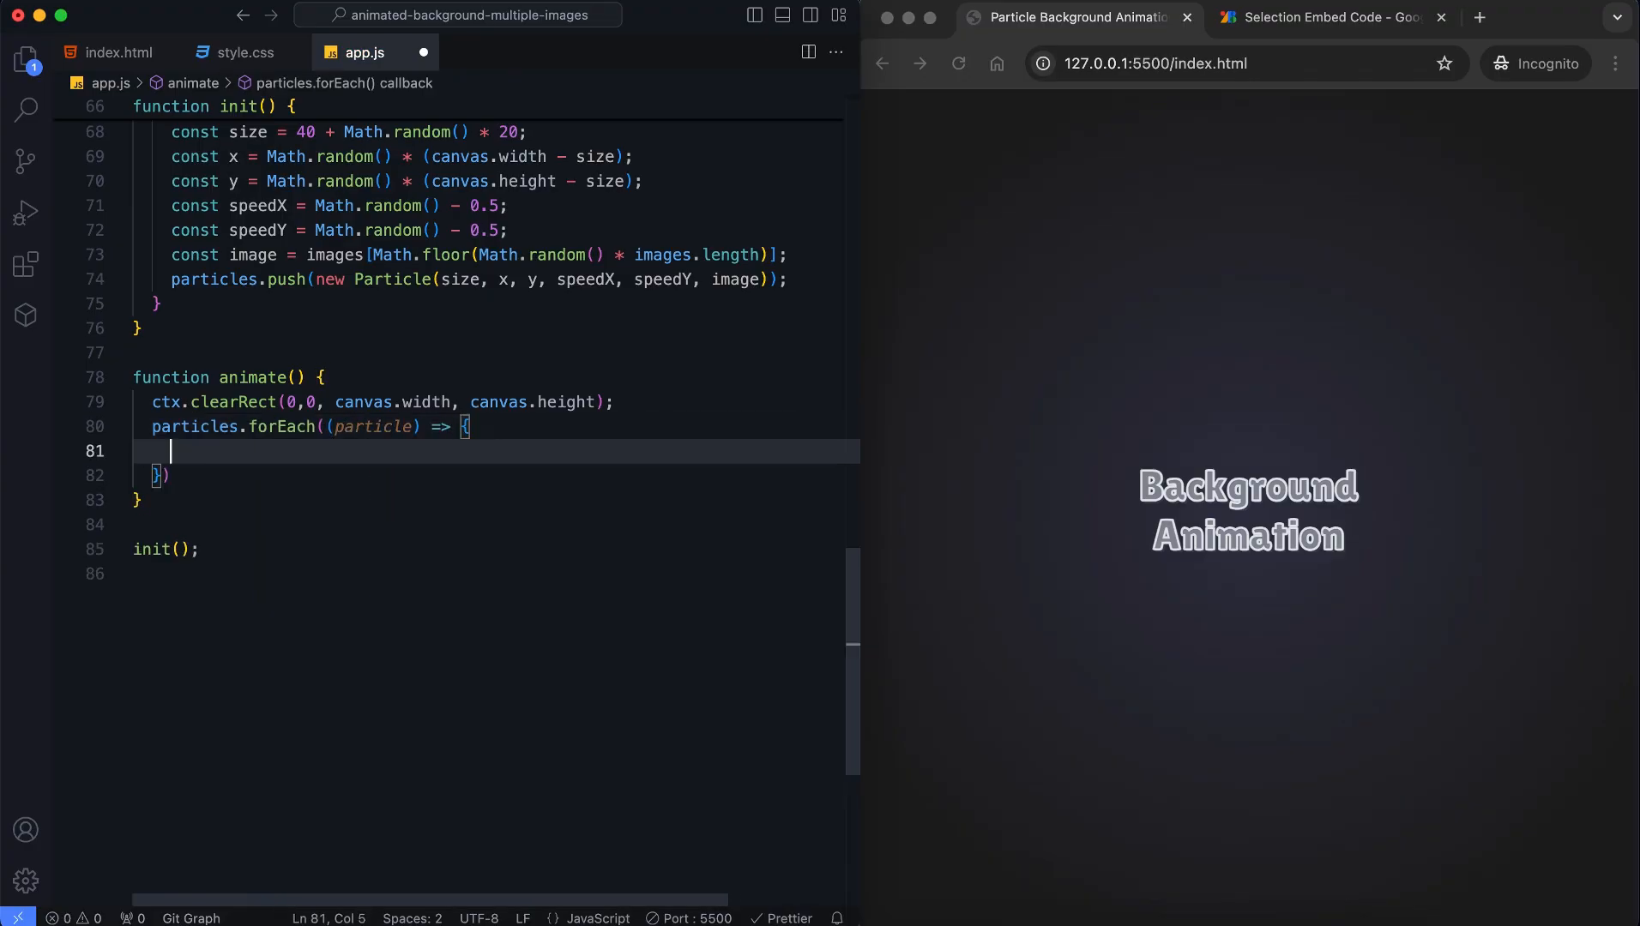
type("particle.update();")
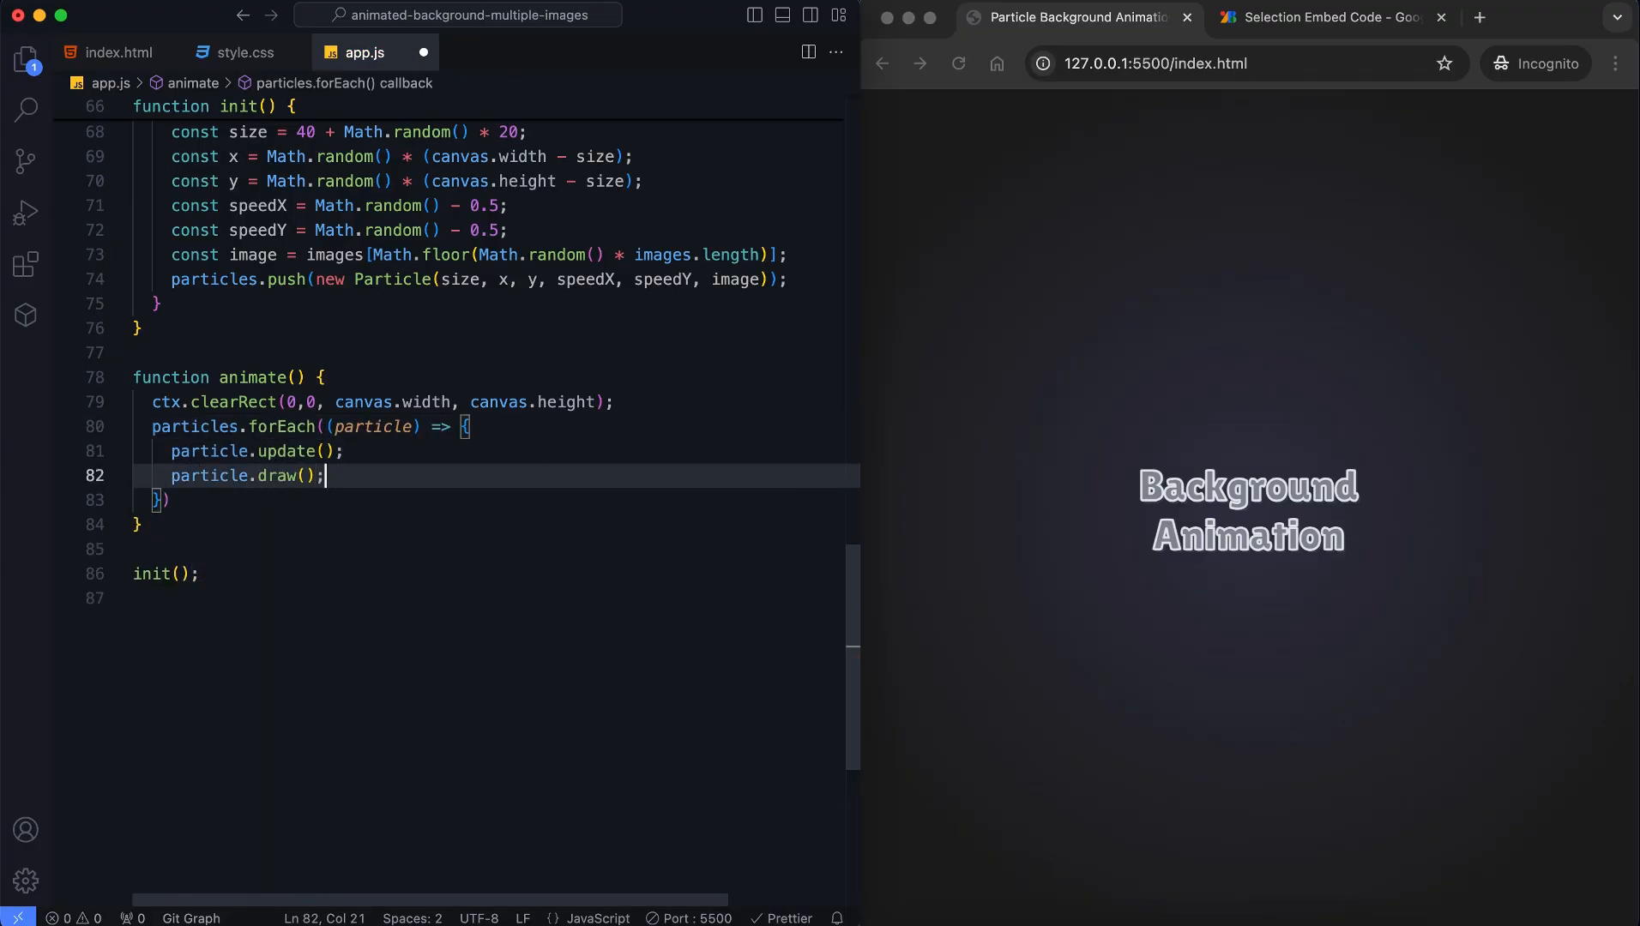
type("requestAnimationFrame(animate)")
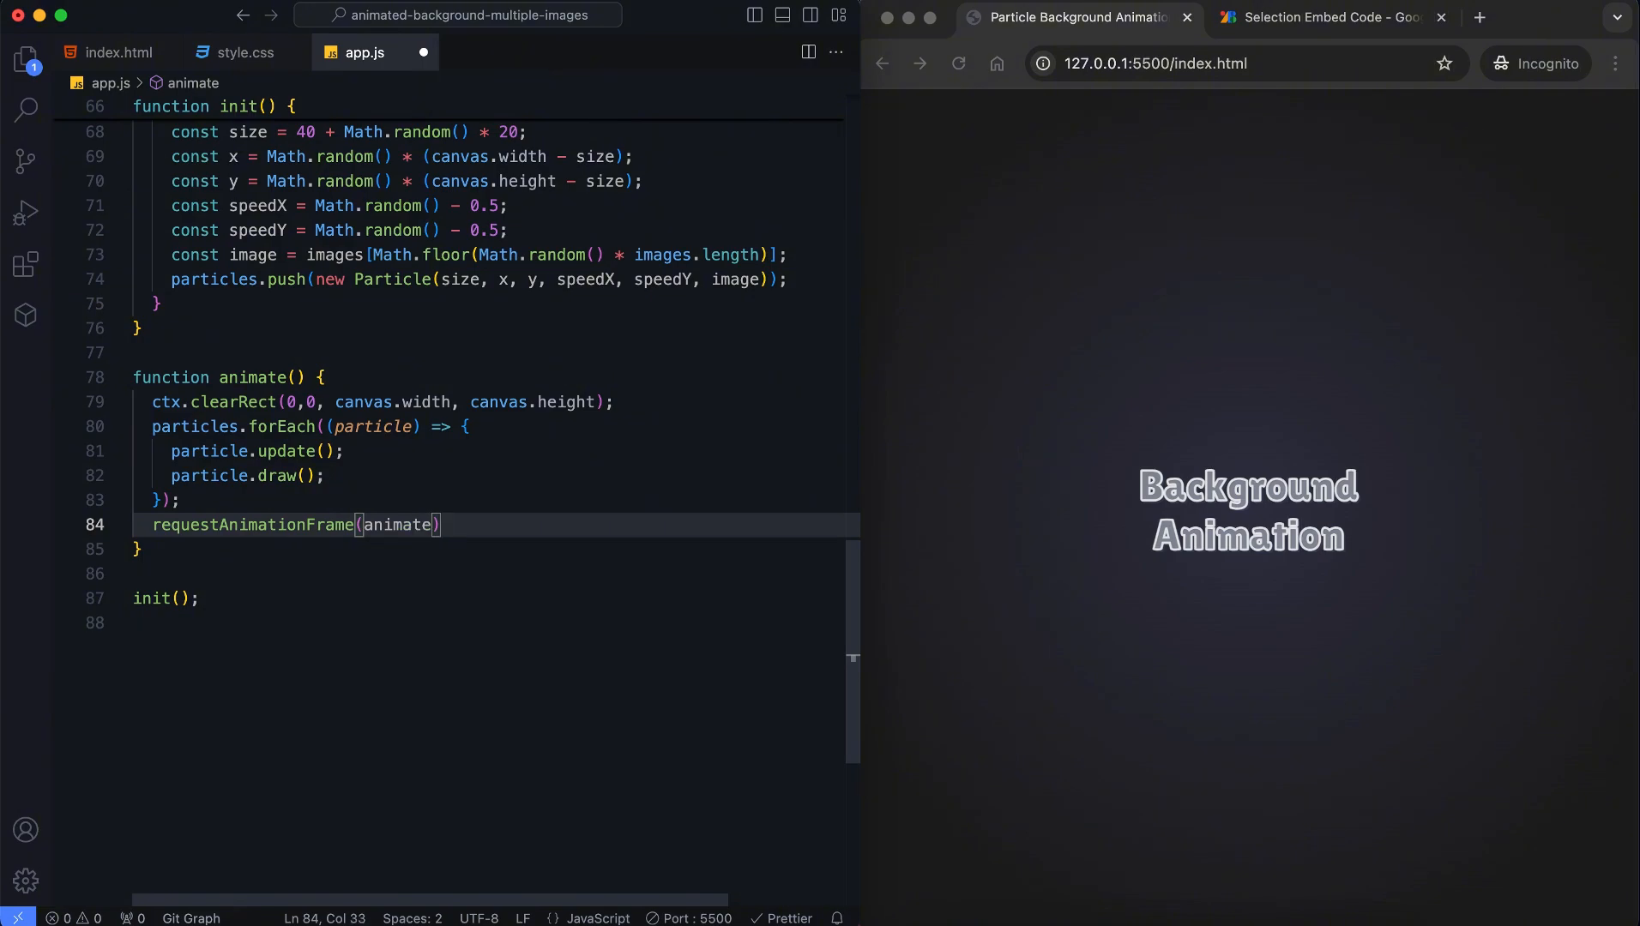
type("animate();")
type("window.addEventListener(\"resize\", () ")
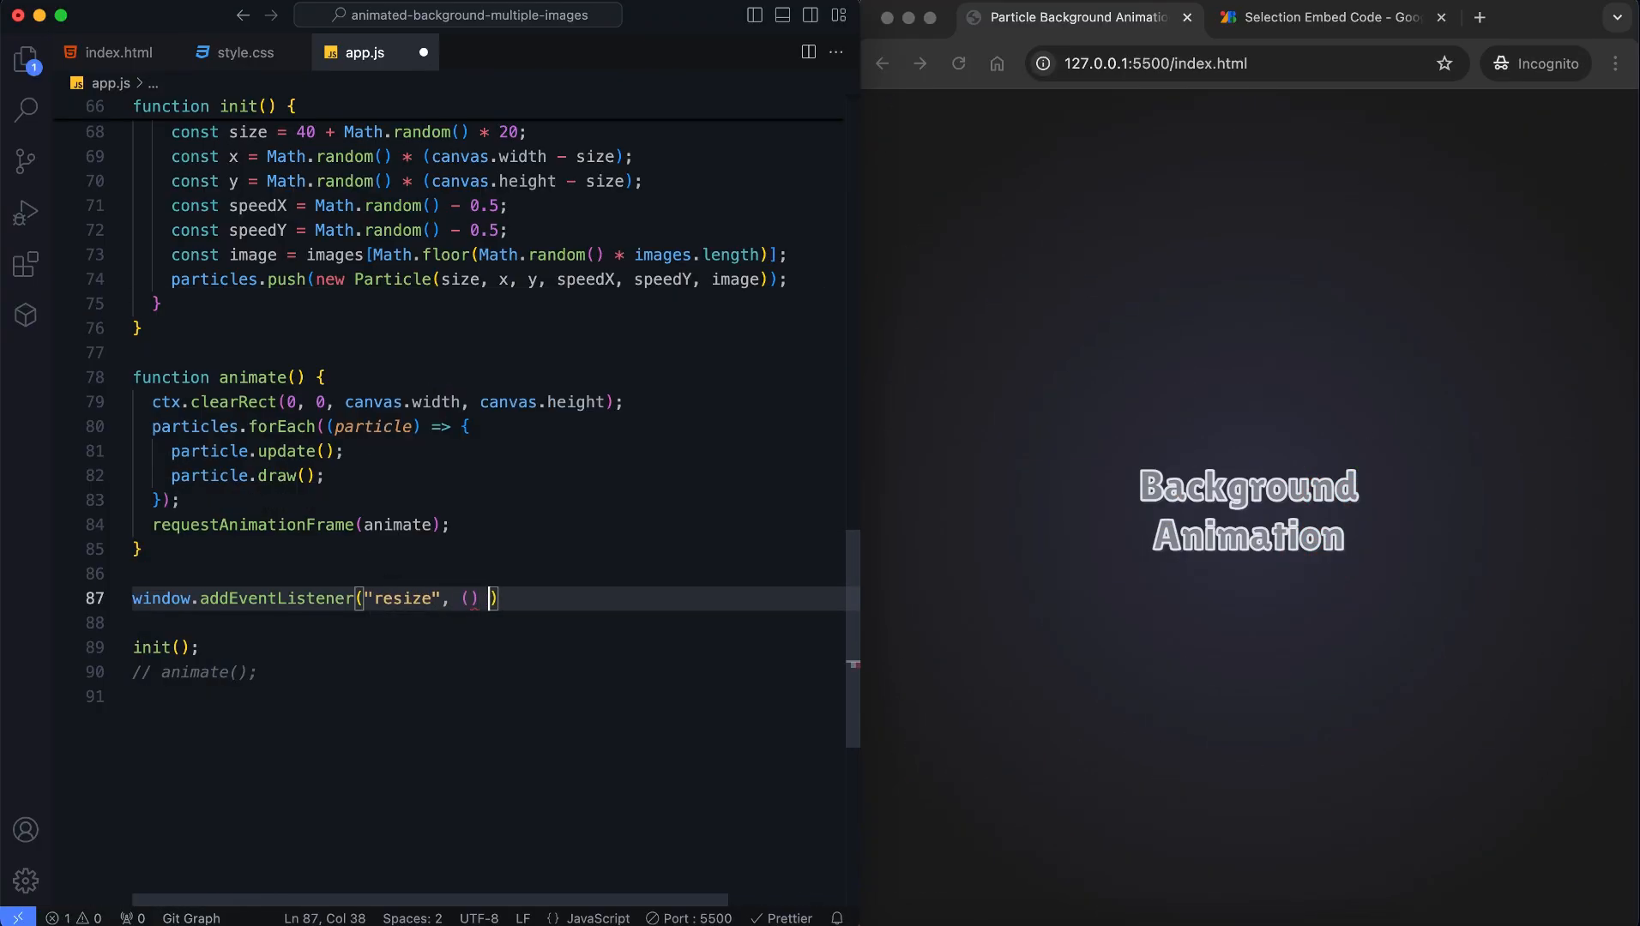
Reset canvas width on resize, re-enable animate(), and test respawning by resizing the viewport
type("canvas.width = window.innerWidth;")
type("init();")
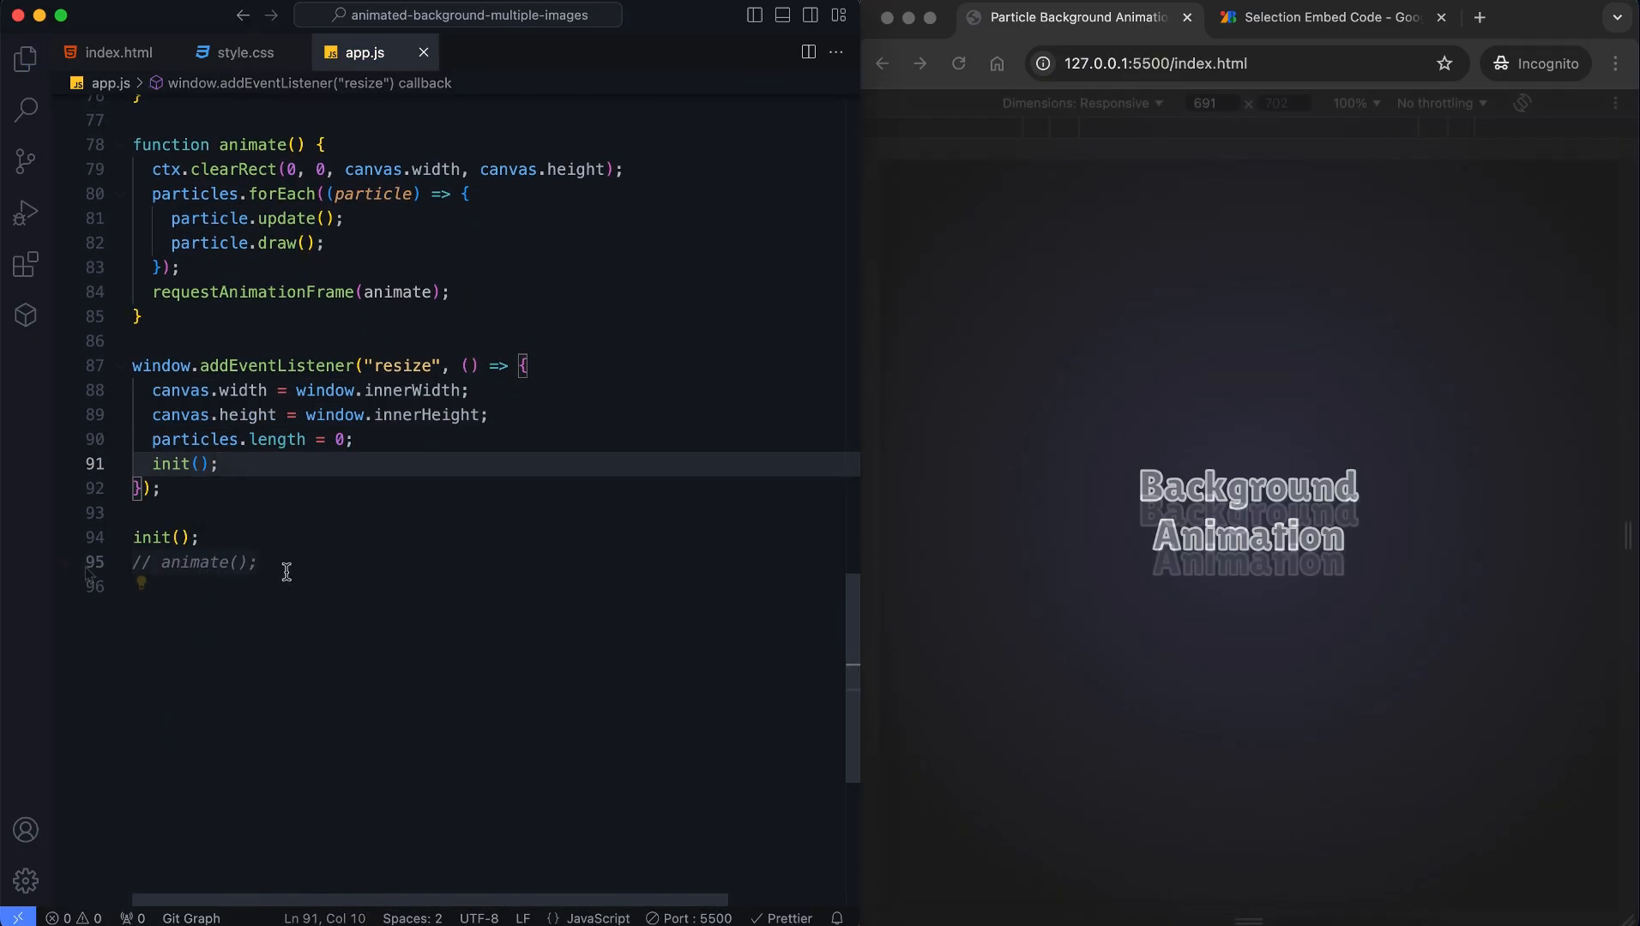
left_click(139, 563)
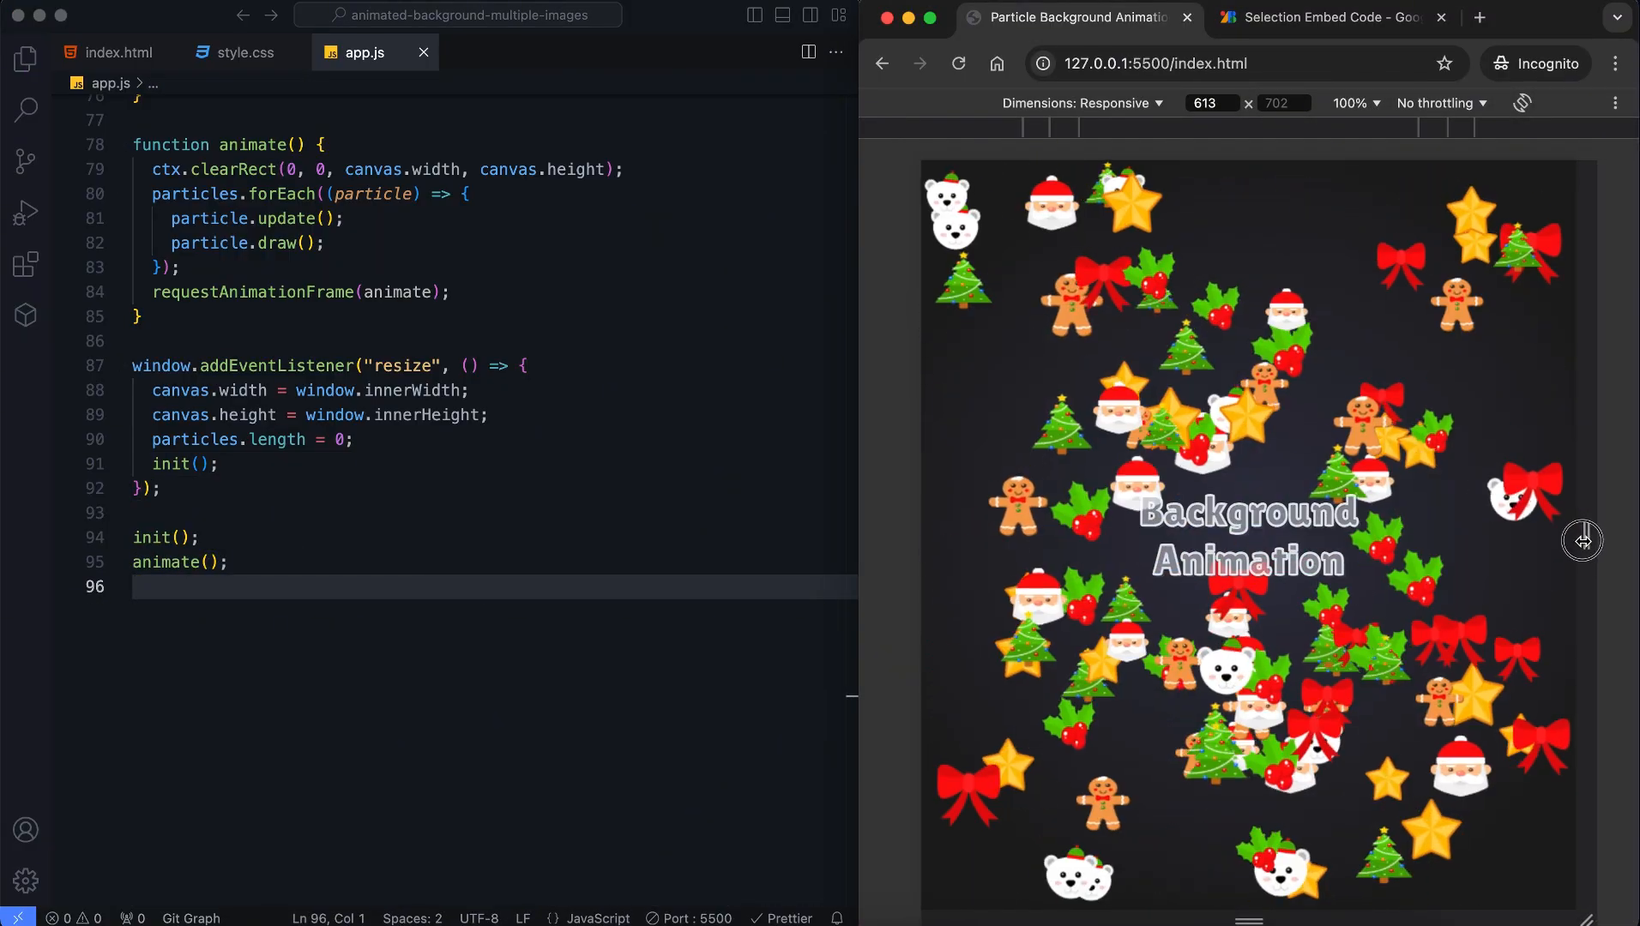
left_click_drag(1583, 540, 1538, 540)
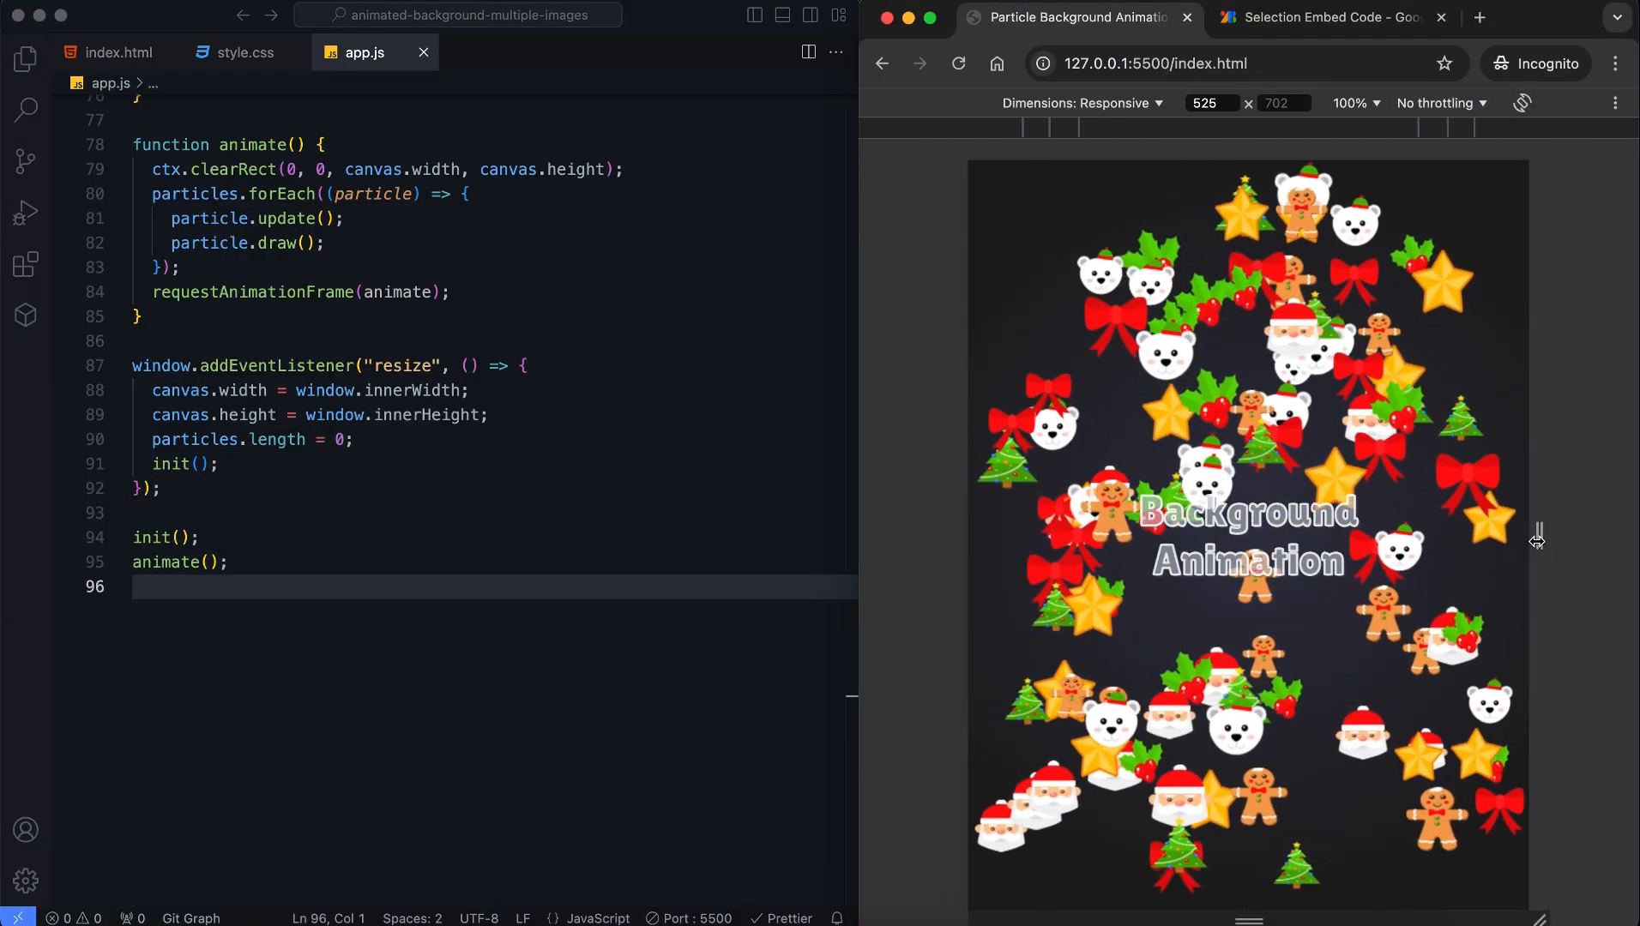
left_click_drag(1536, 539, 1626, 539)
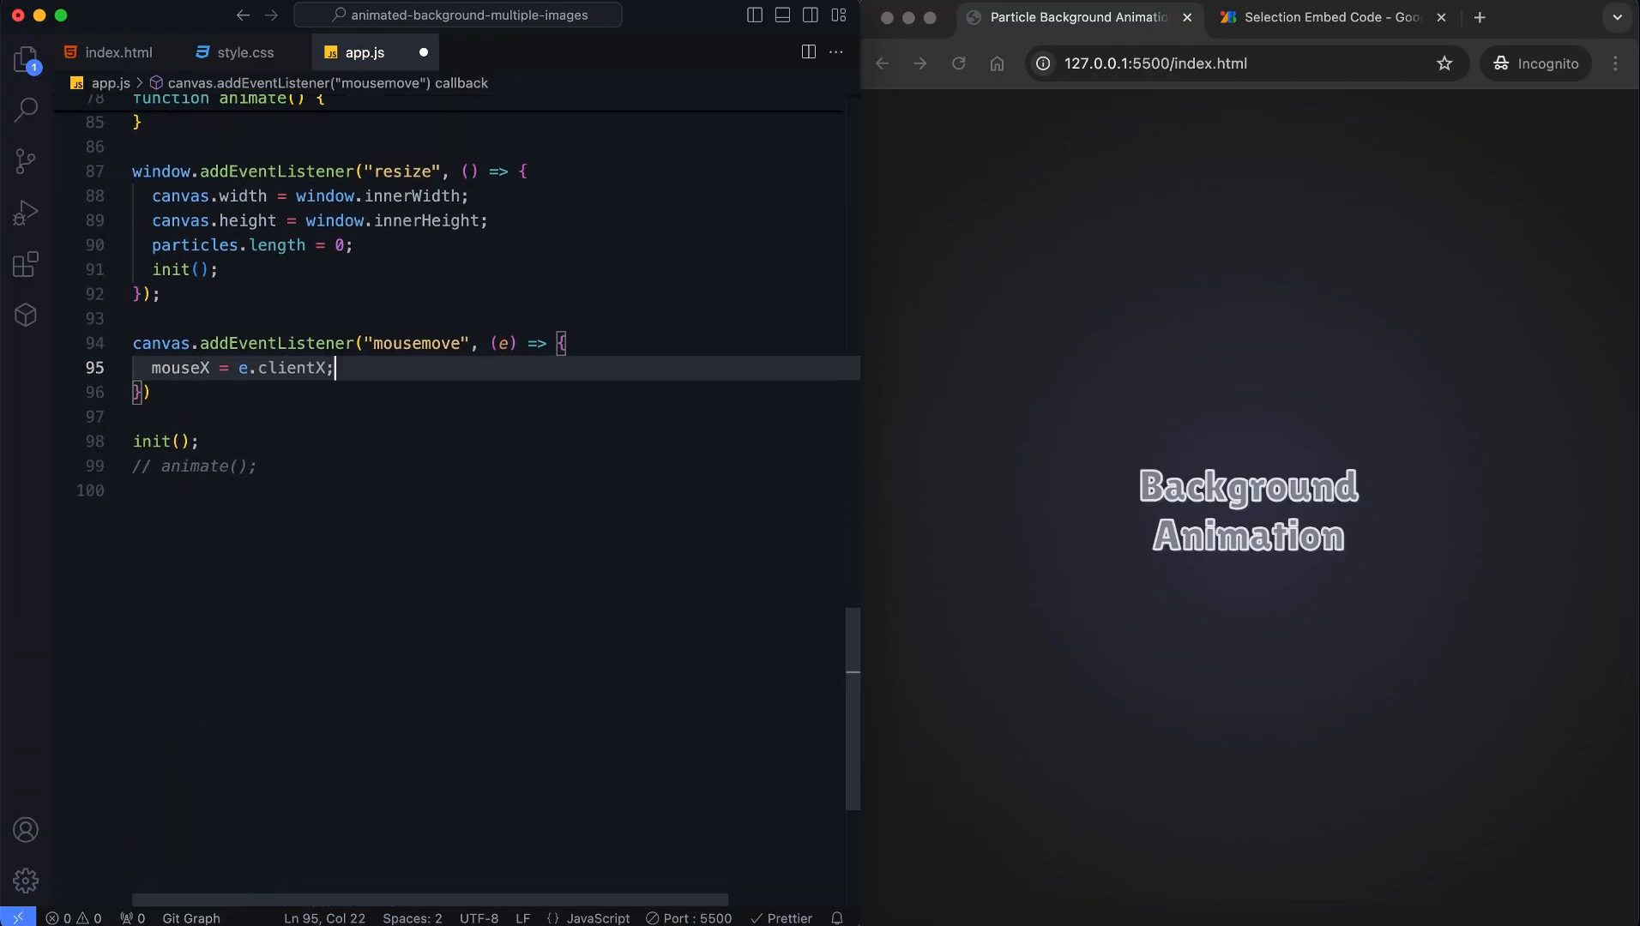
Record mouseY from e.clientY in the mousemove listener alongside mouseX
type("mouseY = e.clientY;")
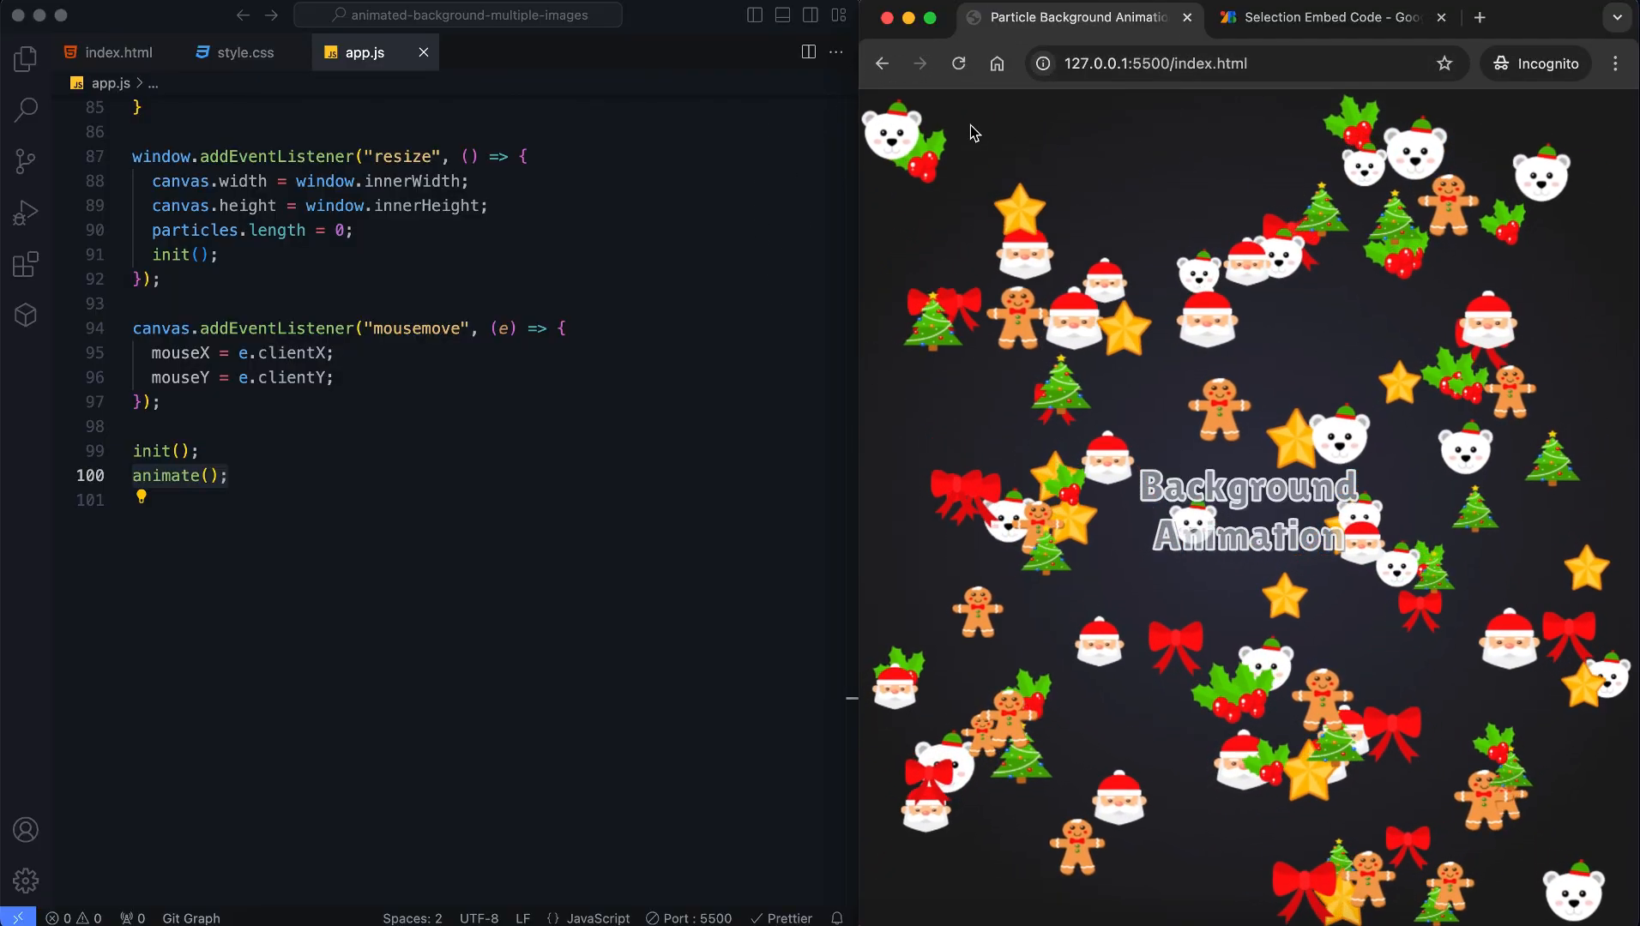
left_click(193, 476)
type("mouseX =")
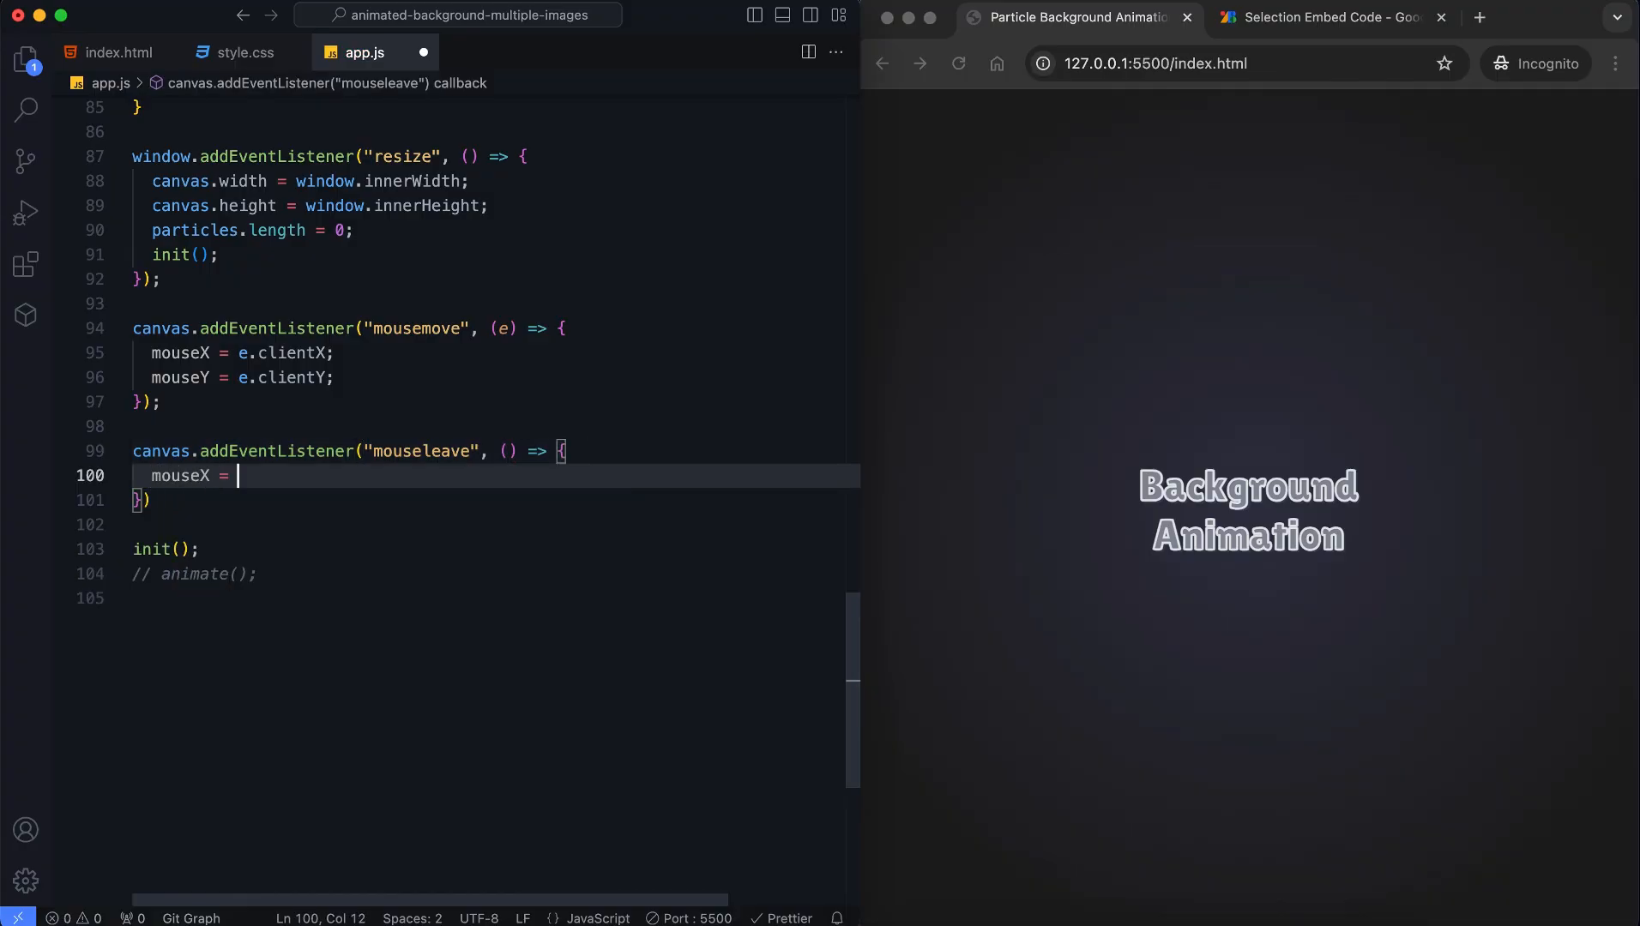
Set the mouse coordinates to null in the mouseleave listener and re-enable animate()
type("null;")
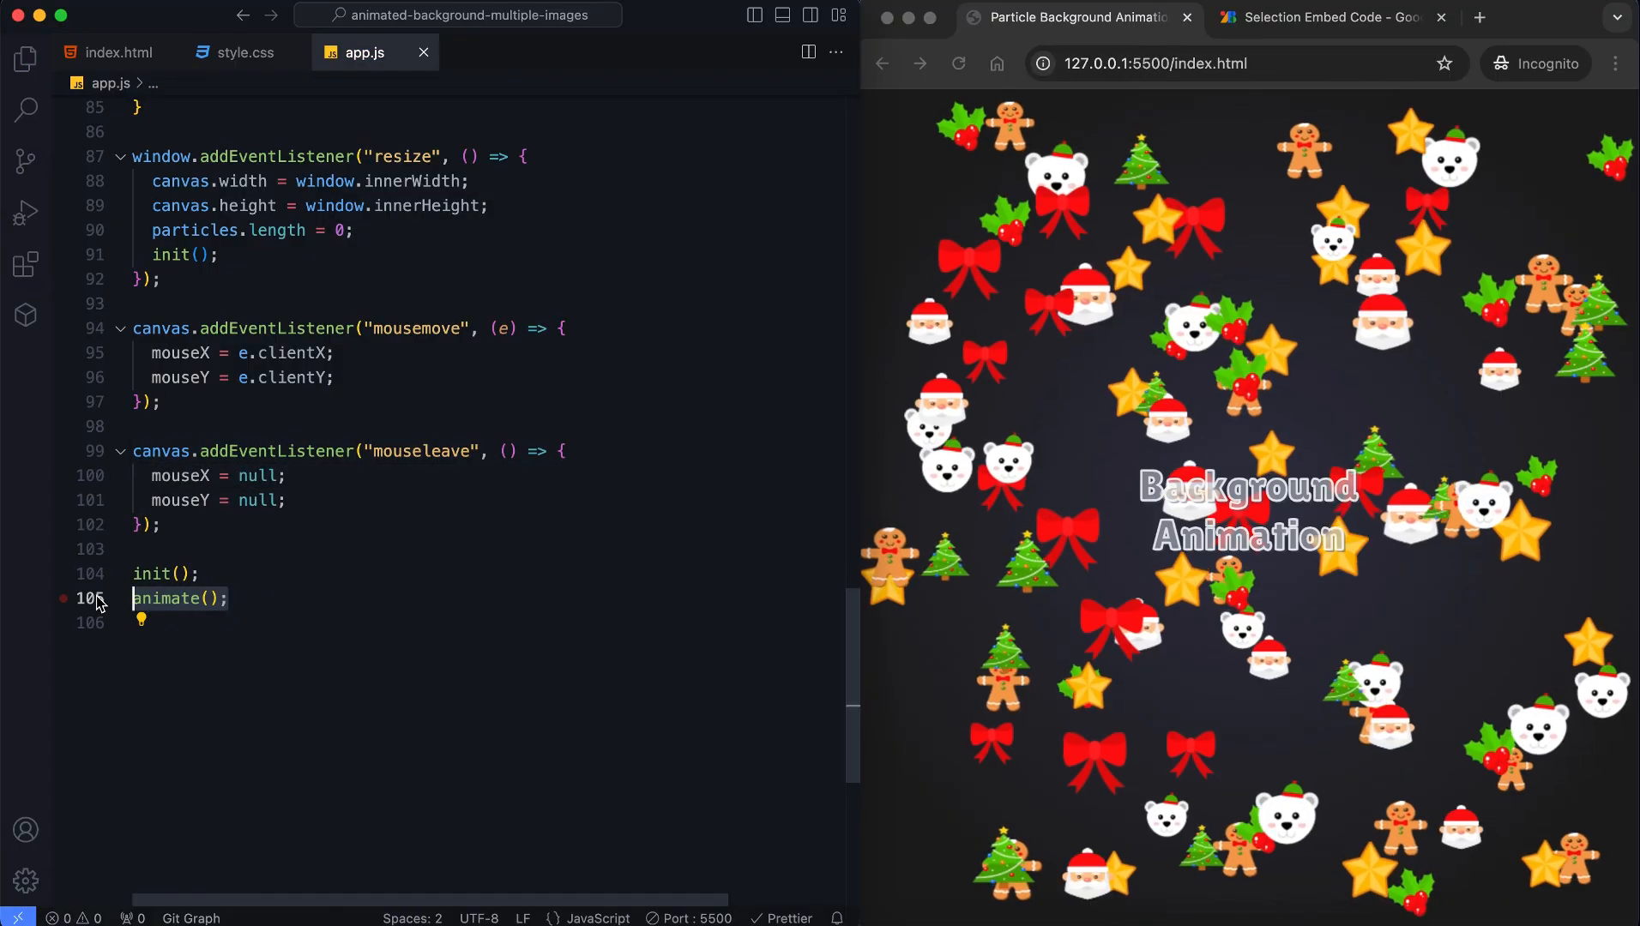
left_click(225, 597)
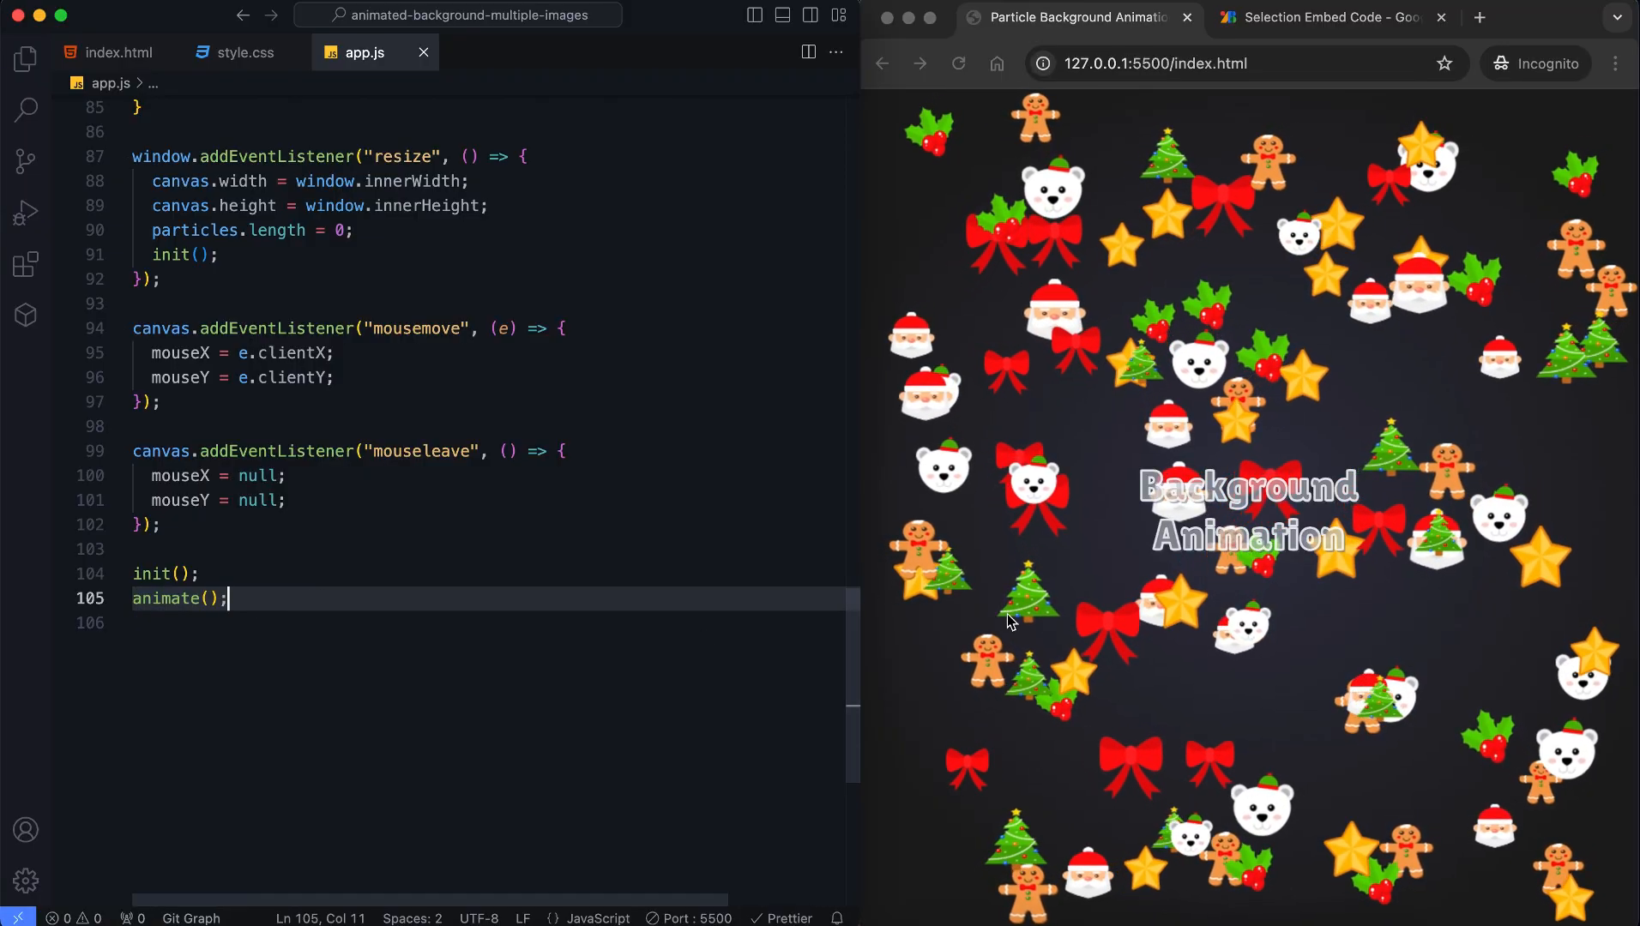